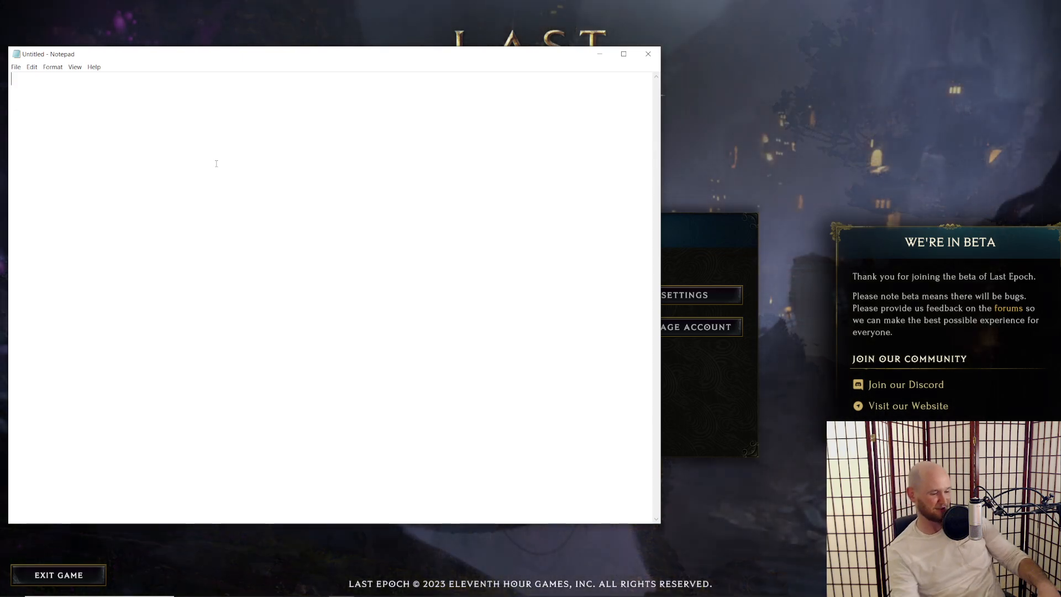
Step: Write the heading 'favorite builds by mastery' at the top of the blank note
{"action": "type", "text": "f"}
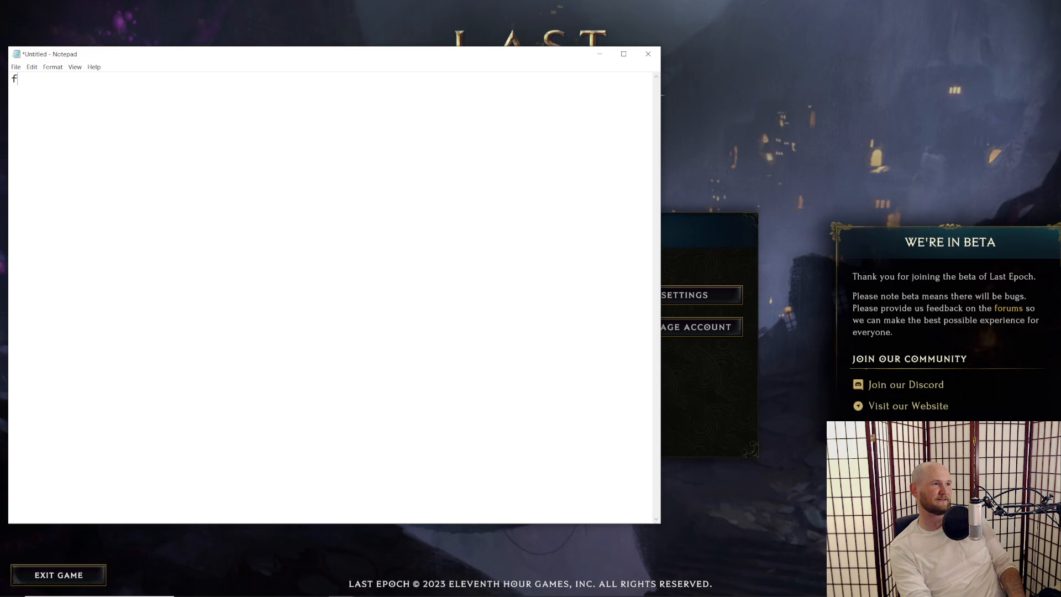
{"action": "type", "text": "avorite"}
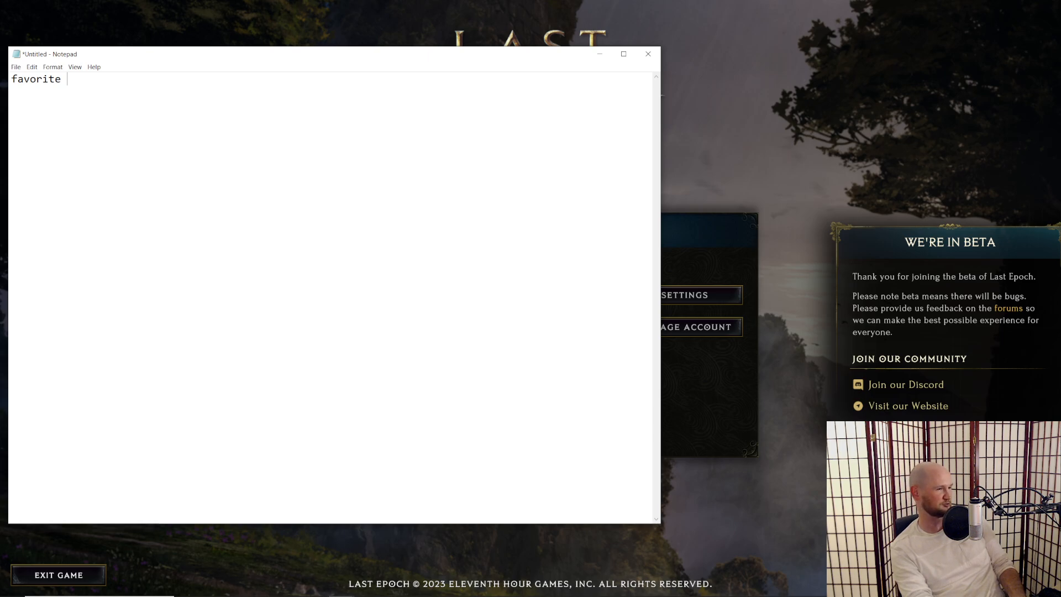
{"action": "type", "text": "builds"}
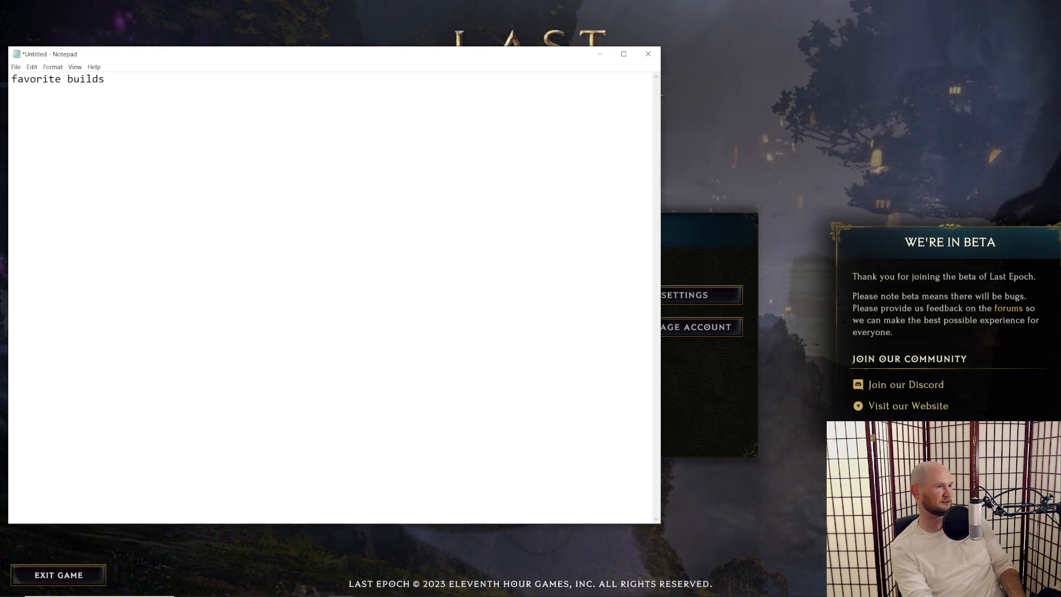
{"action": "type", "text": "by mastery"}
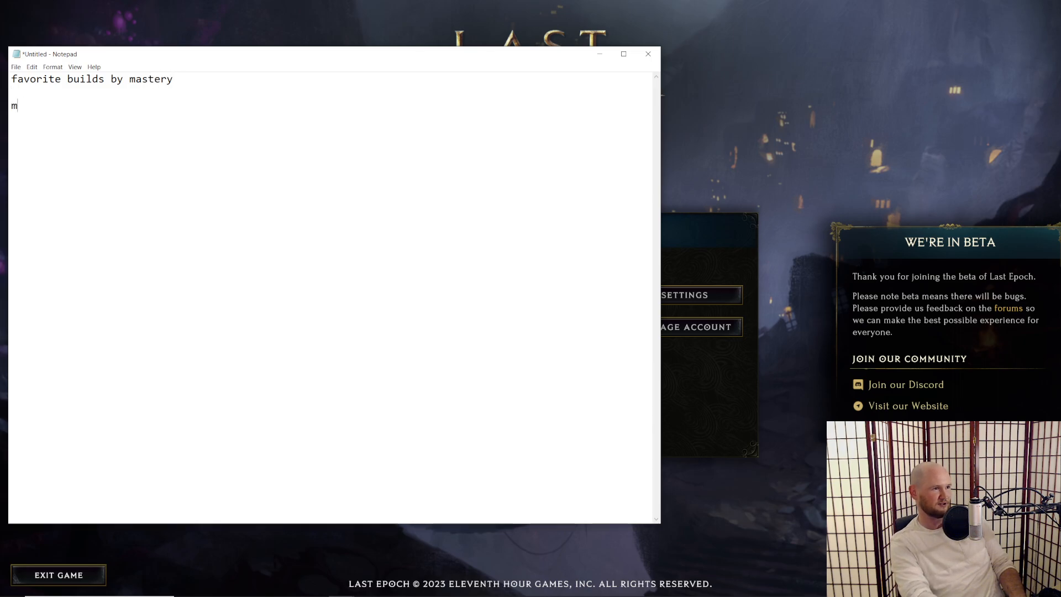
Step: Add a 'mage' section with the bullet '- spellblade: static + surge'
{"action": "type", "text": "age"}
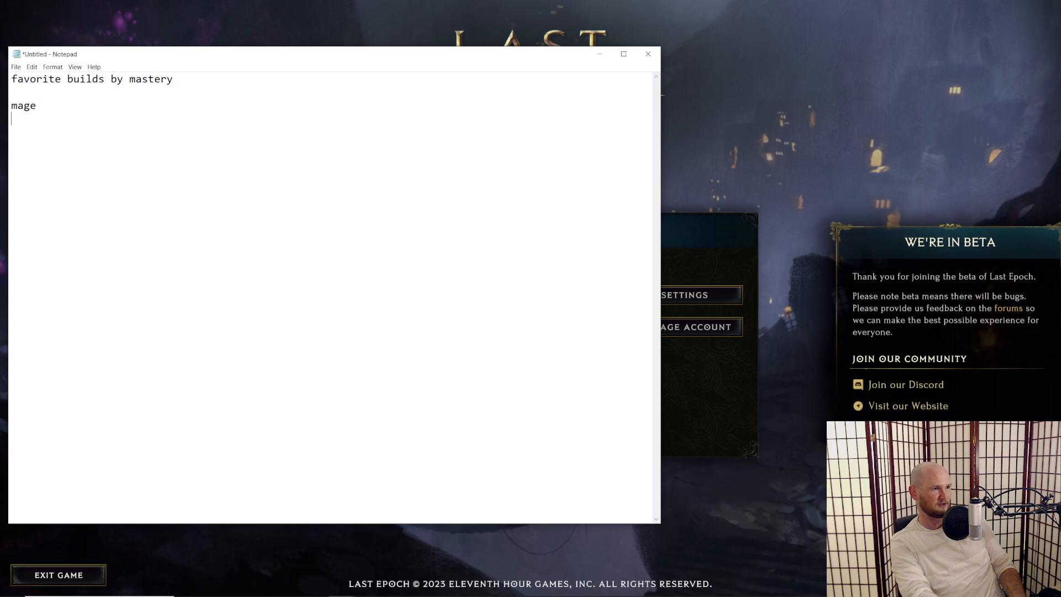
{"action": "type", "text": "- spellblade:"}
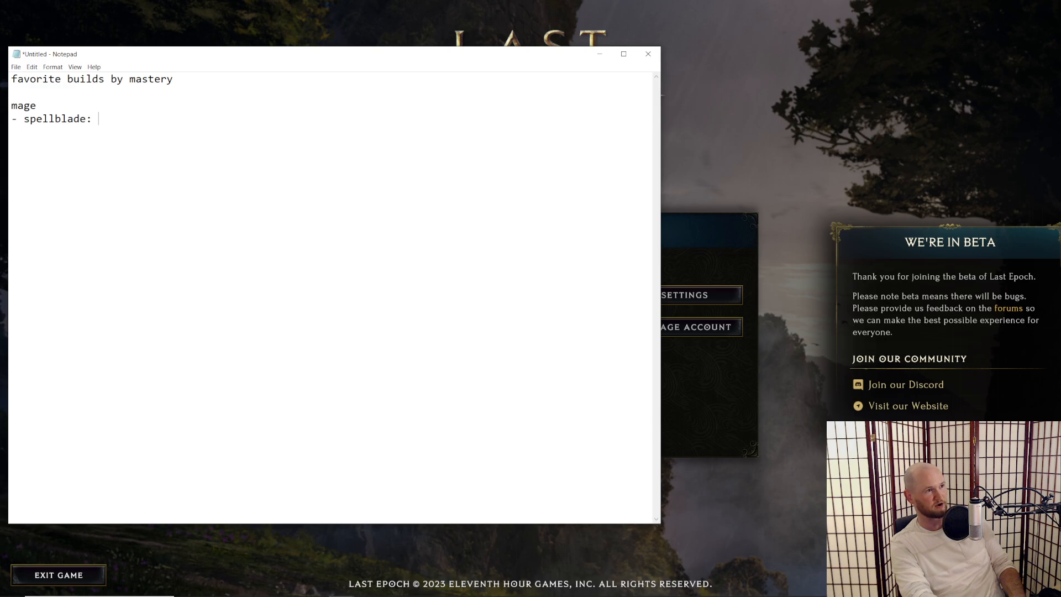
{"action": "type", "text": "s"}
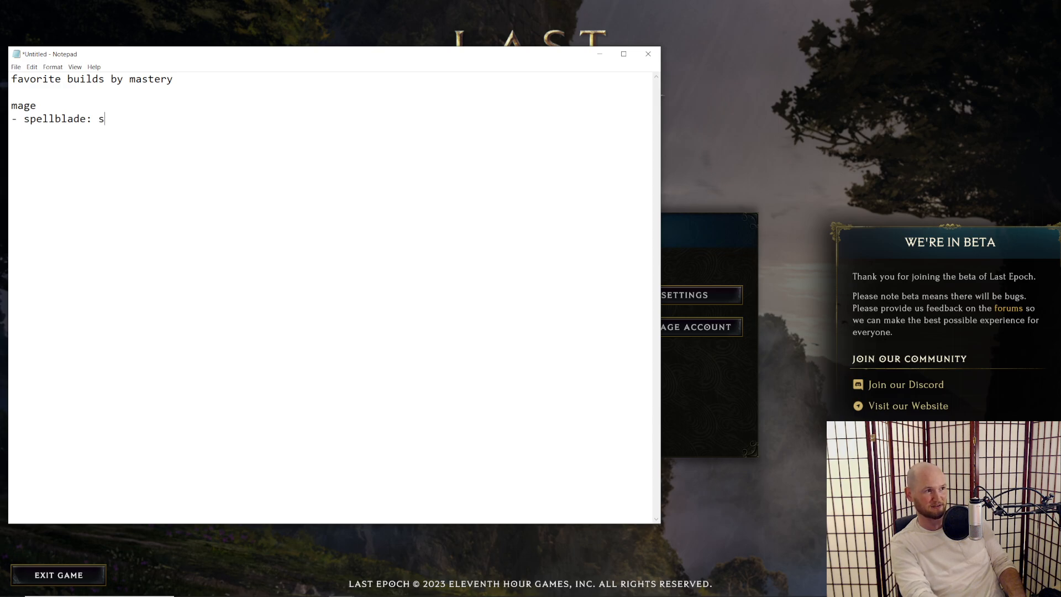
{"action": "type", "text": "tatic"}
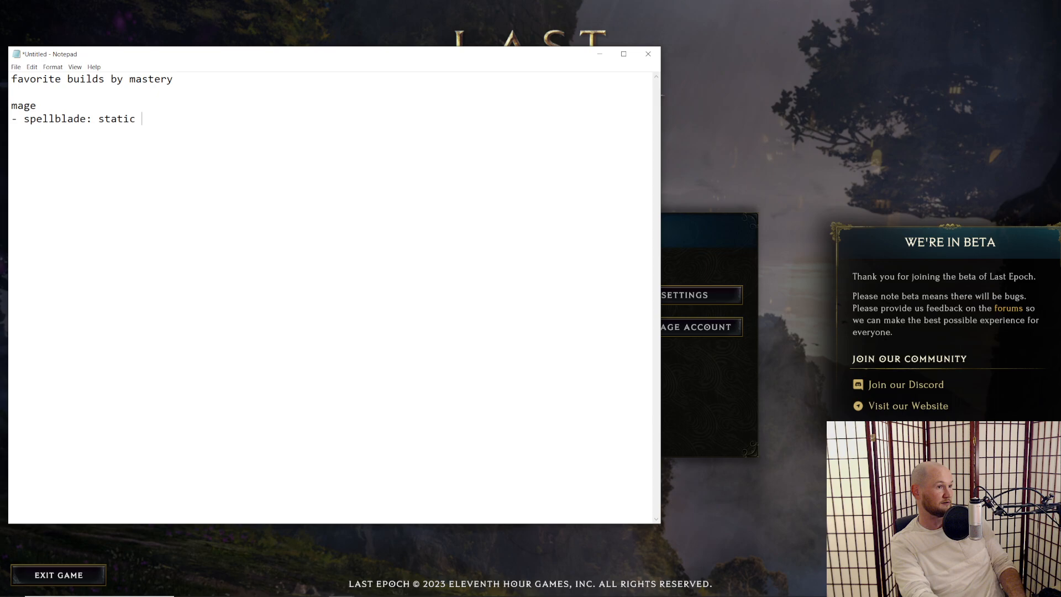
{"action": "type", "text": "+ surge"}
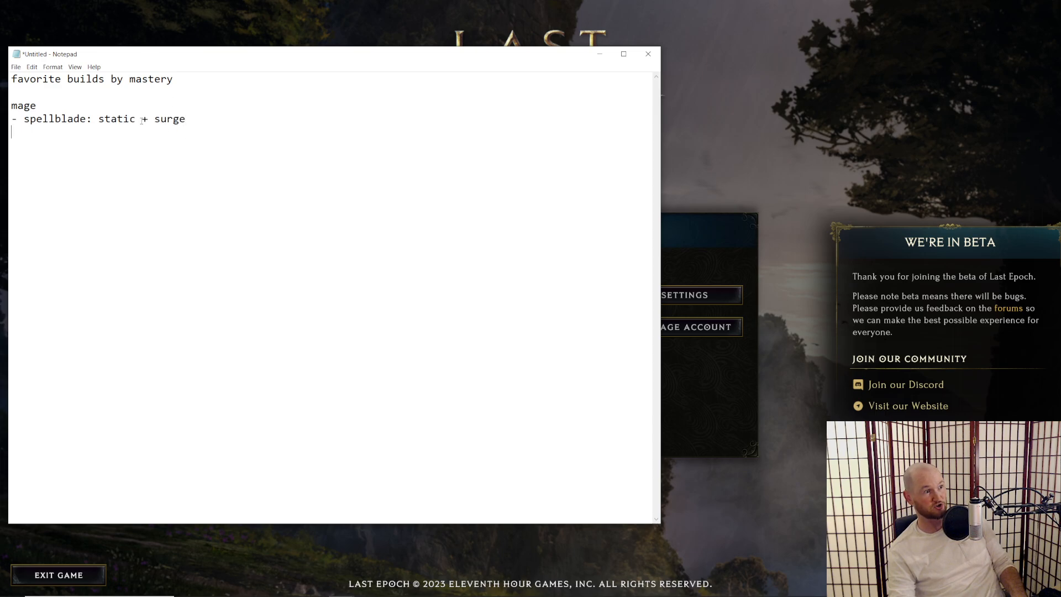
{"action": "double_click", "coordinate": [116, 118]}
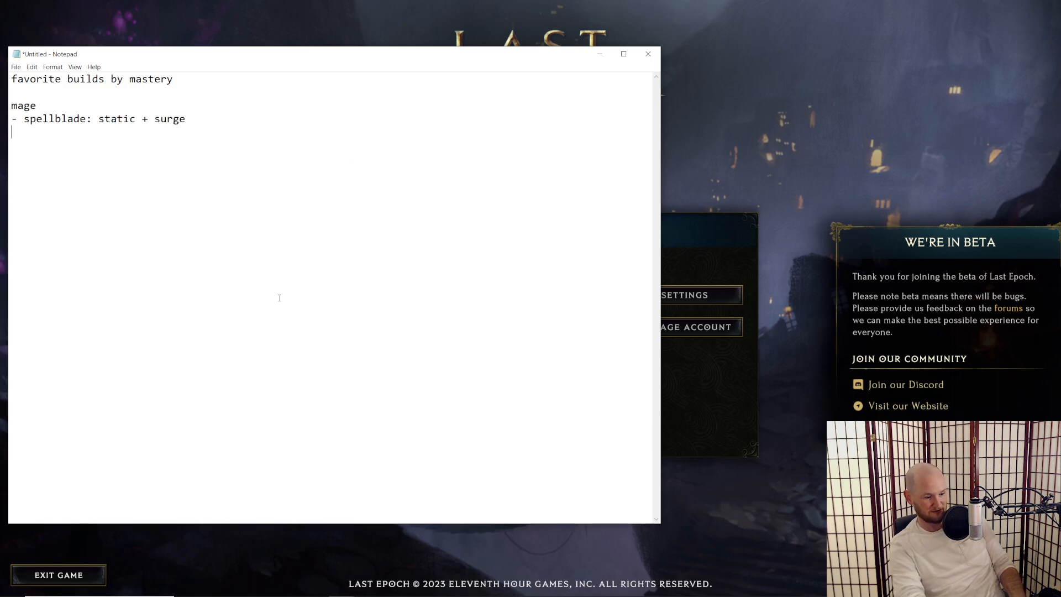
Step: Start a '- sorc:' bullet under mage with a first 'glacier?' guess
{"action": "type", "text": "- sorc"}
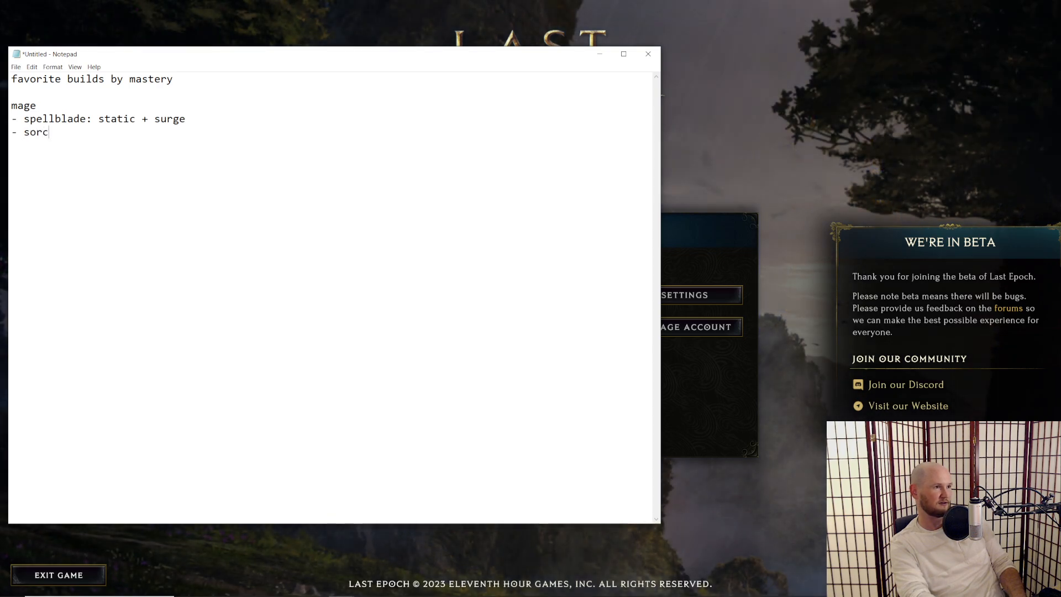
{"action": "type", "text": ":"}
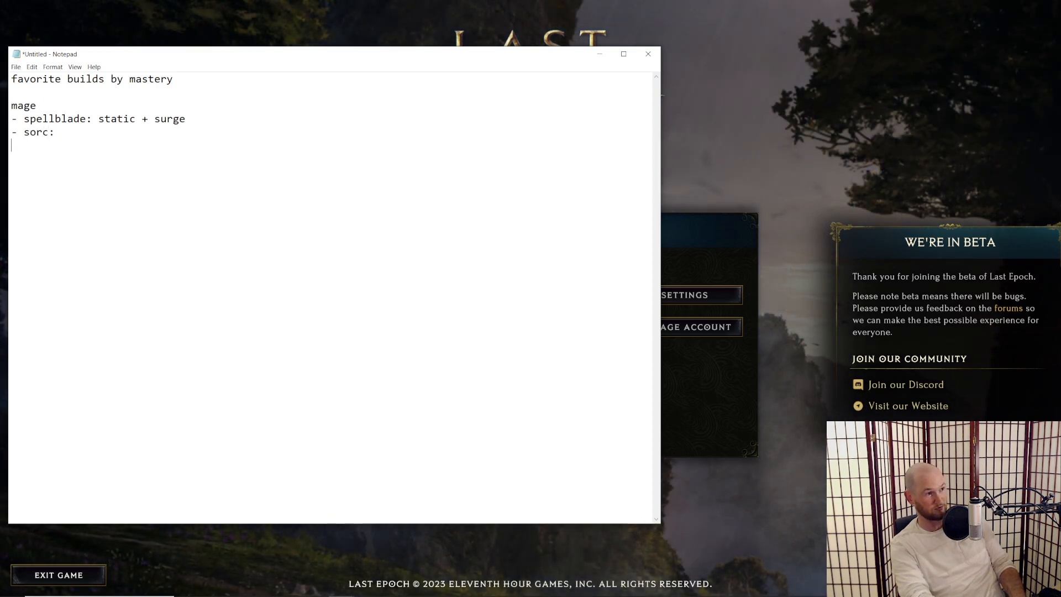
{"action": "left_click", "coordinate": [56, 131]}
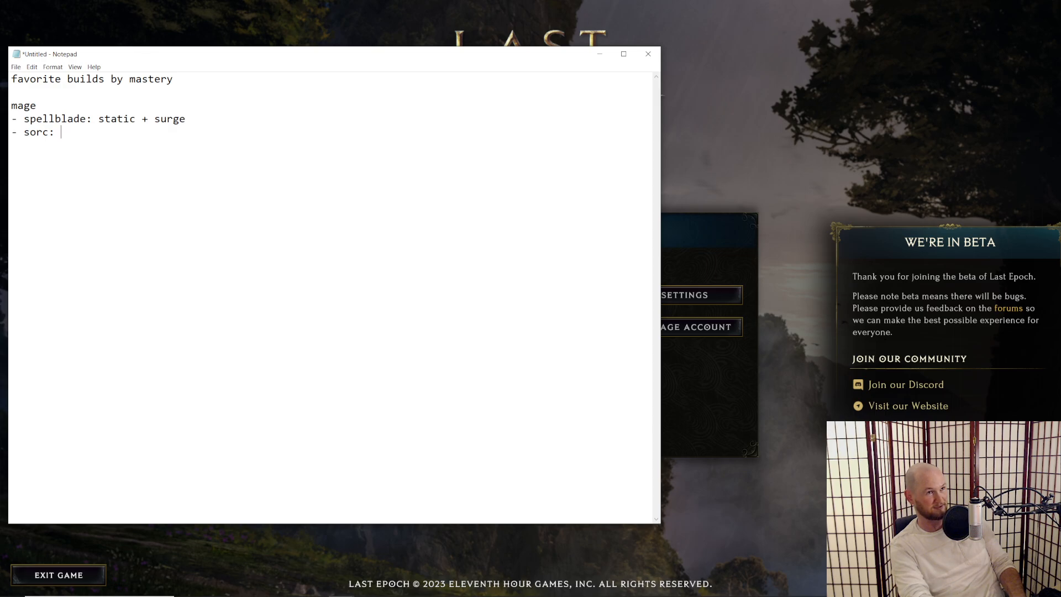
{"action": "type", "text": "glacier"}
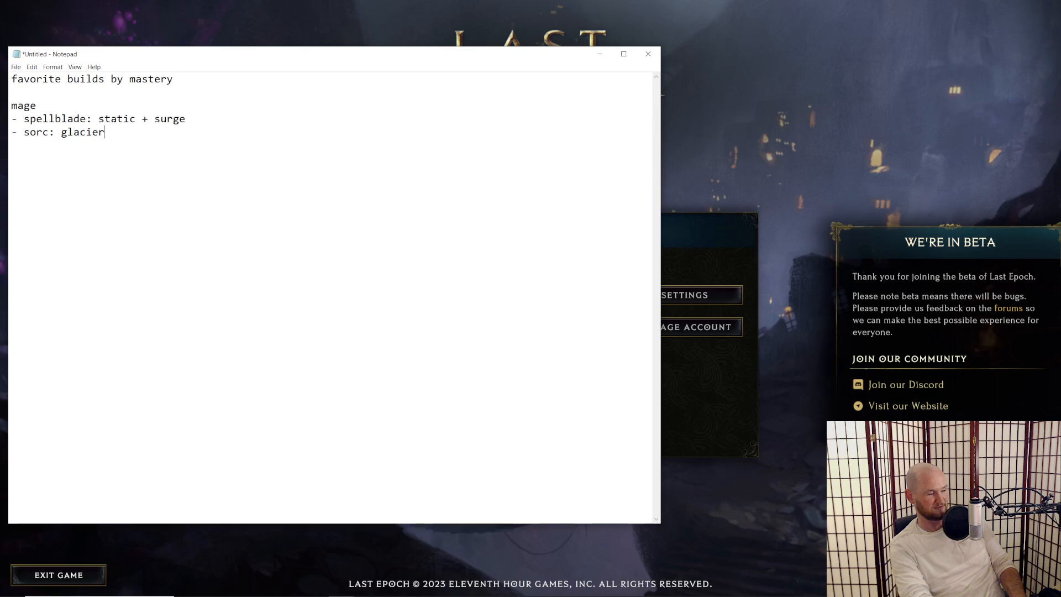
{"action": "type", "text": "?"}
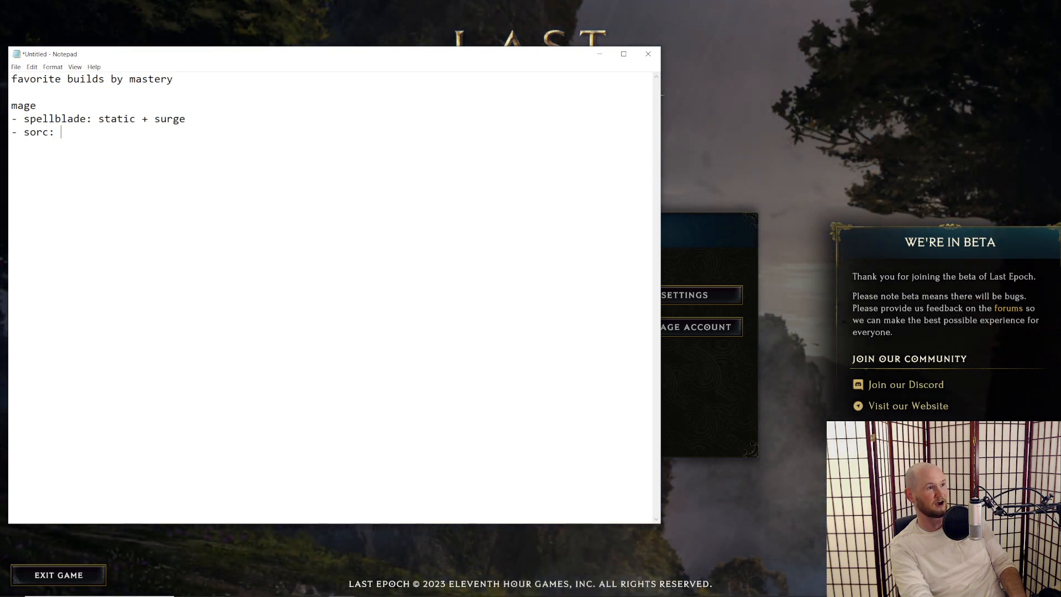
Step: Finish the sorc line as 'black hole ignite - (??)'
{"action": "type", "text": "black"}
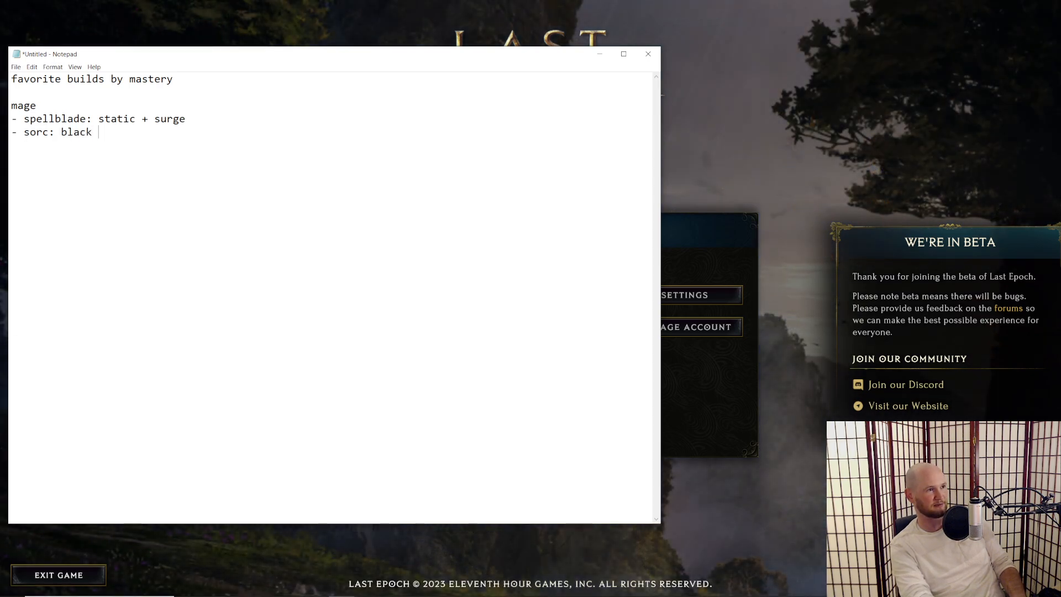
{"action": "type", "text": "hole ignite"}
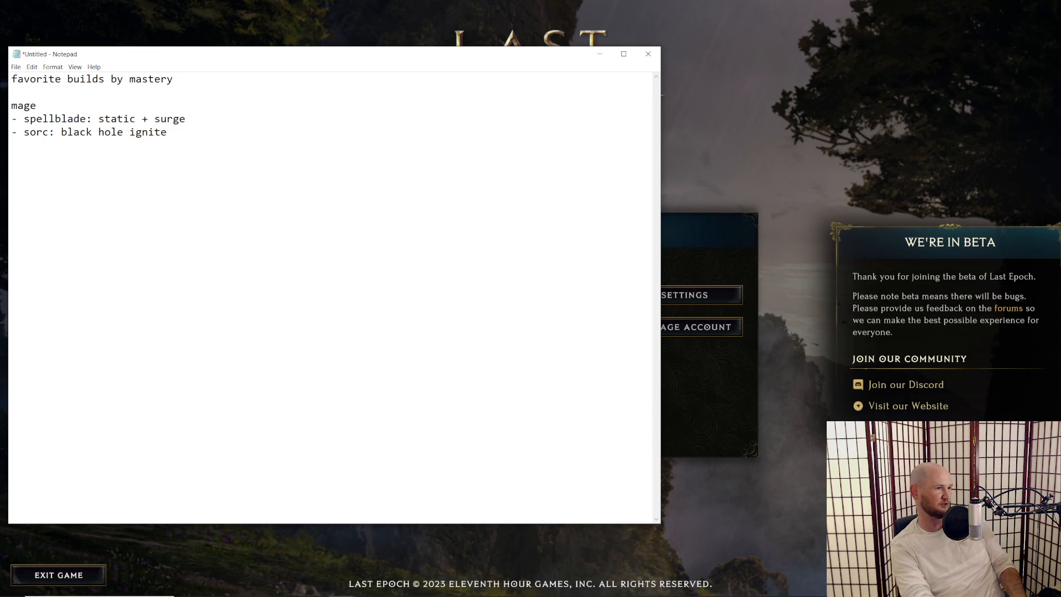
{"action": "type", "text": "-"}
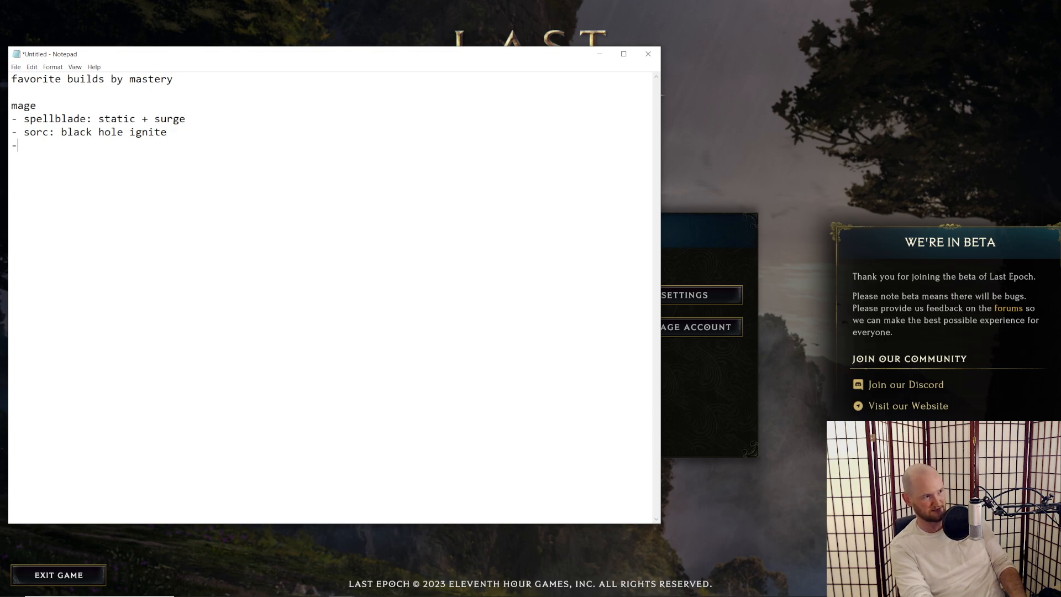
{"action": "type", "text": ")("}
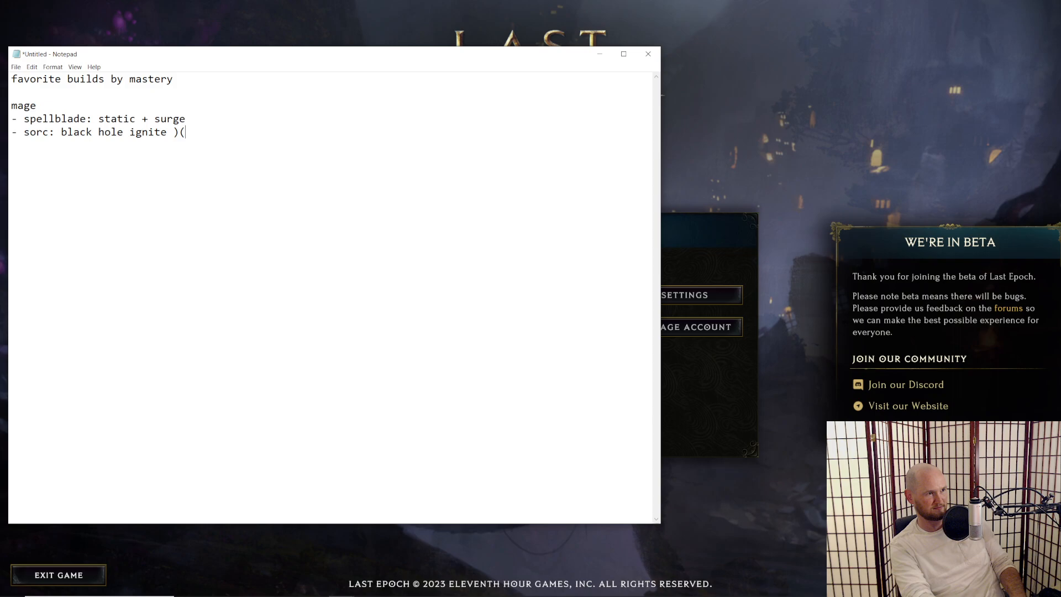
{"action": "type", "text": "??"}
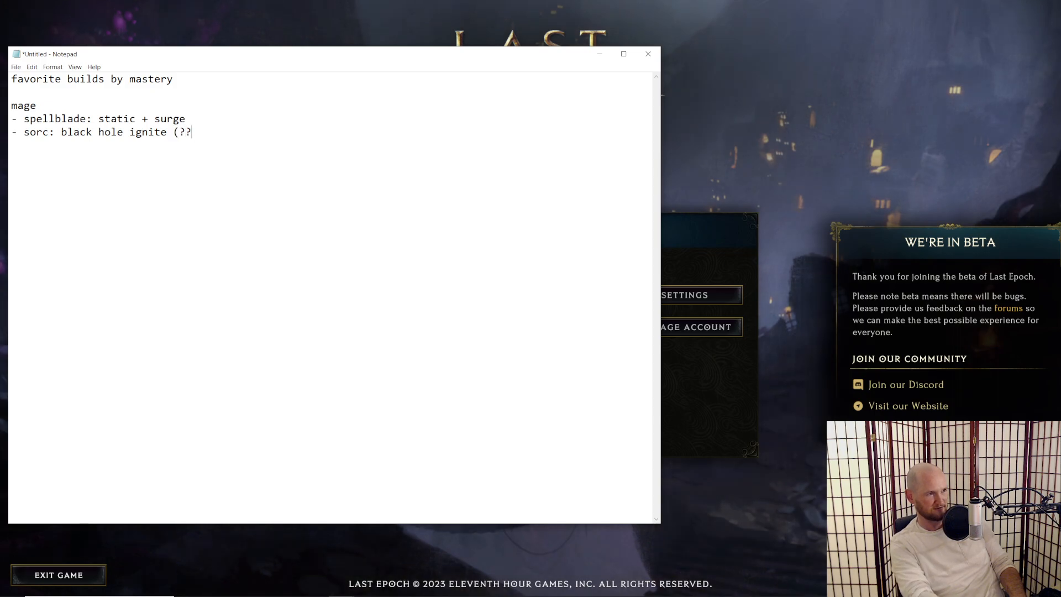
{"action": "type", "text": ")"}
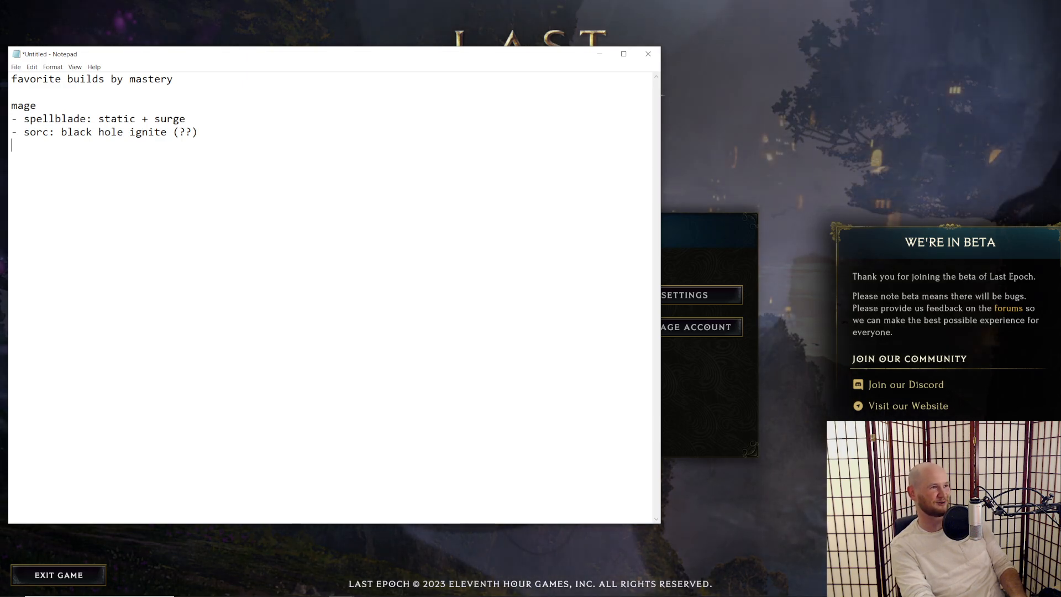
Step: Add the bullet '- runemaster: frostclaw frostbite' under mage
{"action": "type", "text": "- r"}
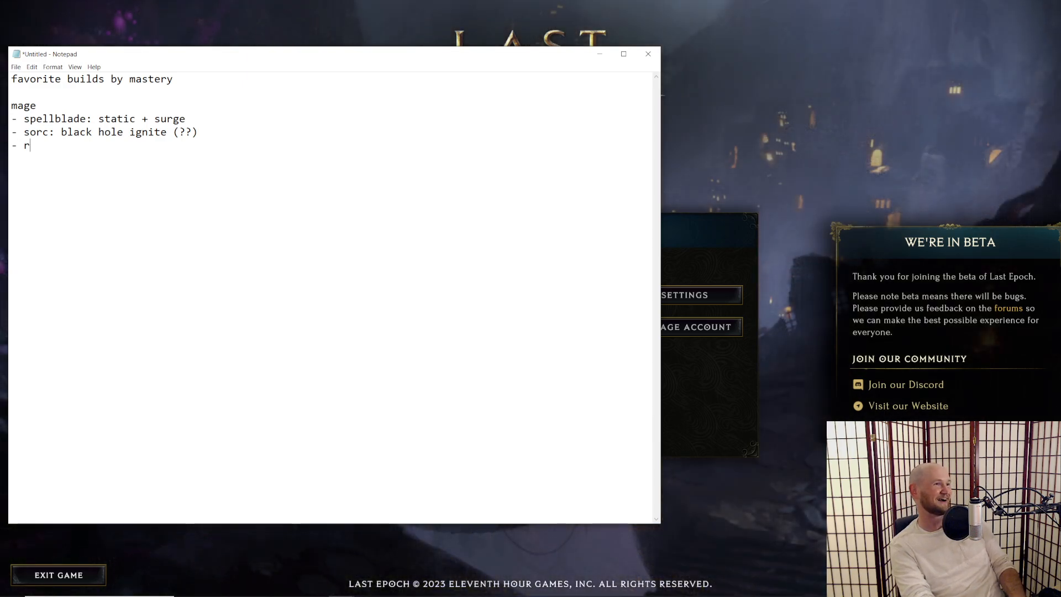
{"action": "type", "text": "unemaster:"}
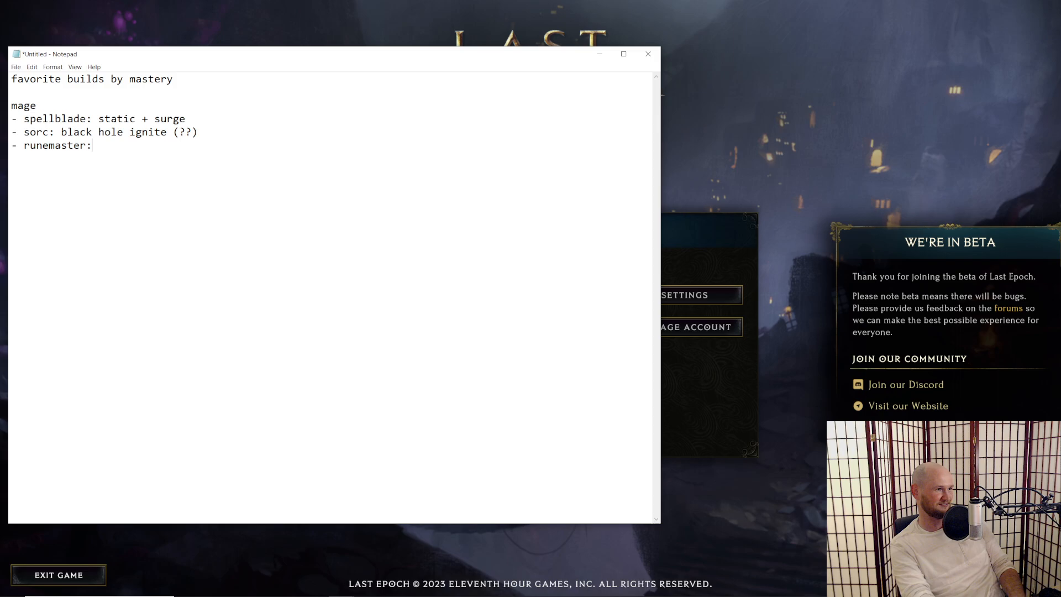
{"action": "type", "text": "frostcl"}
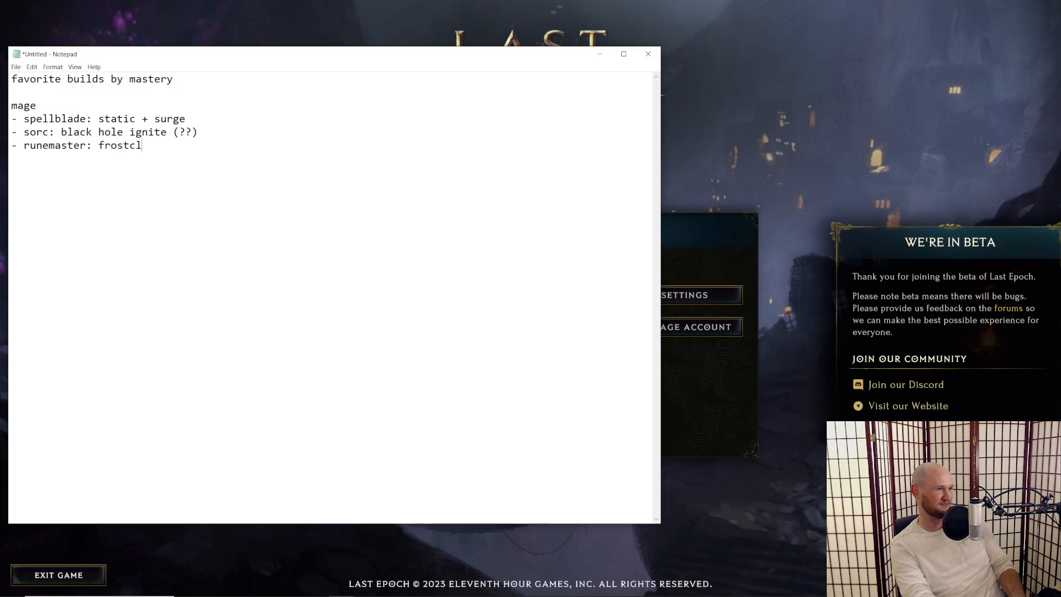
{"action": "type", "text": "aw frostbite"}
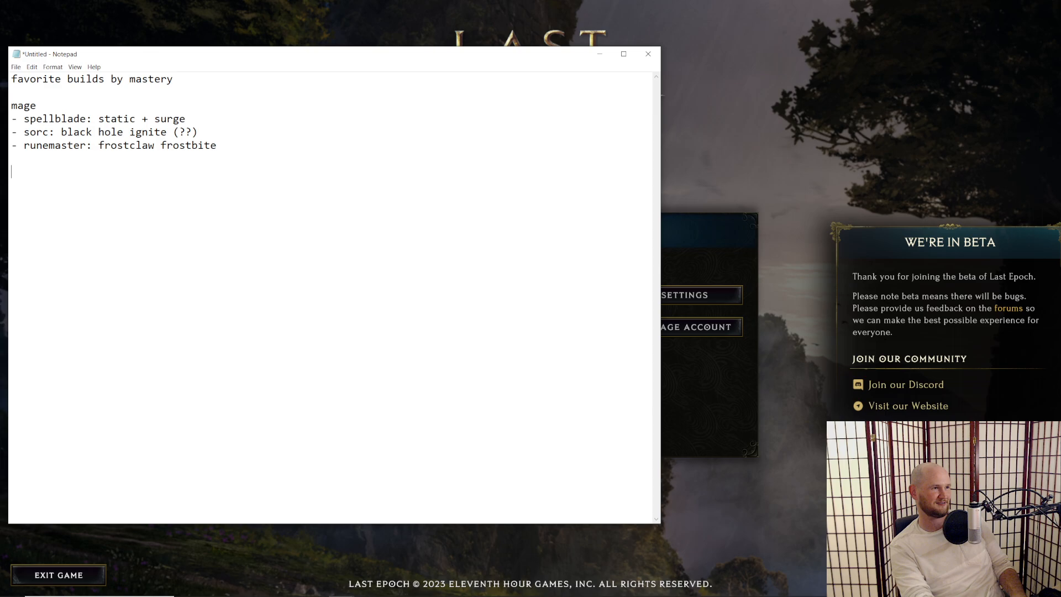
Step: Start a 'primalist' section with a '- beastmaster:' bullet
{"action": "type", "text": "a"}
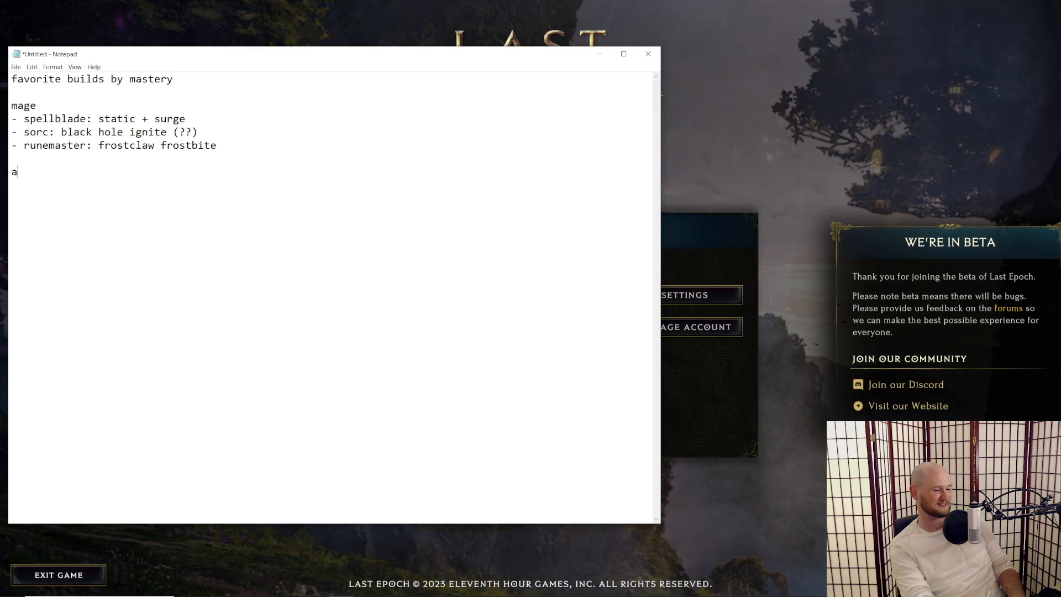
{"action": "type", "text": "primatli"}
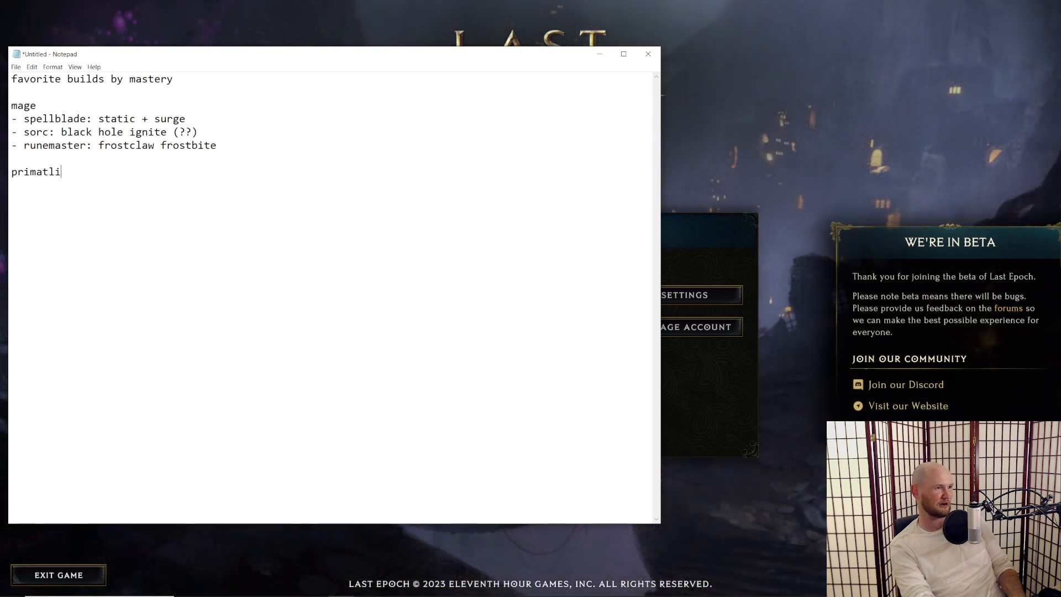
{"action": "type", "text": "st"}
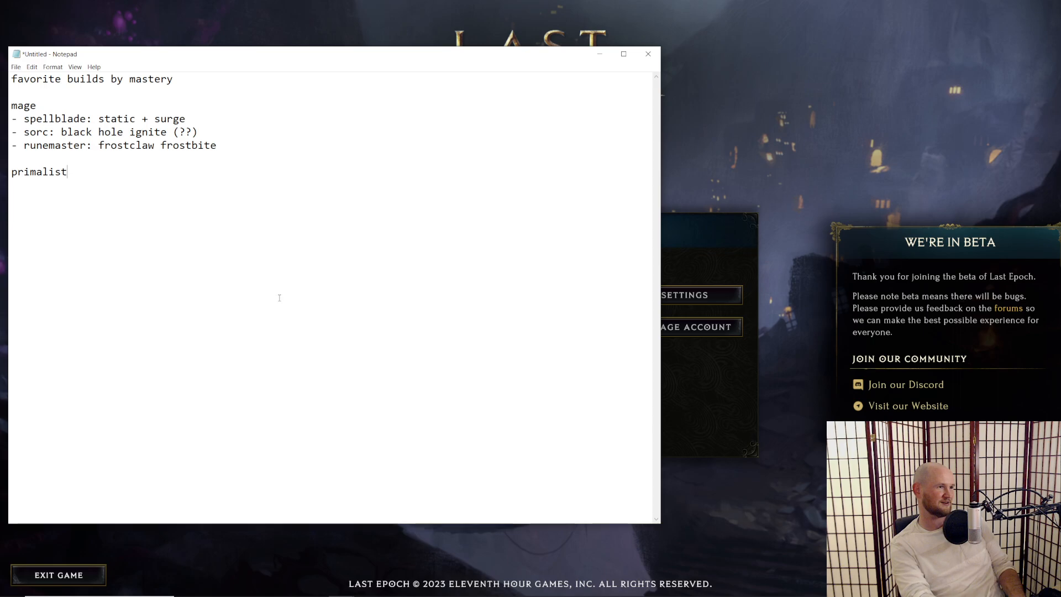
{"action": "type", "text": "-"}
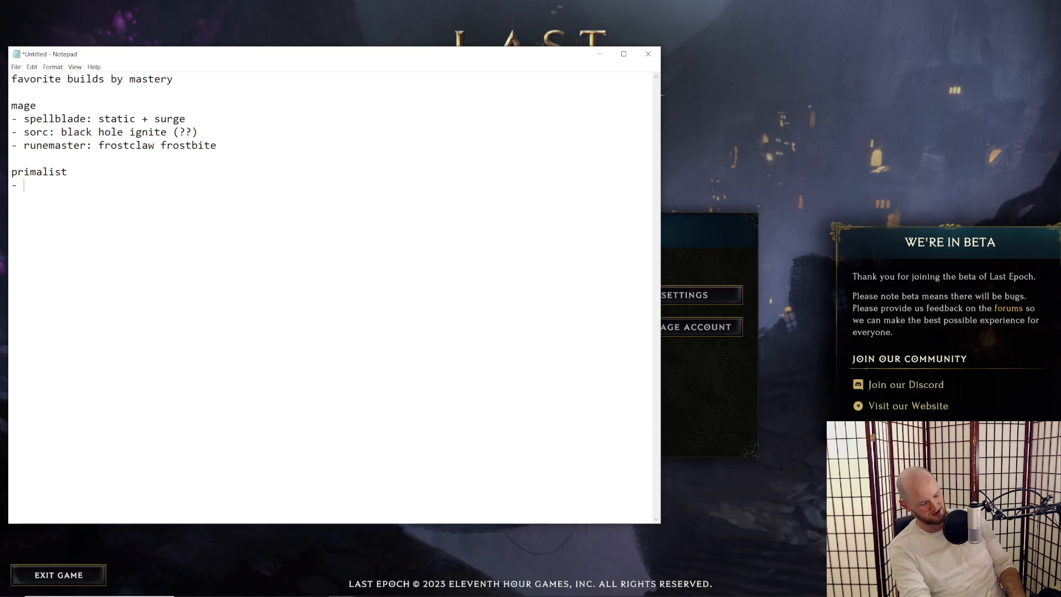
{"action": "type", "text": "beastmaster:"}
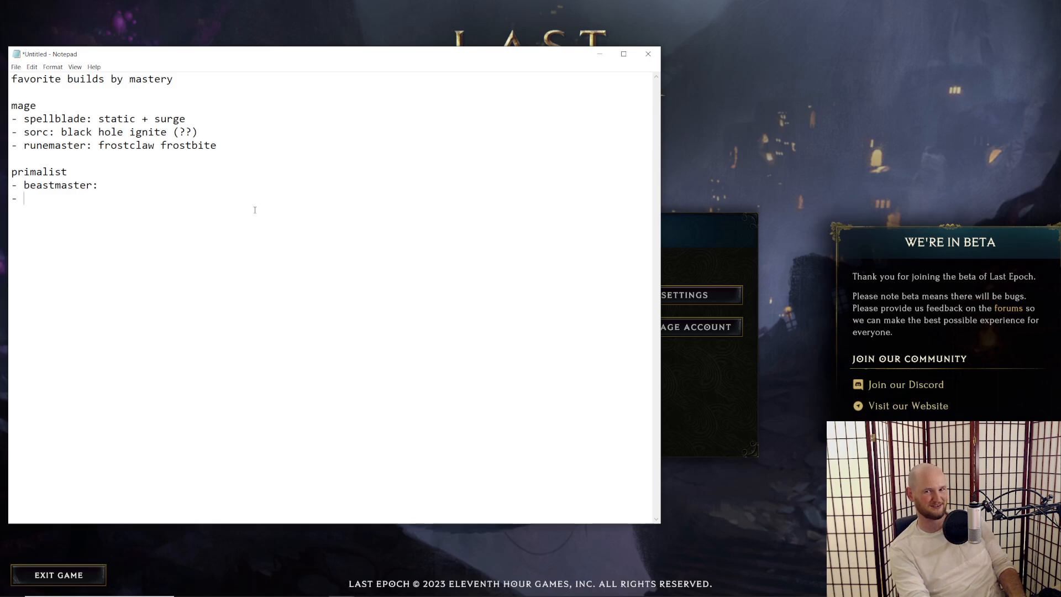
Step: Add 'druid: lightning bug' and a 'shaman:' bullet under primalist
{"action": "type", "text": "a"}
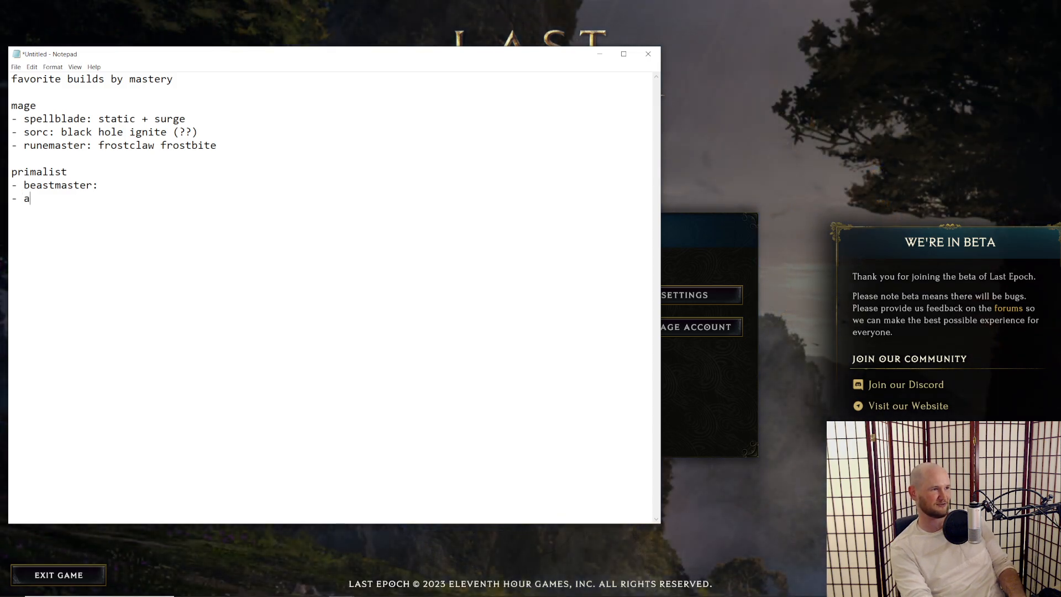
{"action": "type", "text": "ruid"}
{"action": "type", "text": "-"}
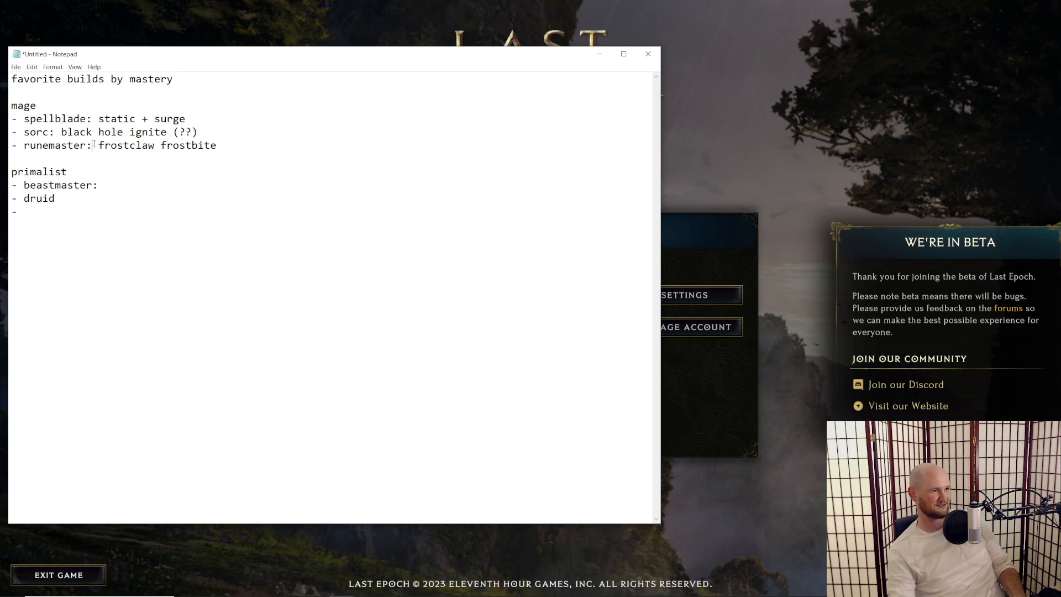
{"action": "type", "text": ":"}
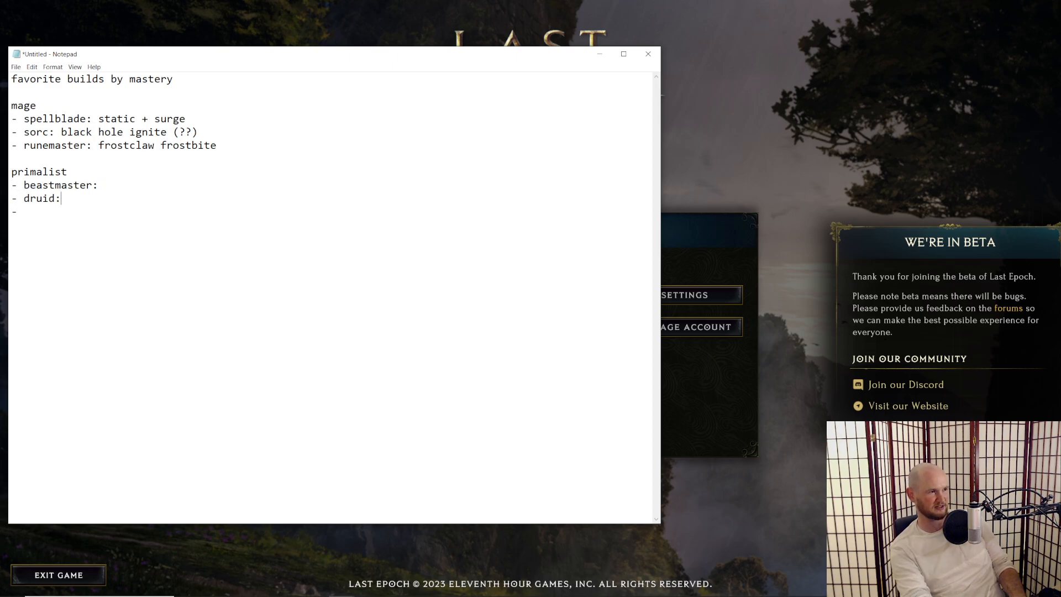
{"action": "type", "text": "lightning bug"}
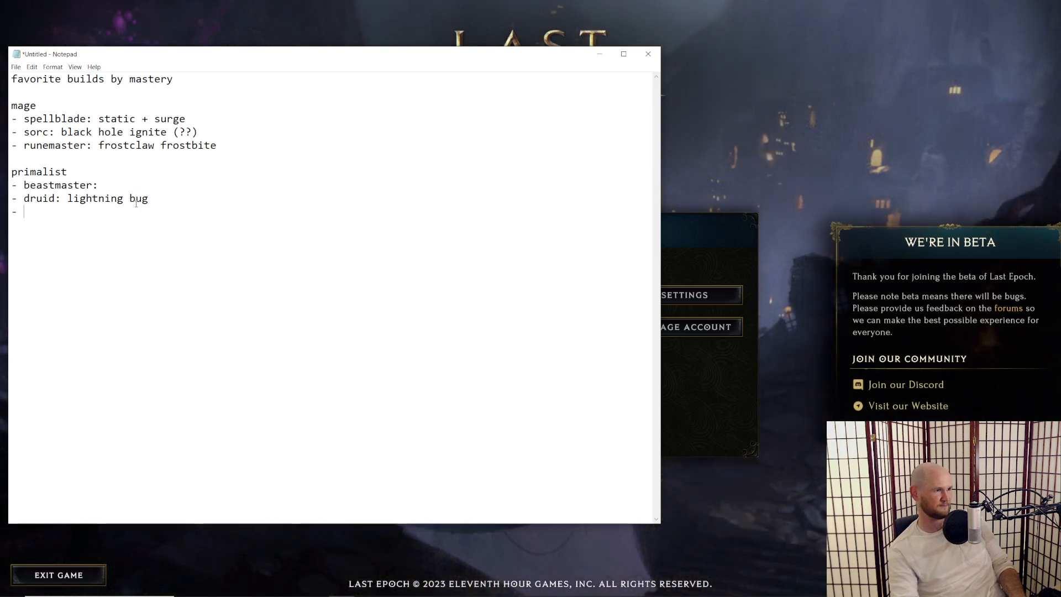
{"action": "type", "text": "s"}
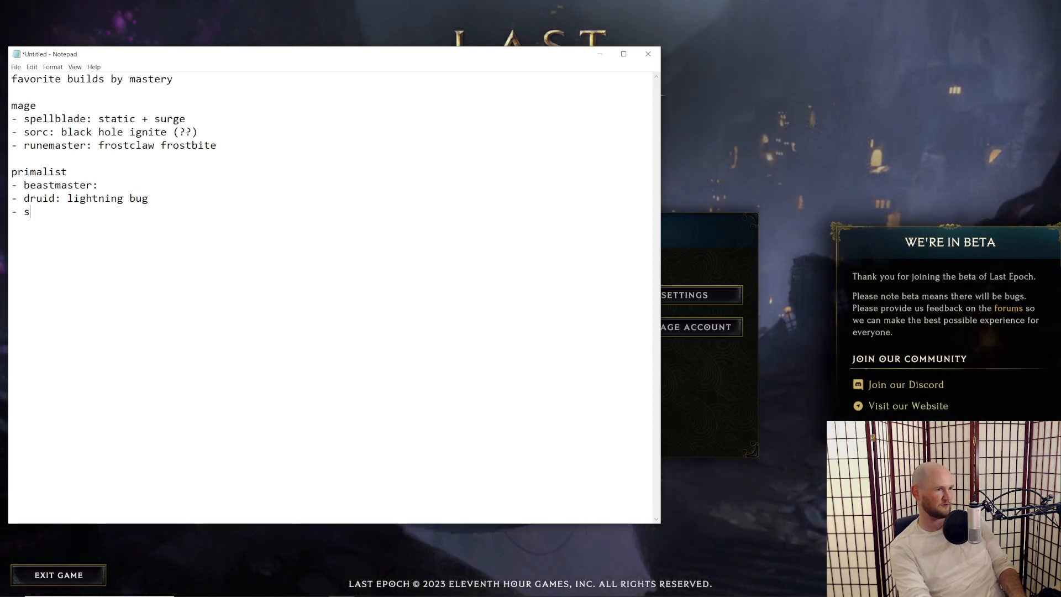
{"action": "type", "text": "haman:"}
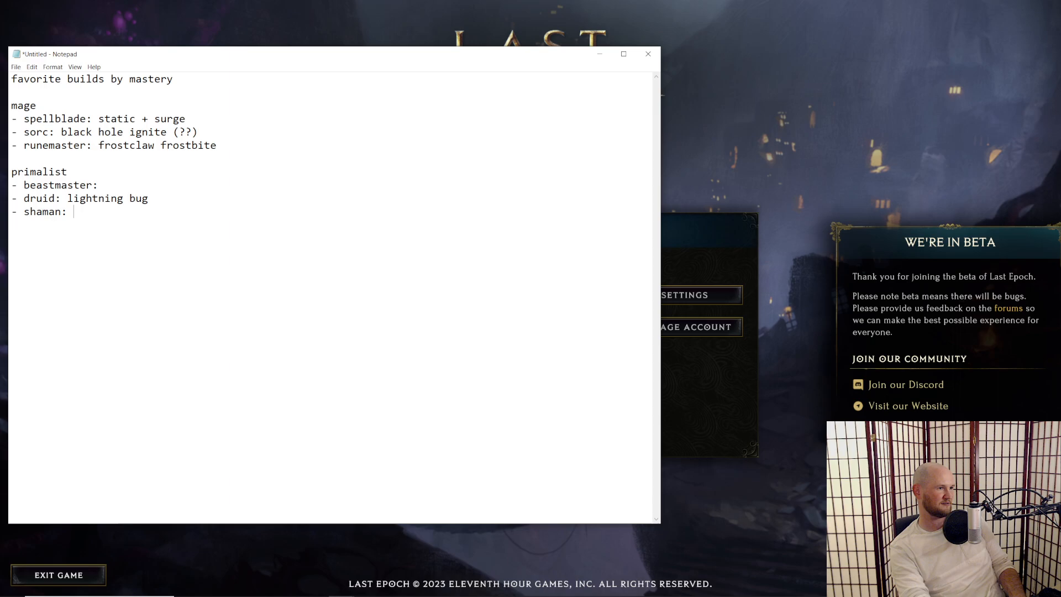
{"action": "mouse_move", "coordinate": [251, 141]}
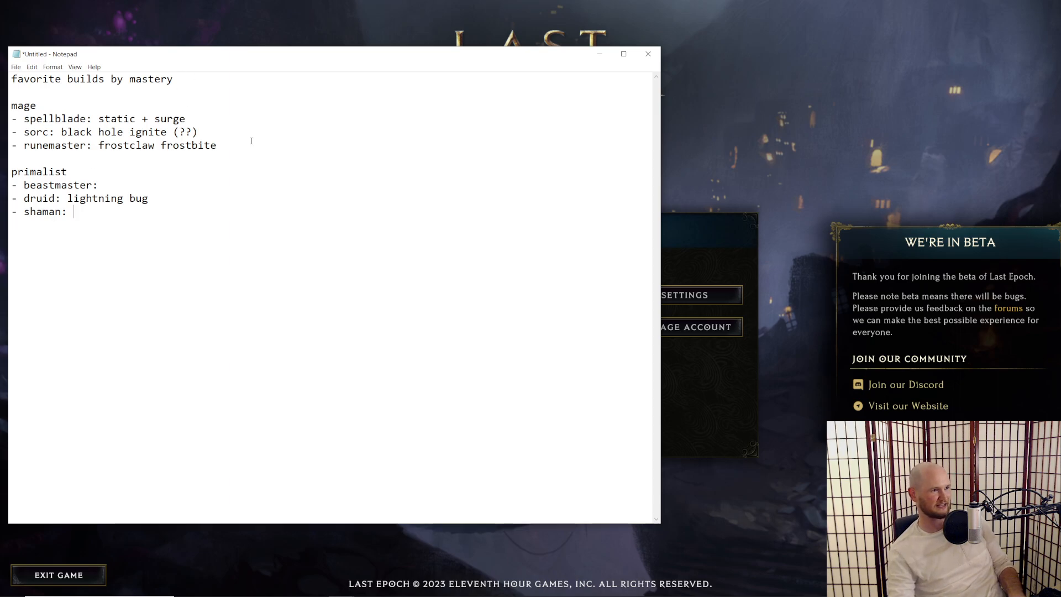
Step: Mark beastmaster with '(??)' and prefix the title with 'My'
{"action": "double_click", "coordinate": [184, 132]}
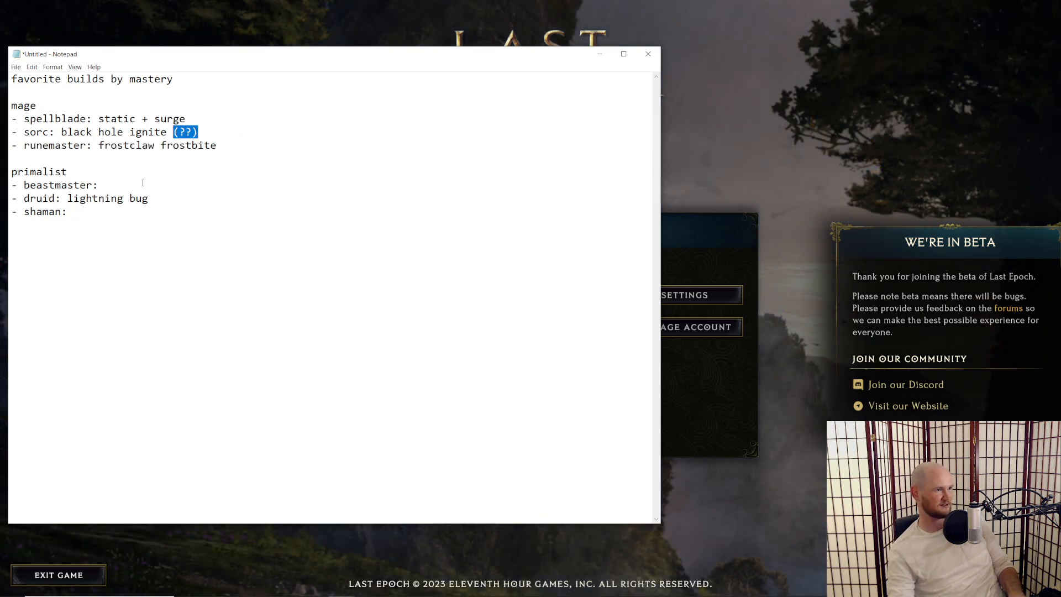
{"action": "type", "text": "(??)"}
{"action": "left_click", "coordinate": [130, 211]}
{"action": "type", "text": " thorn totem"}
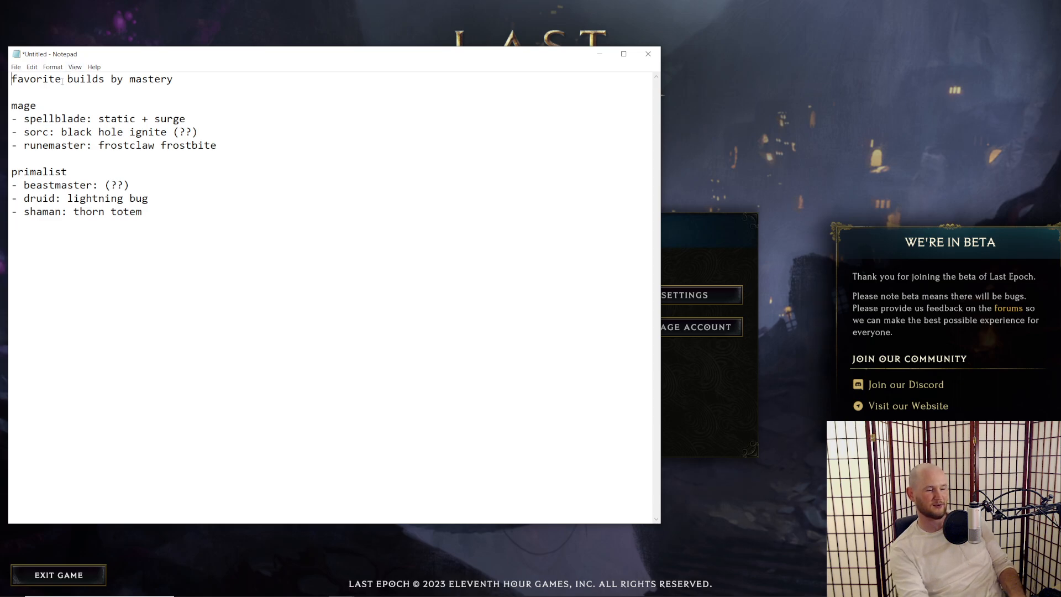
{"action": "type", "text": "My"}
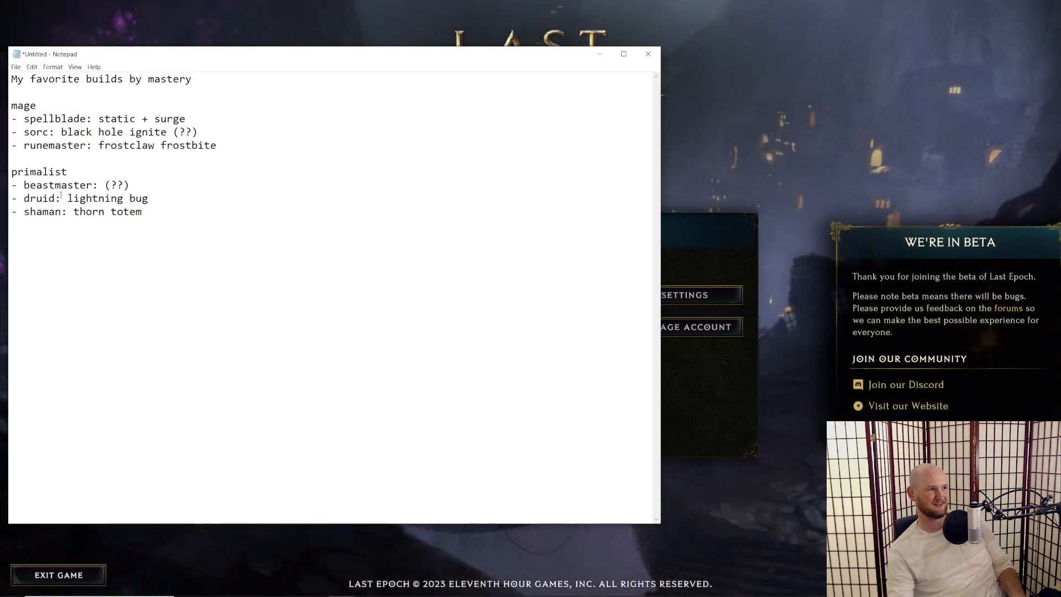
Step: Replace the beastmaster '(??)' placeholder with 'crit lightning tornado'
{"action": "left_click", "coordinate": [109, 185]}
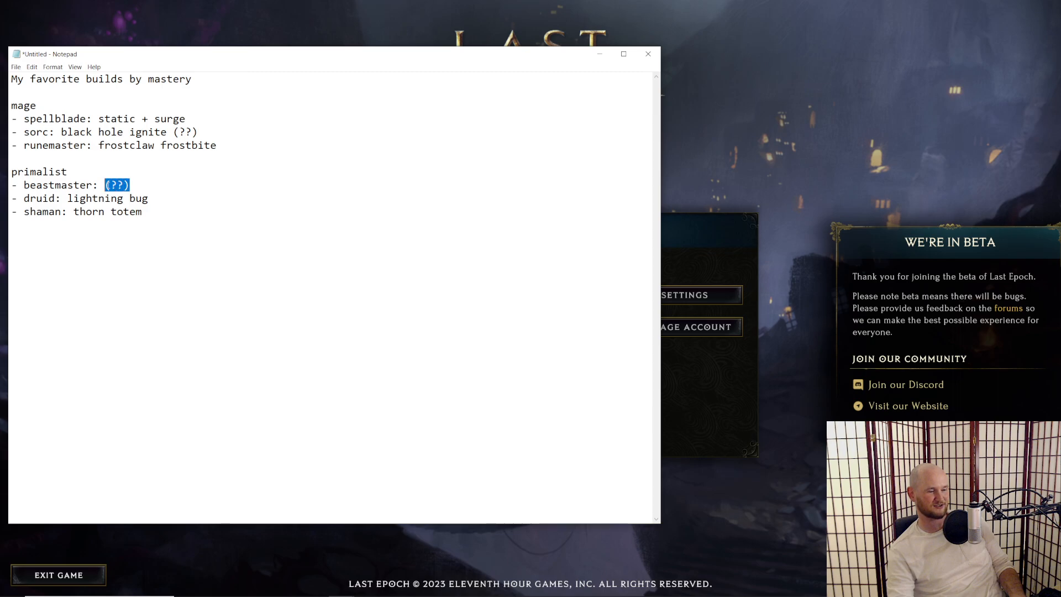
{"action": "type", "text": "tornado"}
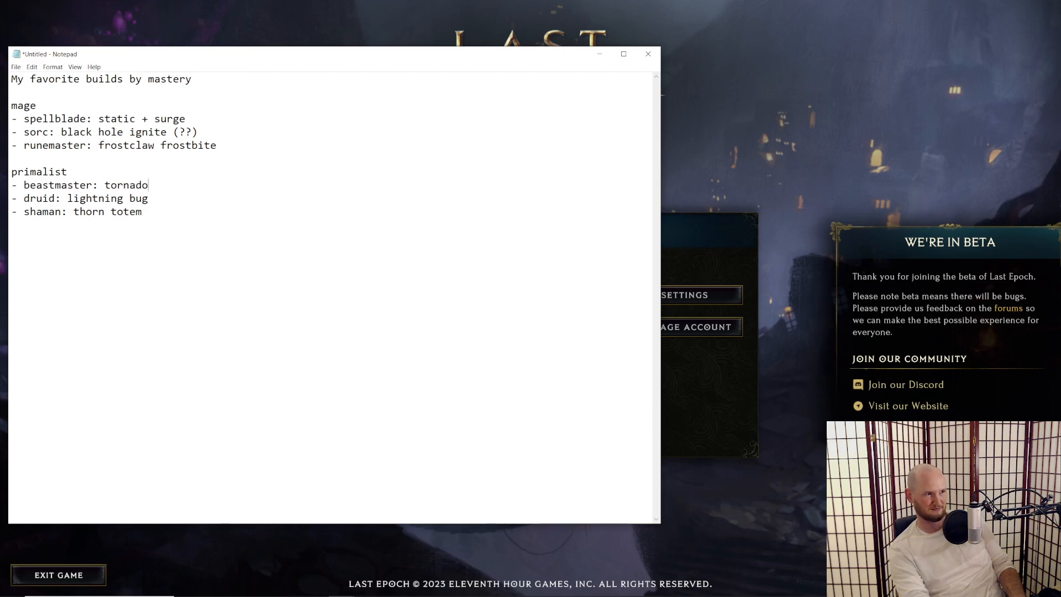
{"action": "key", "text": "Backspace"}
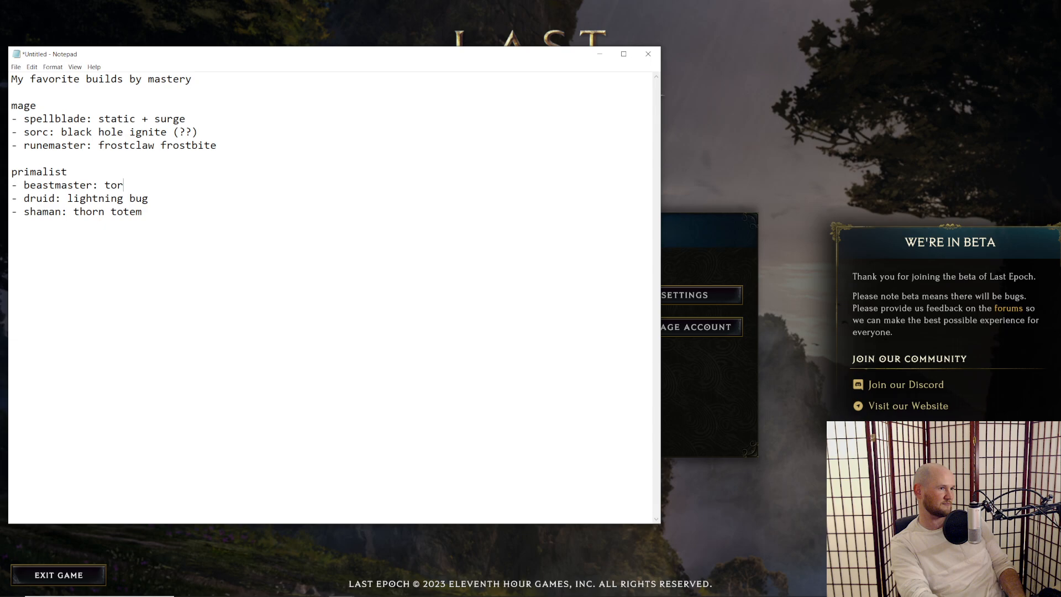
{"action": "type", "text": "crit"}
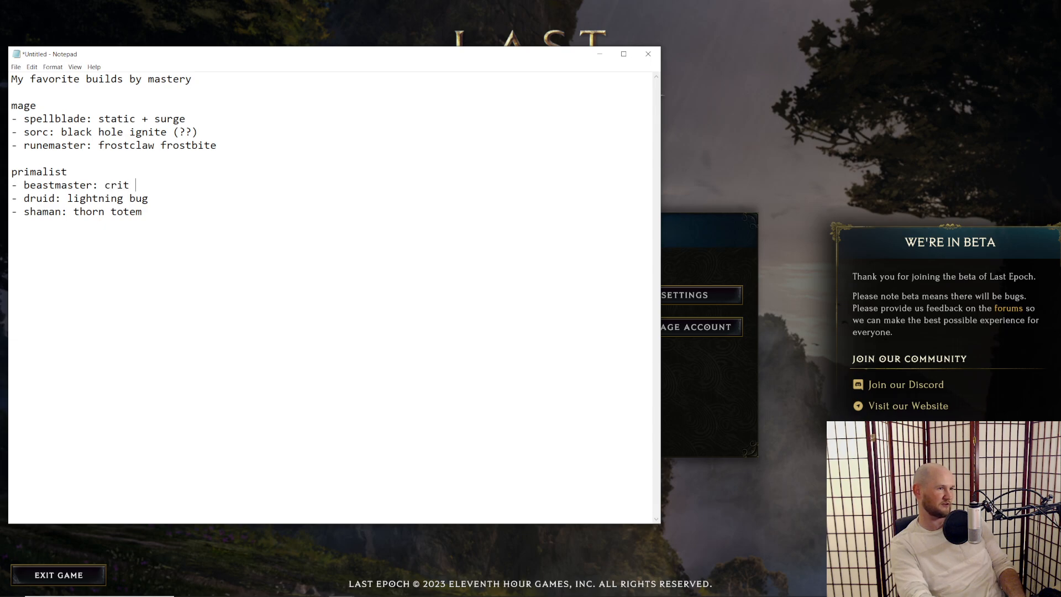
{"action": "type", "text": "lightning torn"}
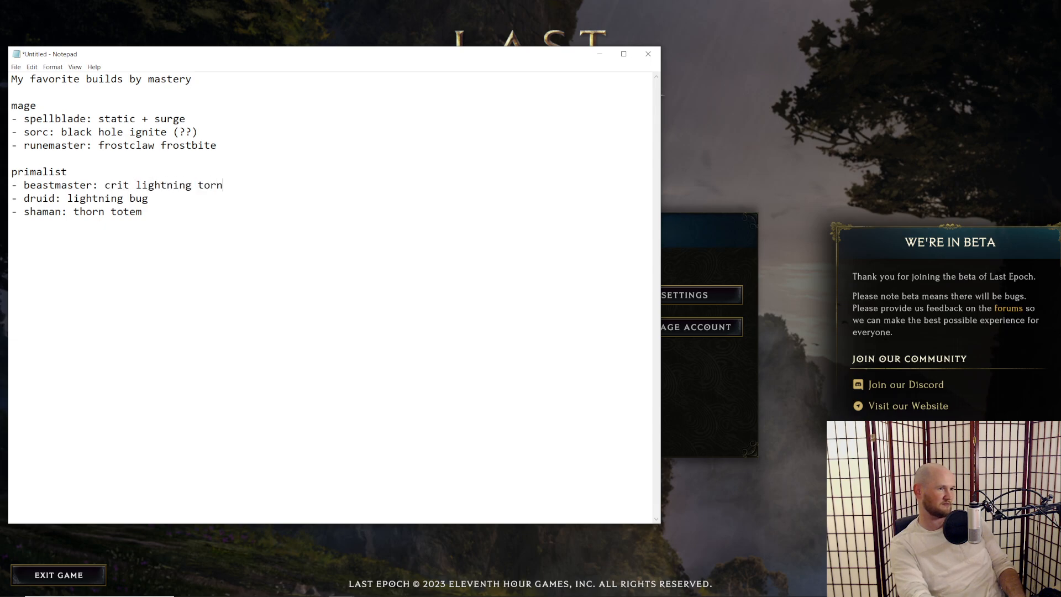
{"action": "type", "text": "ado"}
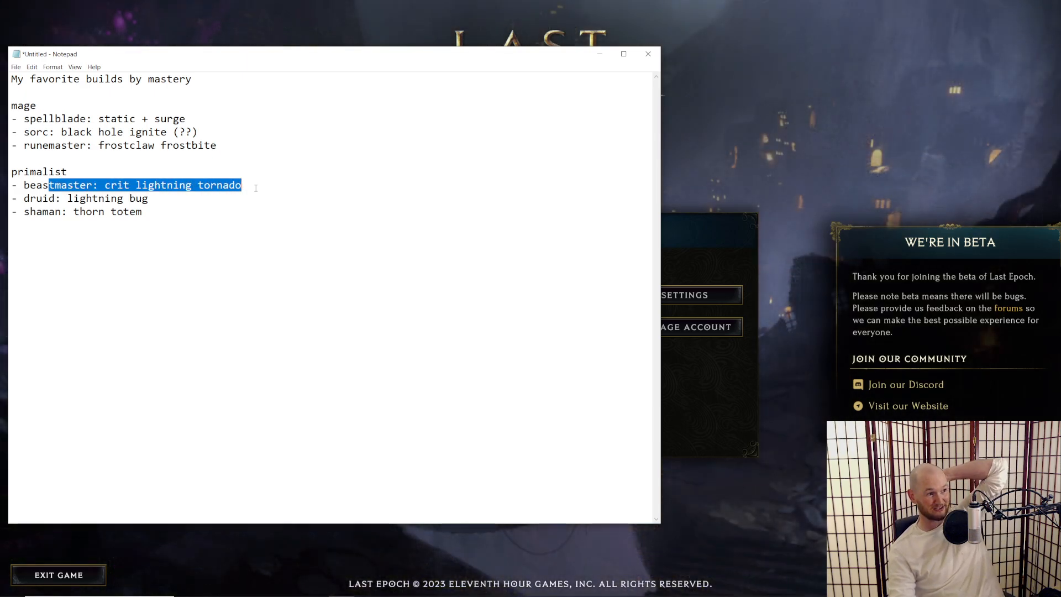
{"action": "left_click", "coordinate": [388, 280]}
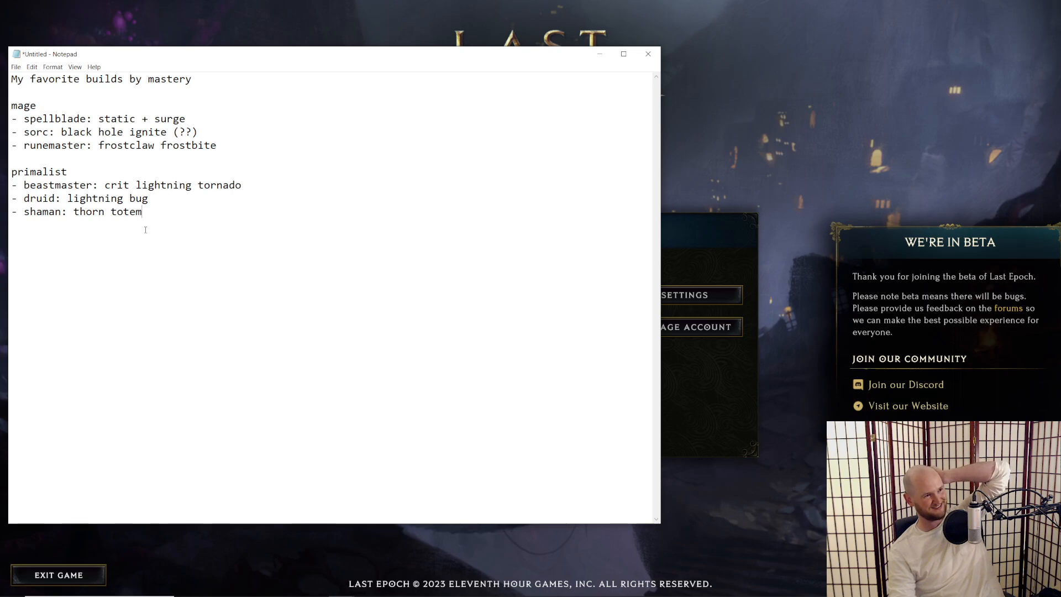
{"action": "mouse_move", "coordinate": [277, 269]}
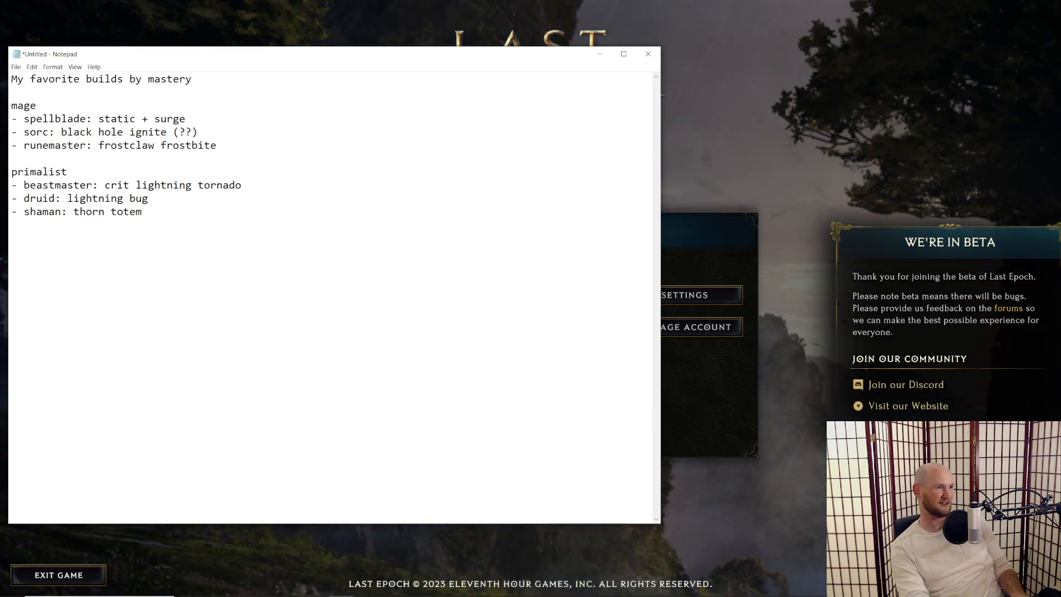
Step: Start a 'sentinel' section with a 'forge guard:' bullet, discarding a first 'warpath?' guess
{"action": "type", "text": "a"}
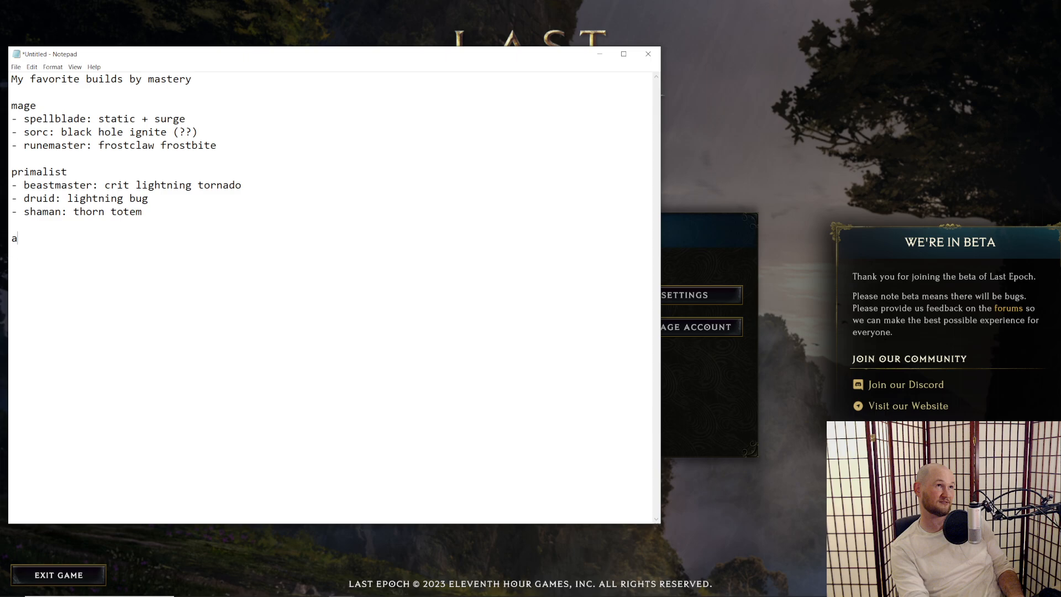
{"action": "type", "text": "sentinel"}
{"action": "left_click", "coordinate": [333, 251]}
{"action": "type", "text": "- forg"}
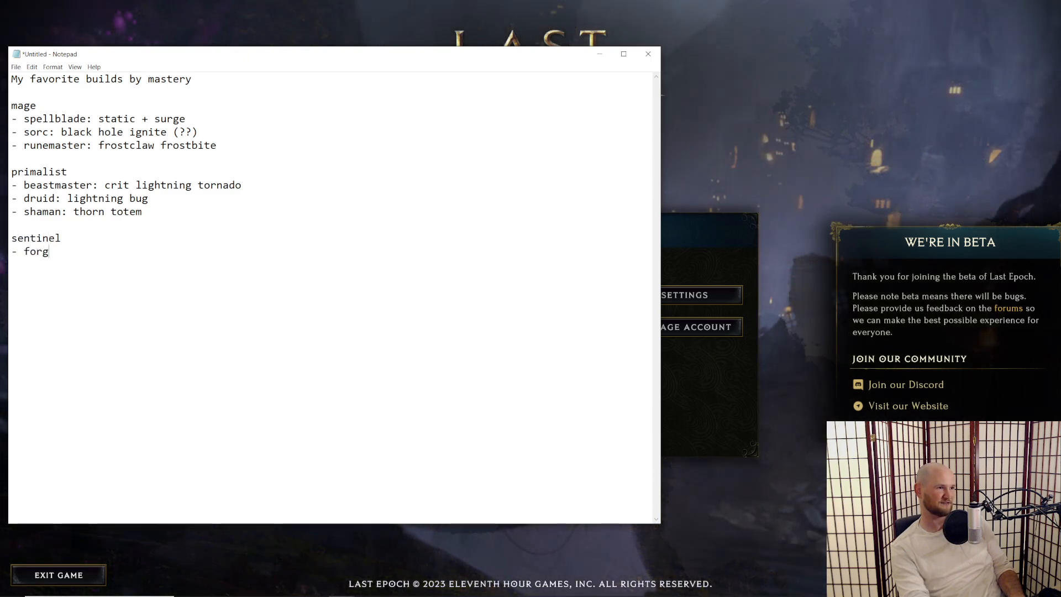
{"action": "type", "text": "e guard:"}
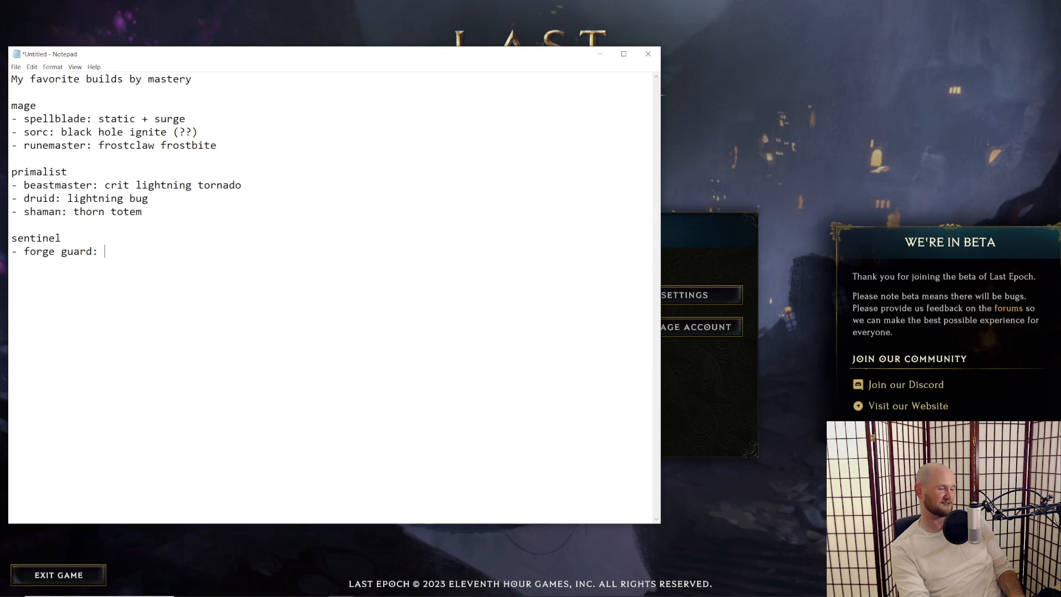
{"action": "type", "text": "....warpath"}
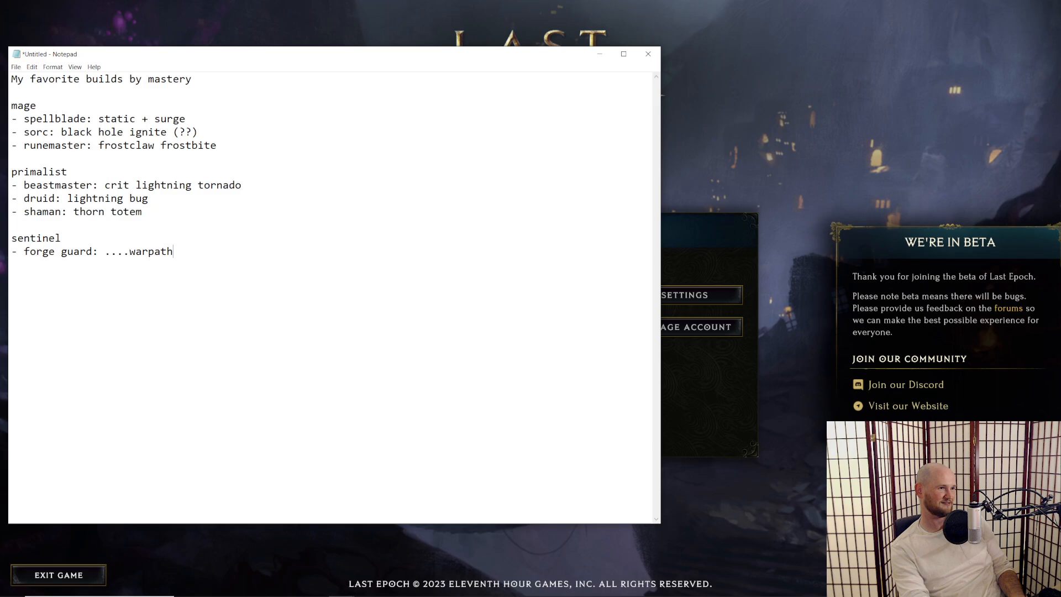
{"action": "type", "text": "?"}
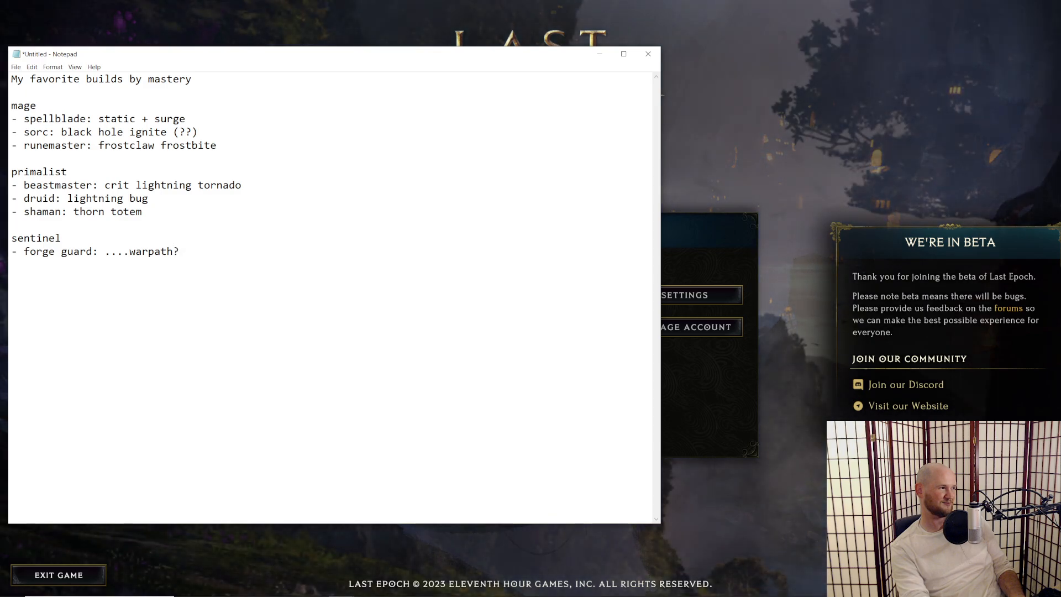
{"action": "key", "text": "Backspace"}
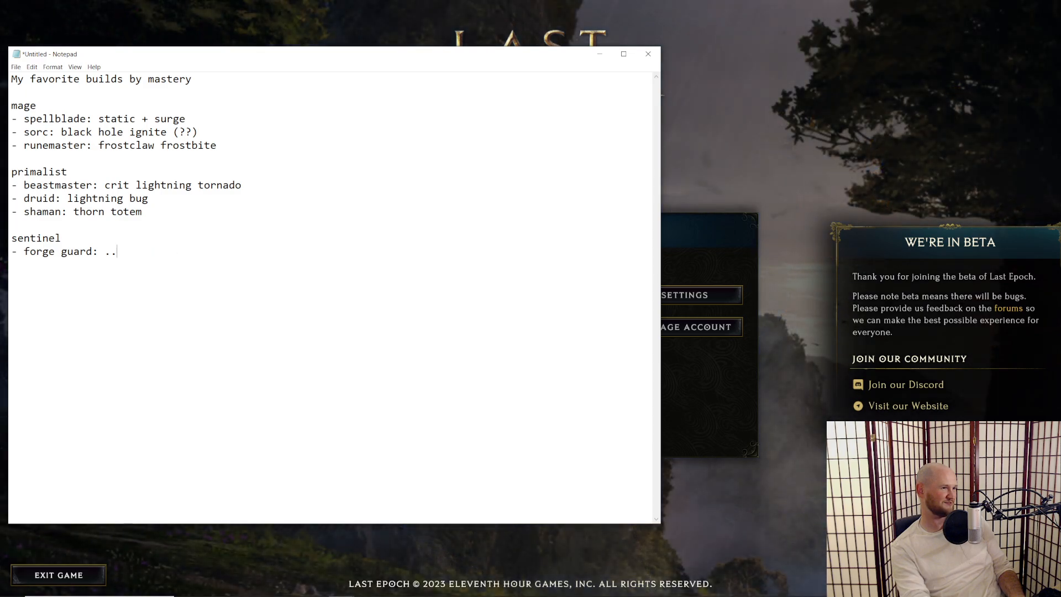
{"action": "key", "text": "Backspace"}
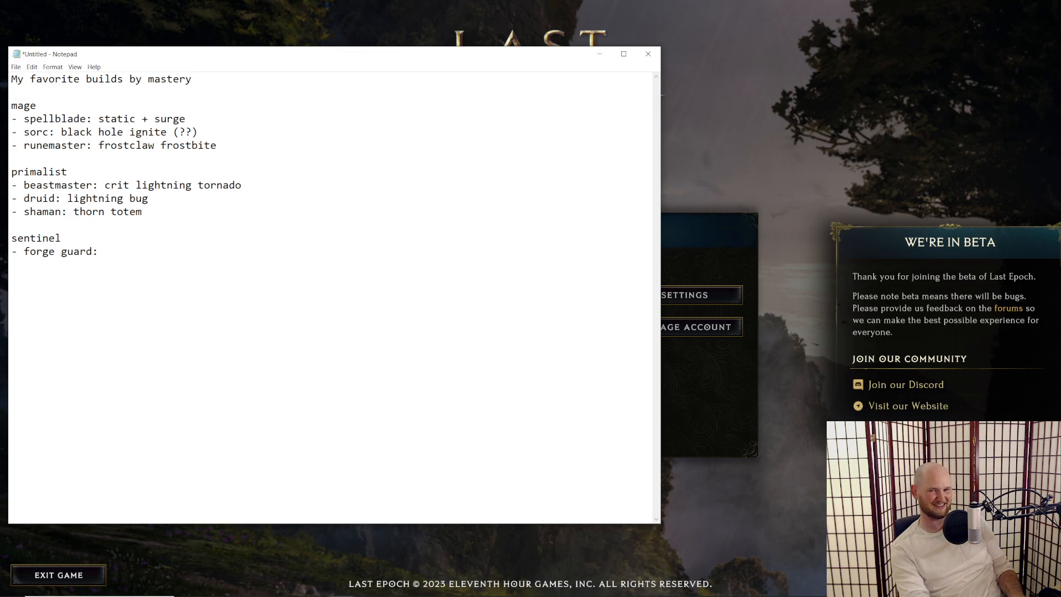
Step: Fill the forge guard line with 'ignite shield rush? ignite warpath?'
{"action": "left_click", "coordinate": [101, 251]}
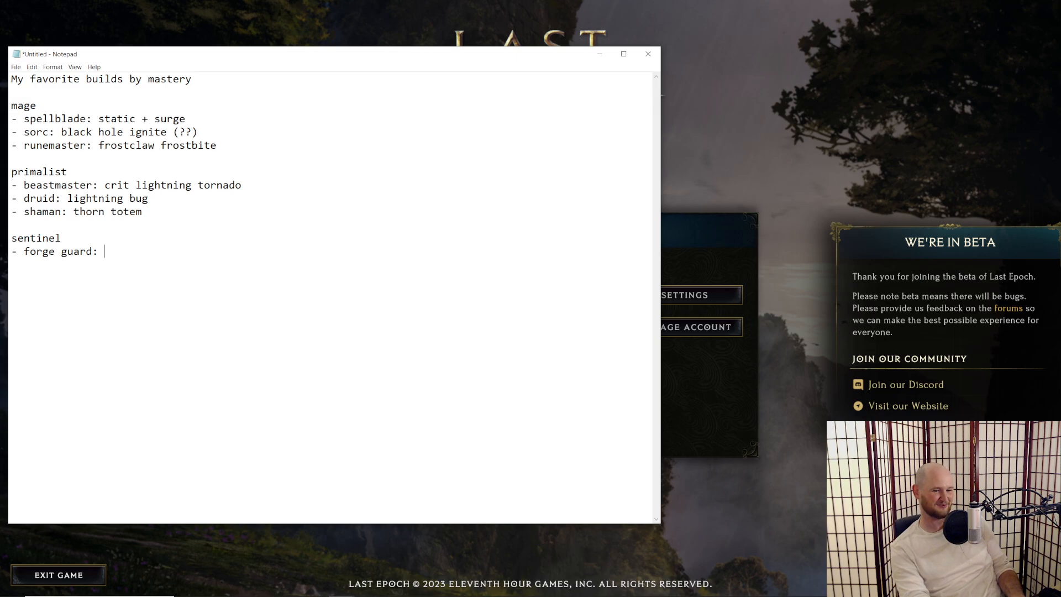
{"action": "type", "text": "ignite"}
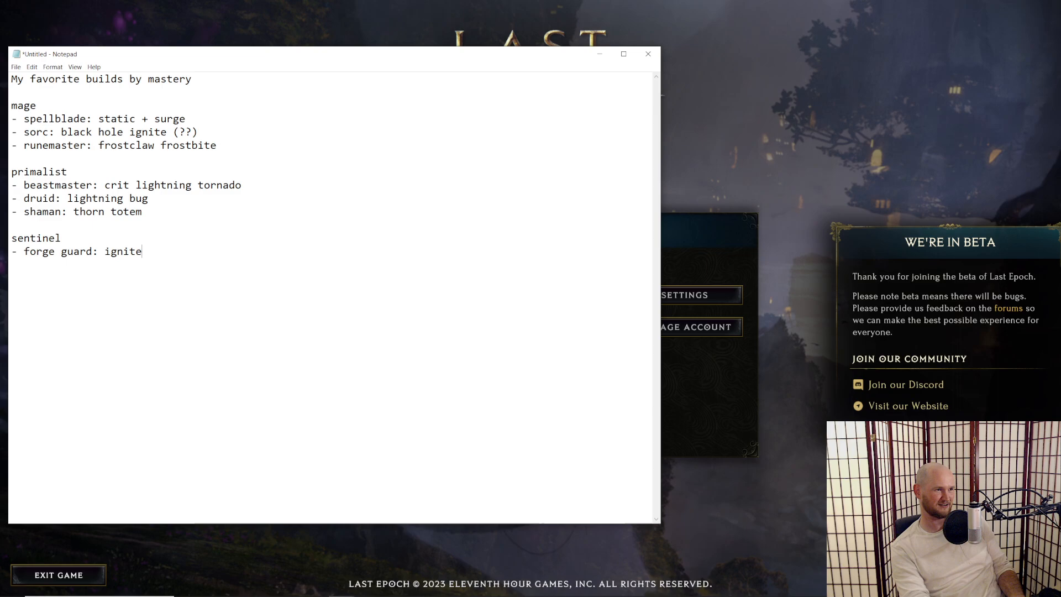
{"action": "type", "text": "shield rush?"}
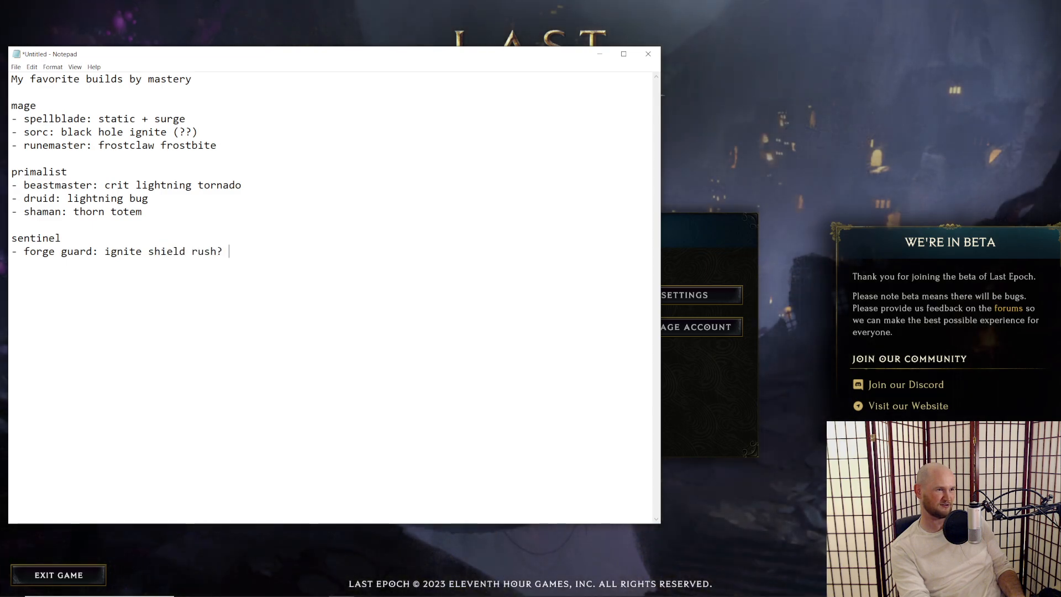
{"action": "type", "text": "ignite warpath"}
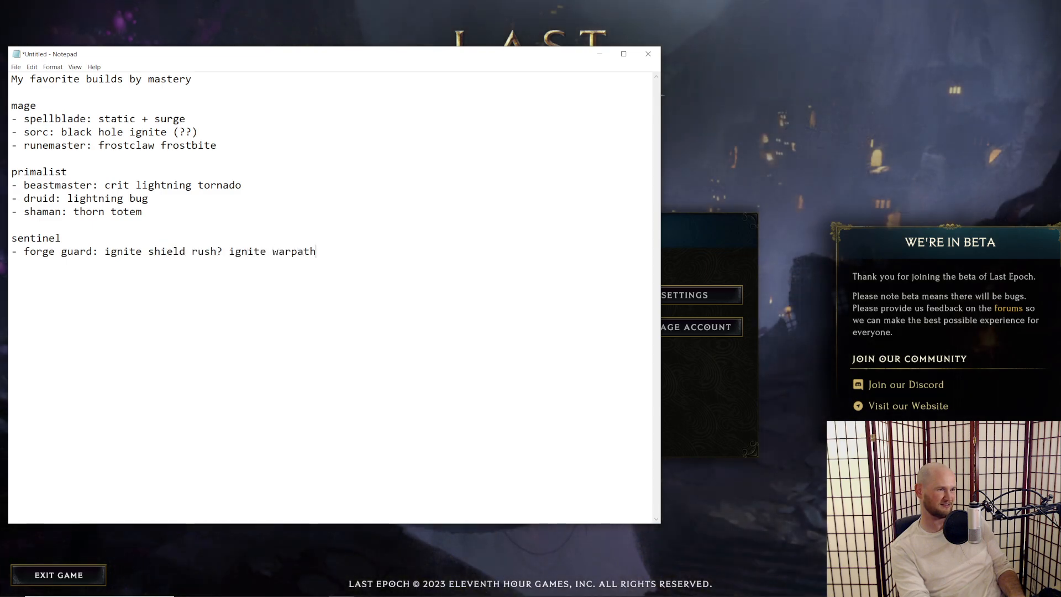
{"action": "type", "text": "?"}
{"action": "type", "text": "-"}
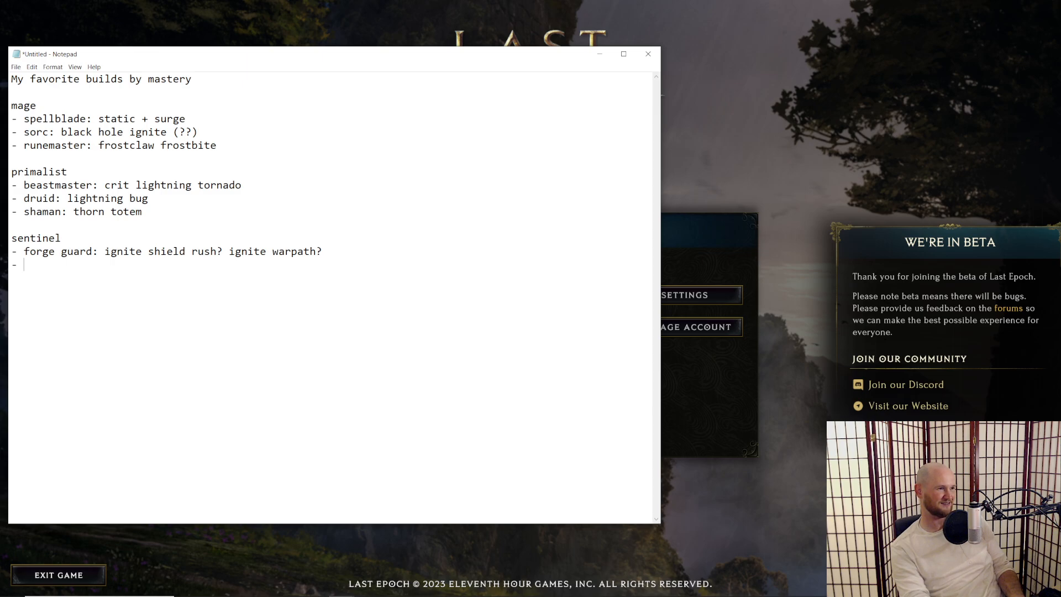
Step: Add 'void knight: rive' and 'paladin: devotion smite hammerdin' under sentinel
{"action": "type", "text": "void knight:"}
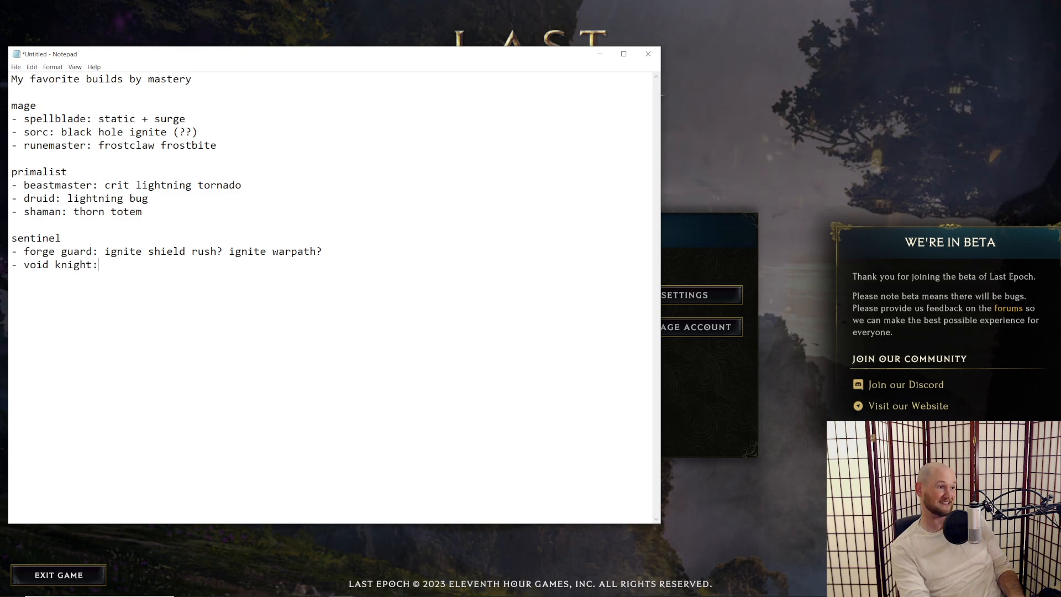
{"action": "type", "text": "rive"}
{"action": "type", "text": "-"}
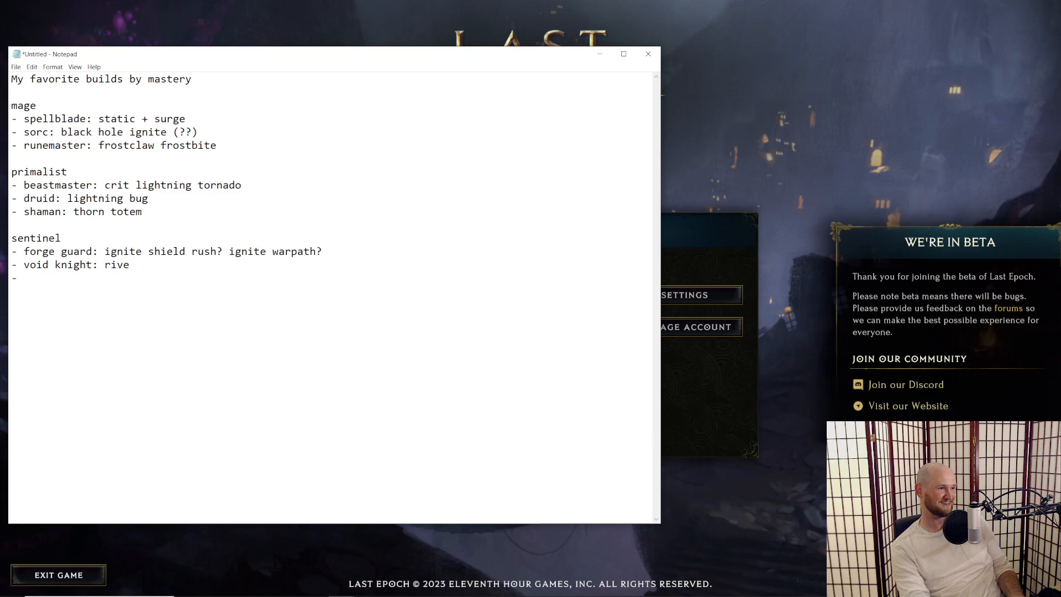
{"action": "type", "text": "paladin:"}
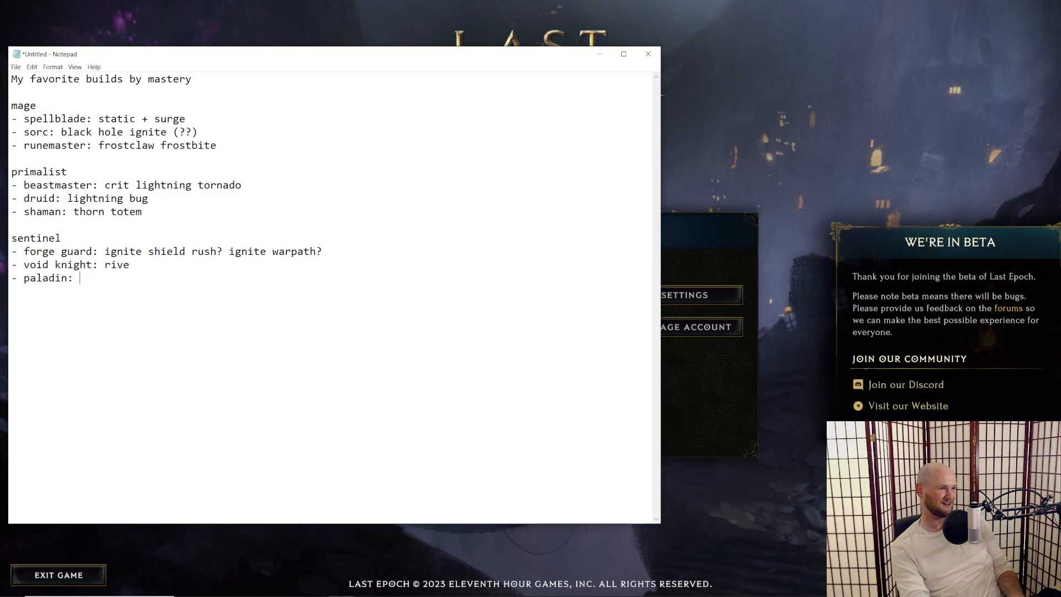
{"action": "type", "text": "devotion smite hammerdin"}
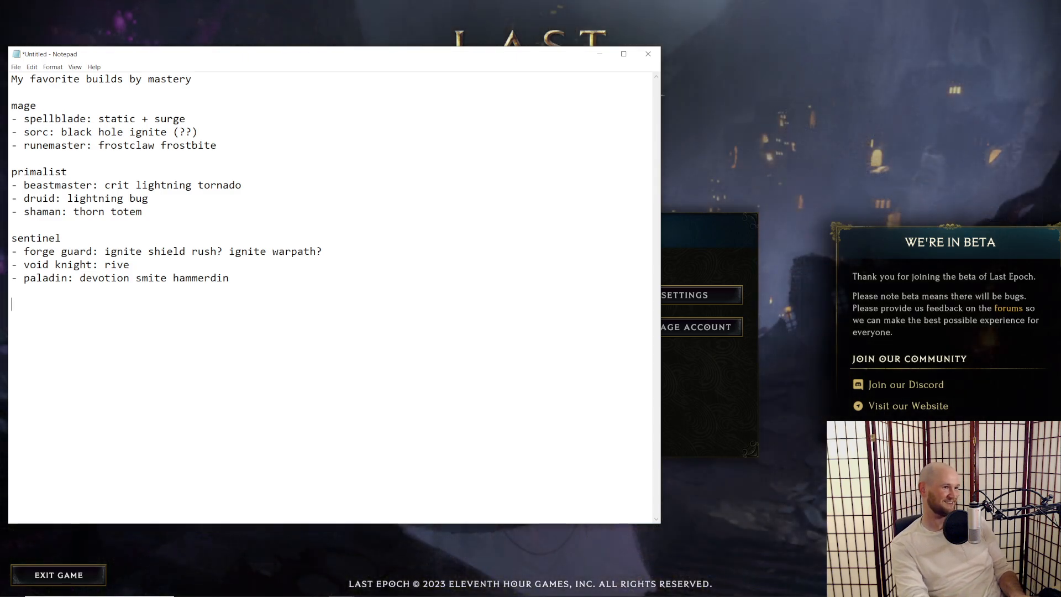
{"action": "type", "text": "a"}
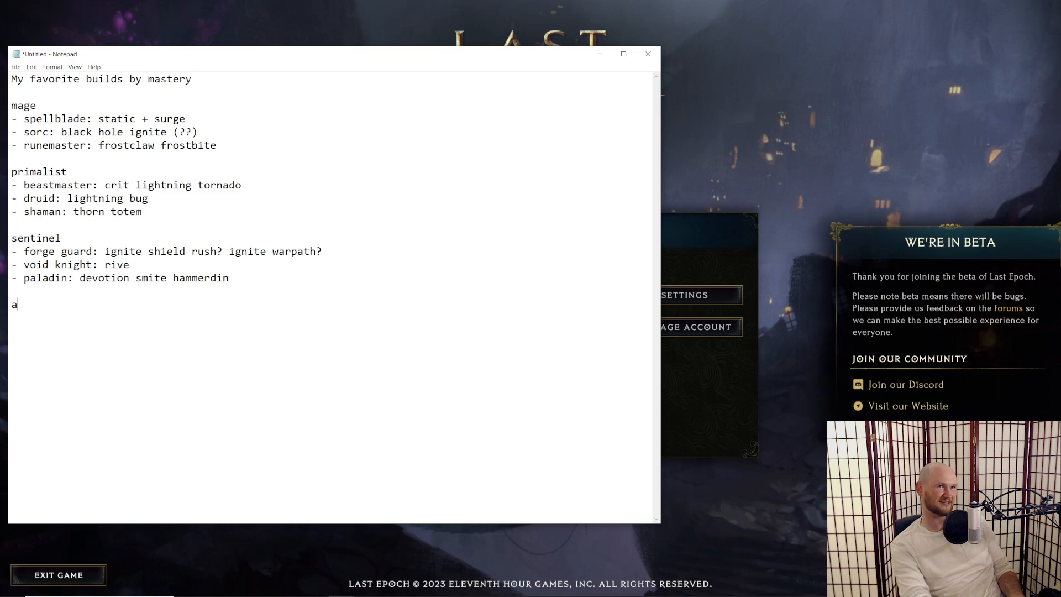
Step: Start a 'rogue:' section with a 'bladedancer' bullet and change void knight to 'anvil rive'
{"action": "type", "text": "rogue:"}
{"action": "type", "text": "-"}
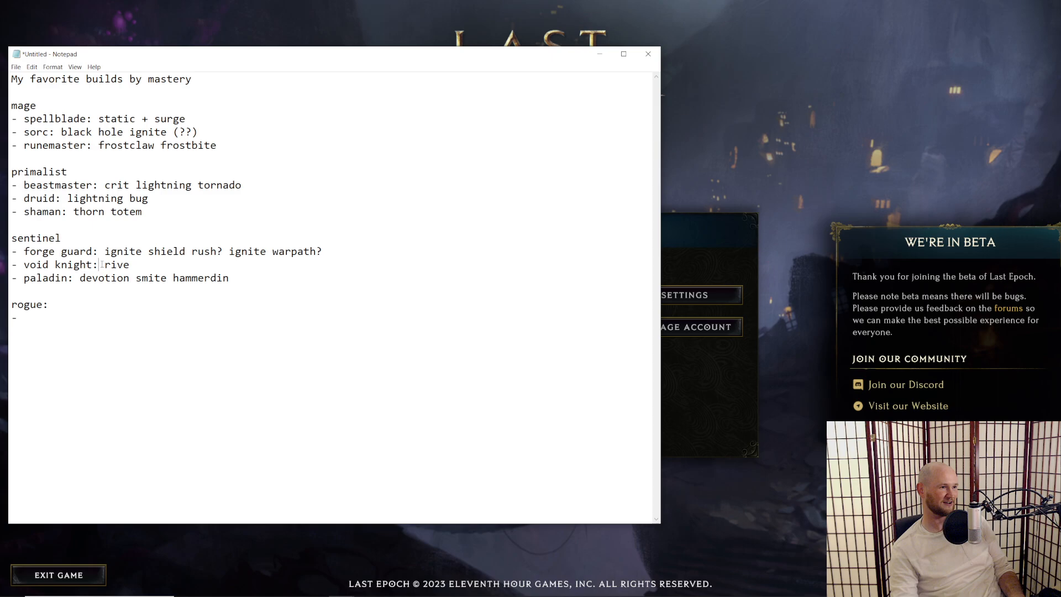
{"action": "type", "text": "anvil"}
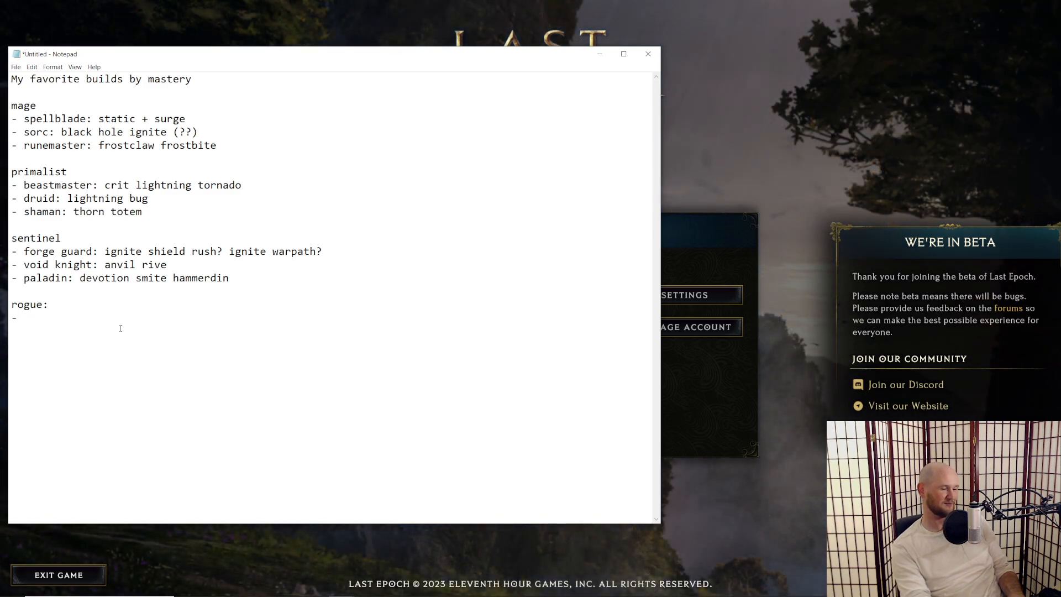
{"action": "type", "text": "blad"}
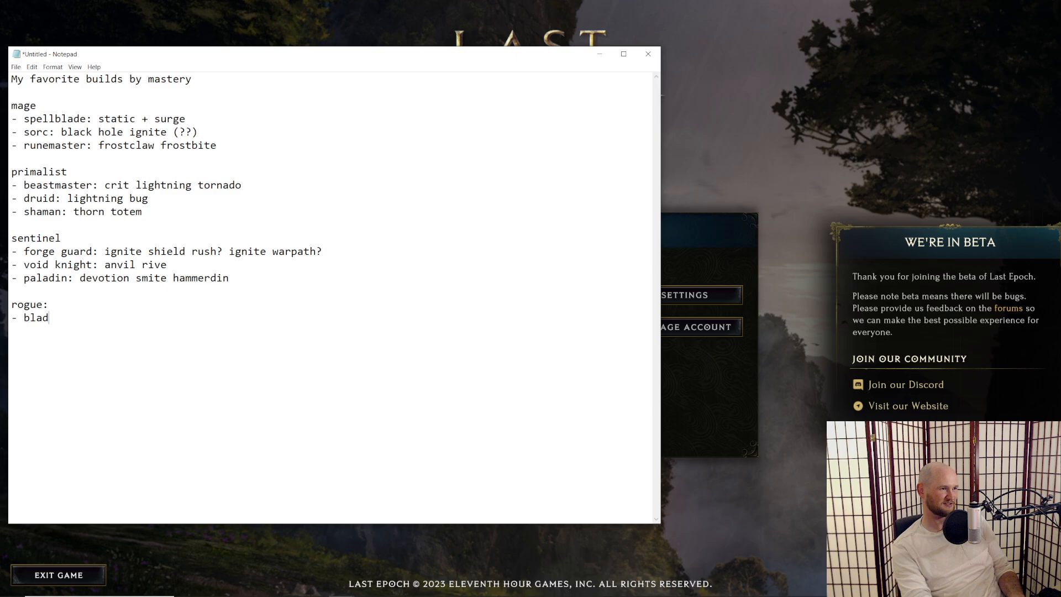
{"action": "type", "text": "edancer"}
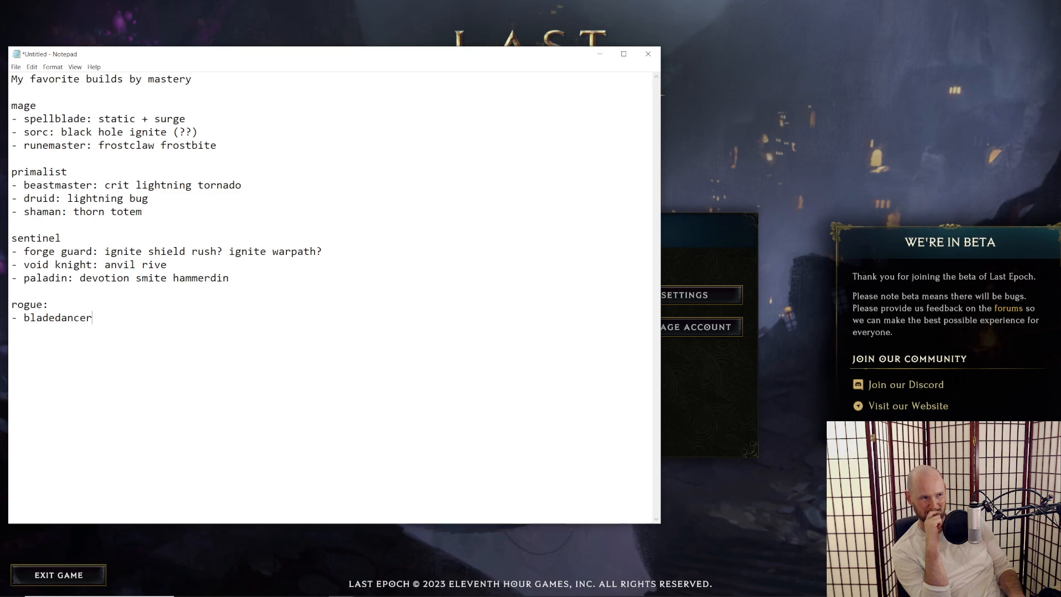
{"action": "key", "text": "Enter"}
{"action": "type", "text": "-"}
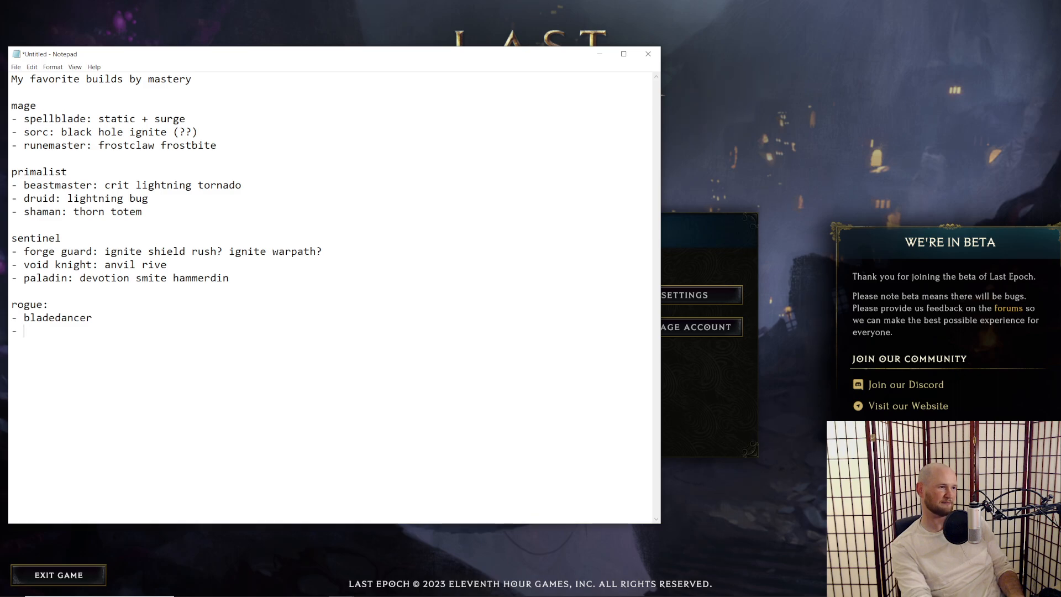
Step: Add 'marksman: crit multishot' under the rogue section
{"action": "type", "text": "marksman:"}
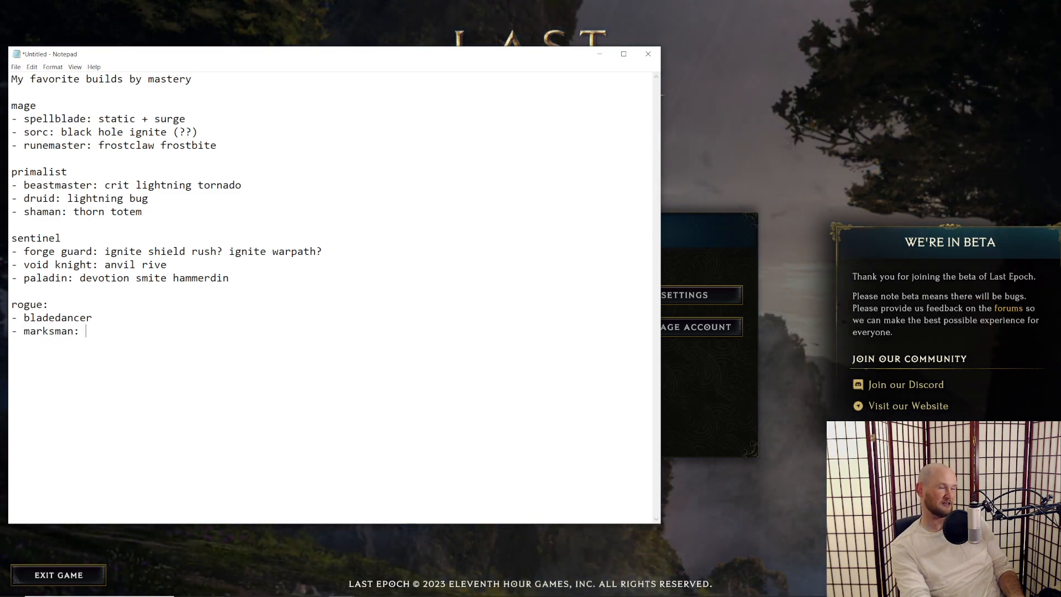
{"action": "type", "text": "c"}
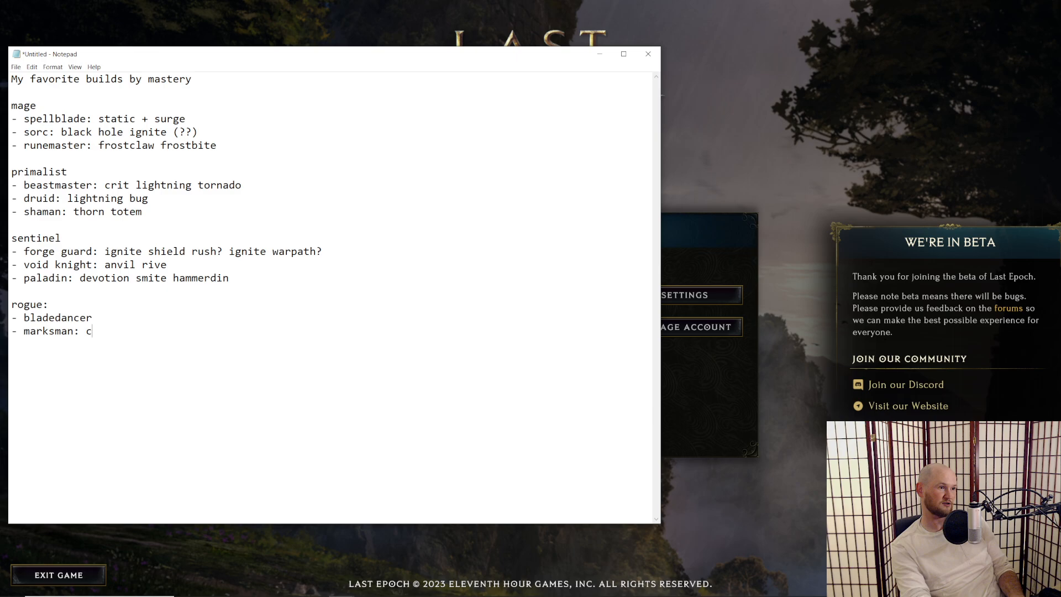
{"action": "type", "text": "rit multishot"}
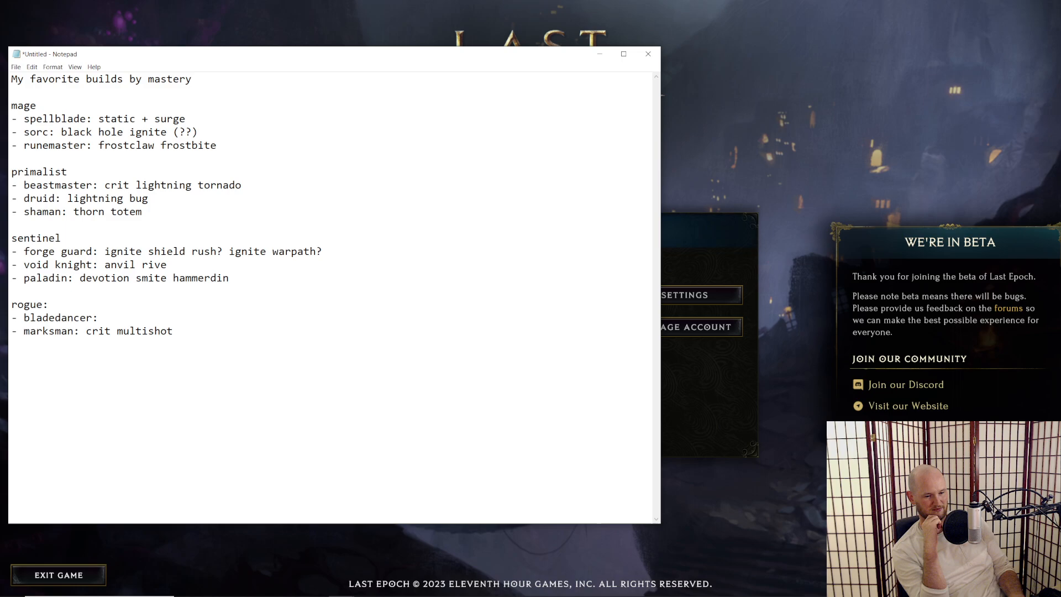
Step: Start the bladedancer build as 'bleed umbral bl...' on its line
{"action": "left_click", "coordinate": [103, 318]}
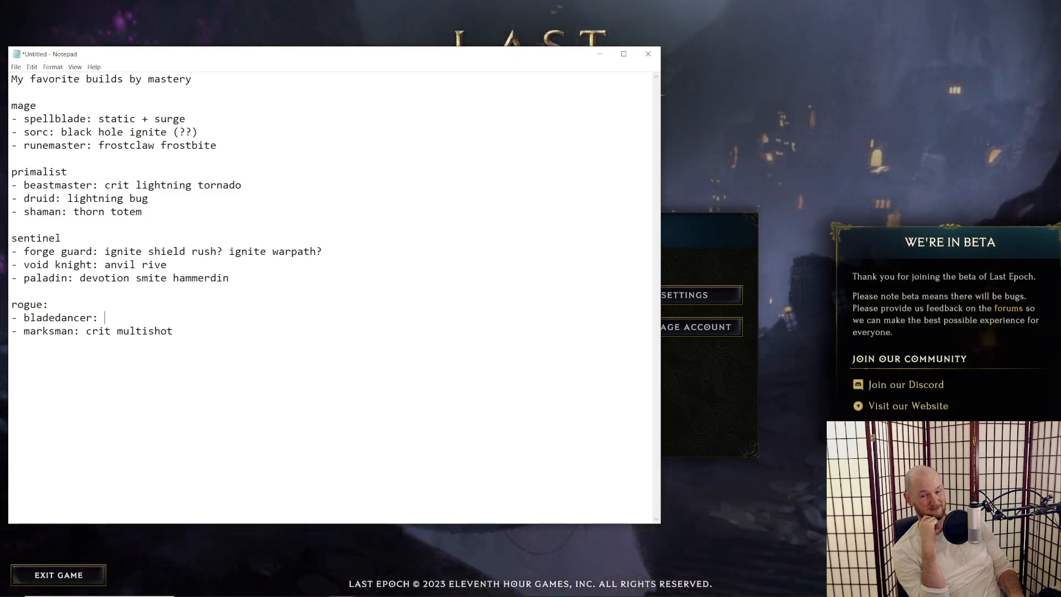
{"action": "type", "text": "b"}
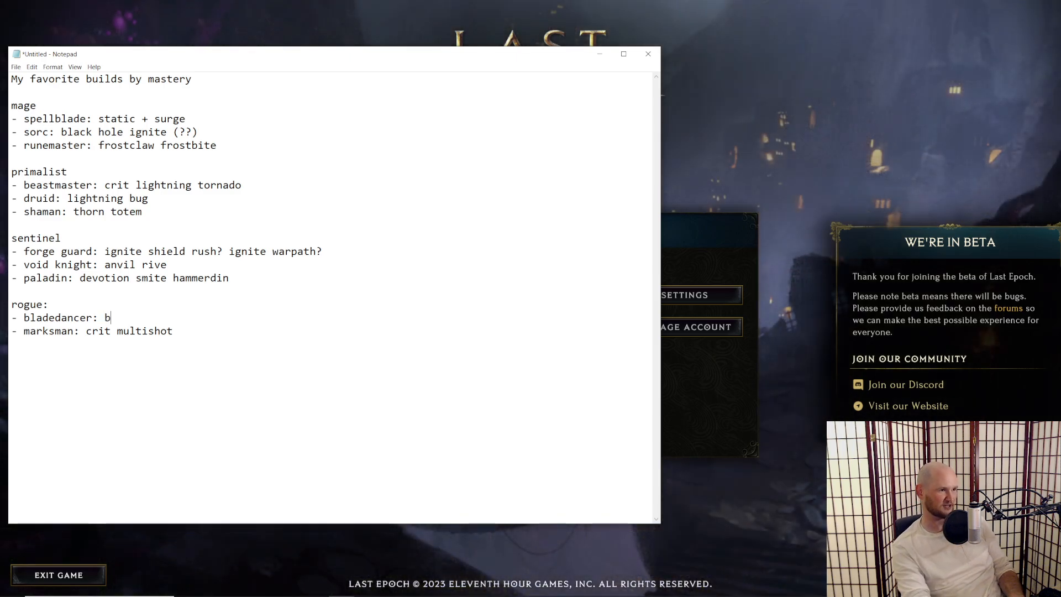
{"action": "type", "text": "leed umbral blades"}
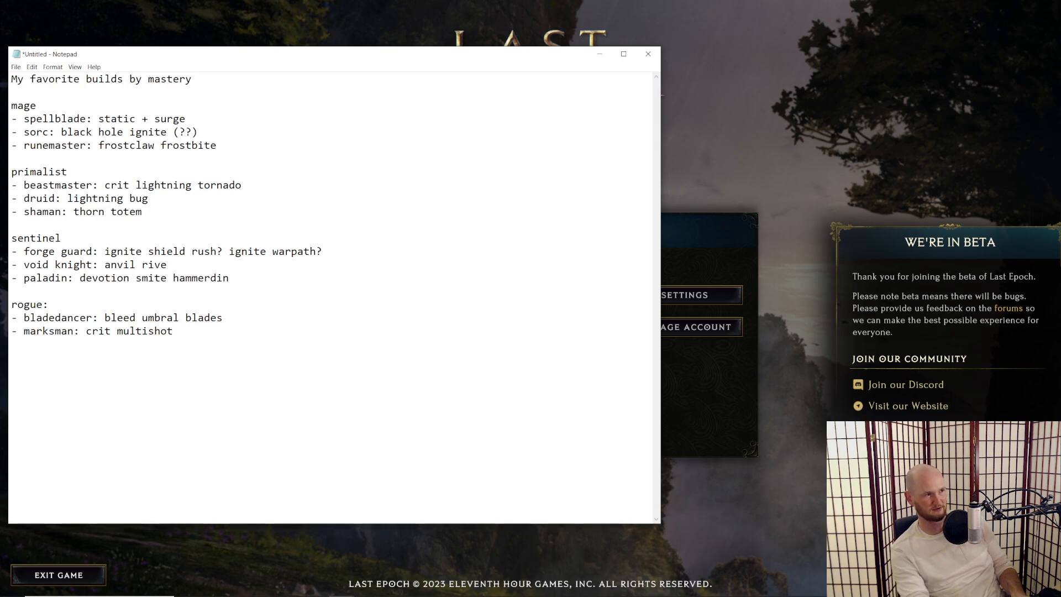
Step: Add an 'acolyte:' section with 'lich:' and 'necro:' bullets
{"action": "key", "text": "enter"}
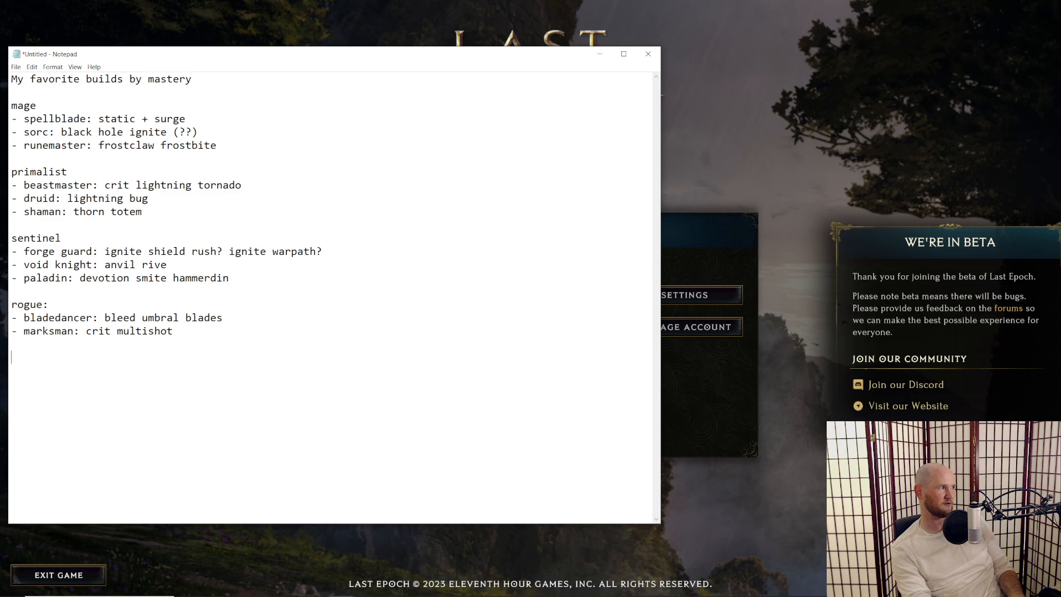
{"action": "type", "text": "acol"}
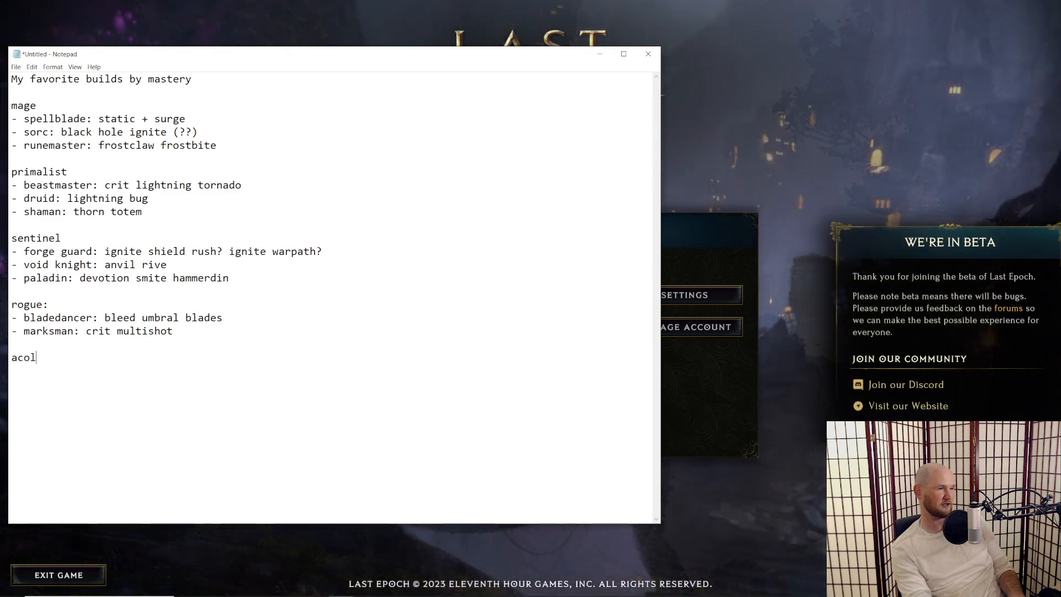
{"action": "type", "text": "yte:"}
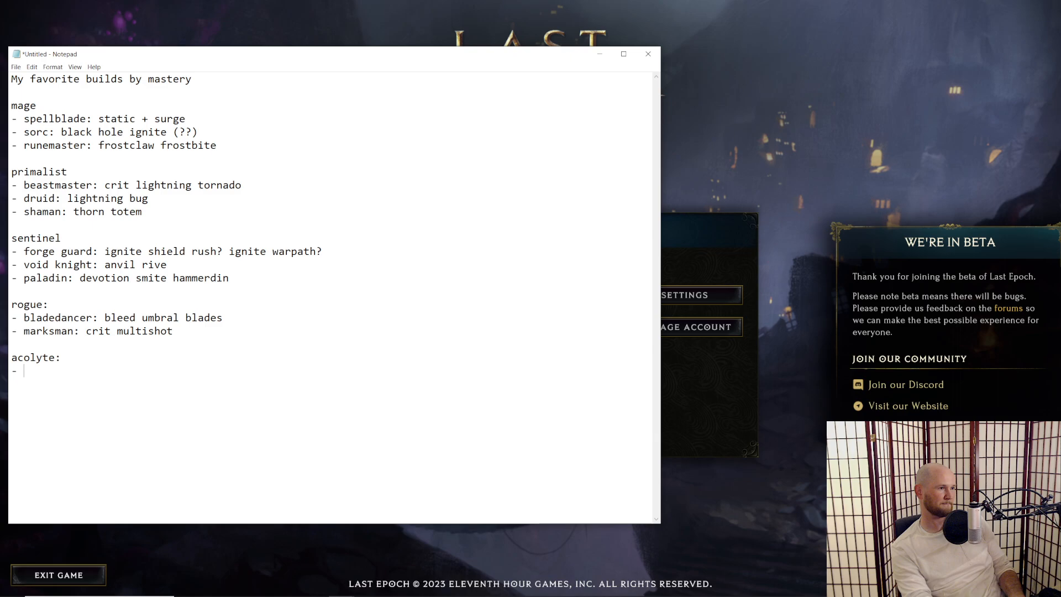
{"action": "type", "text": "lich"}
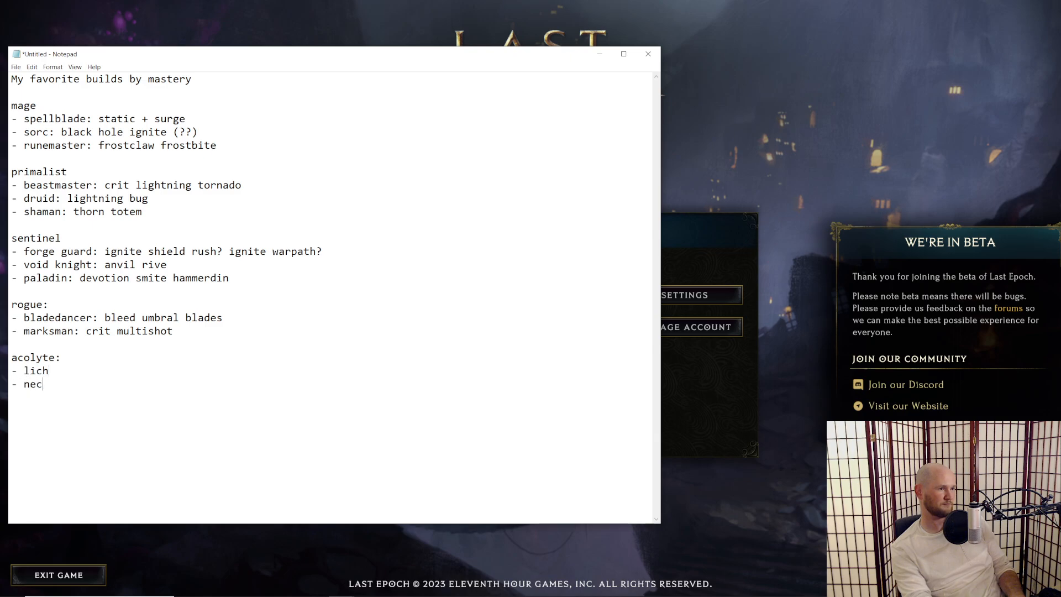
{"action": "type", "text": "ro\""}
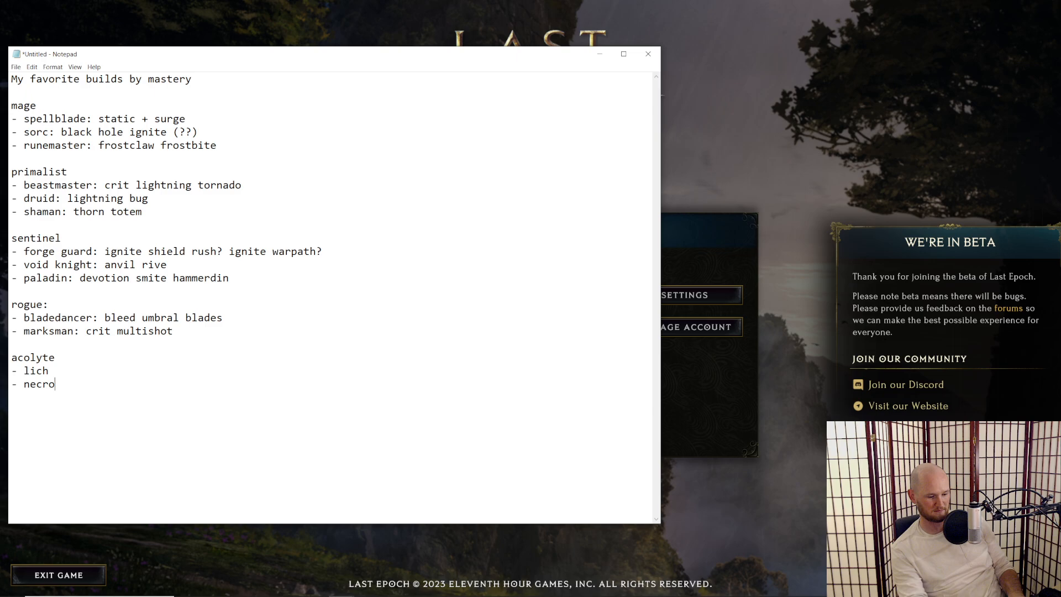
{"action": "type", "text": ":"}
{"action": "left_click", "coordinate": [332, 370]}
{"action": "type", "text": ":"}
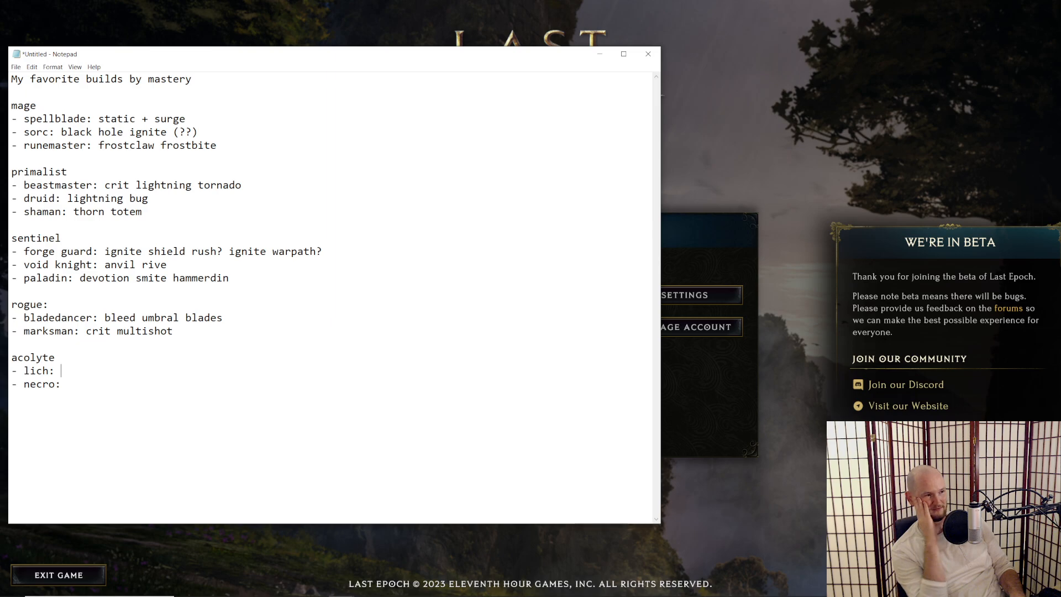
Step: Give the lich entry the build 'crit rip blood + transplant'
{"action": "type", "text": "rip"}
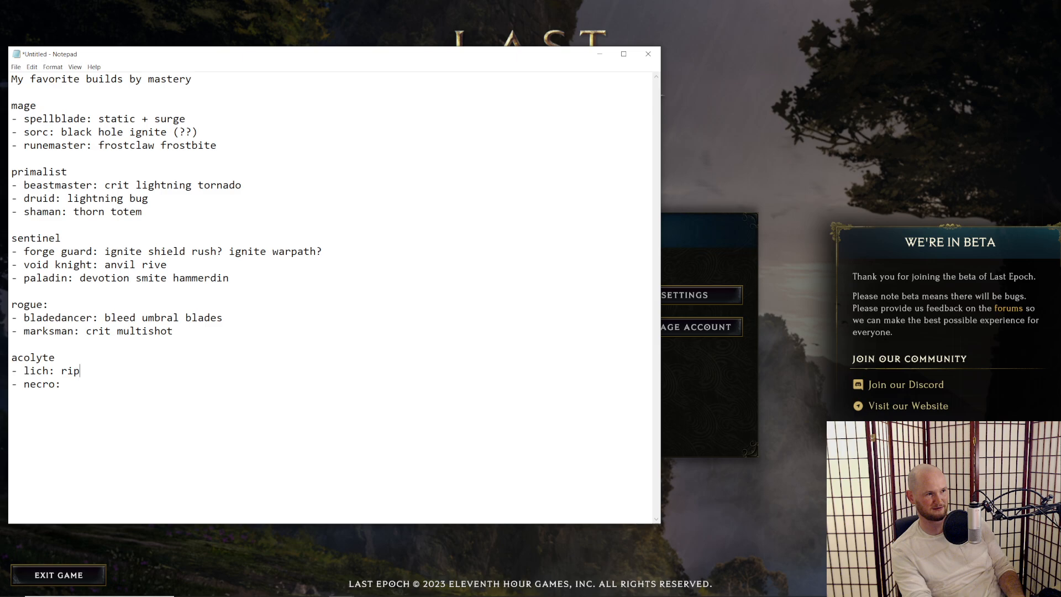
{"action": "type", "text": "blood +"}
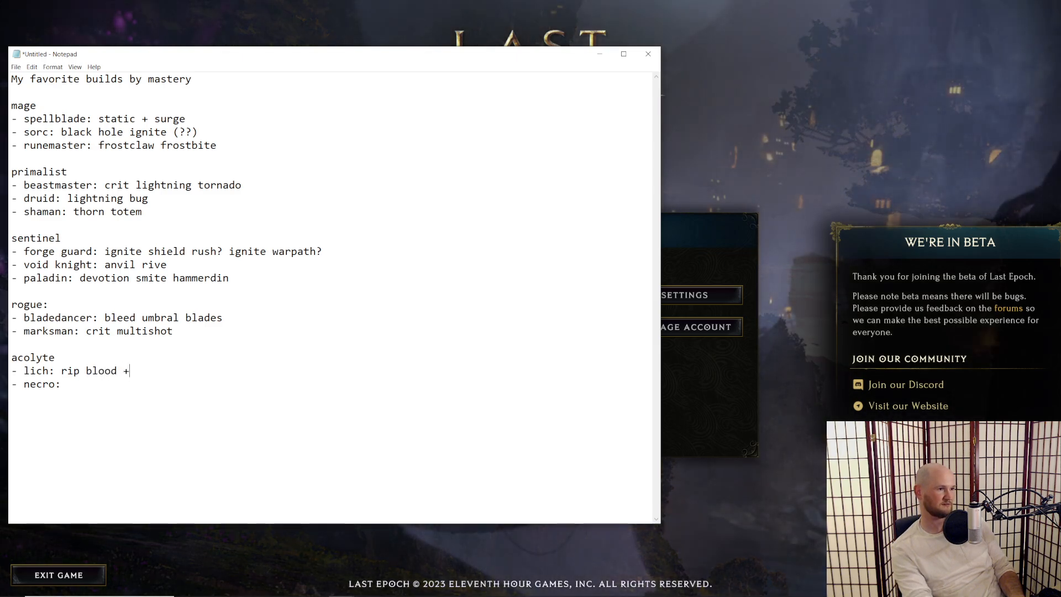
{"action": "type", "text": "transplant"}
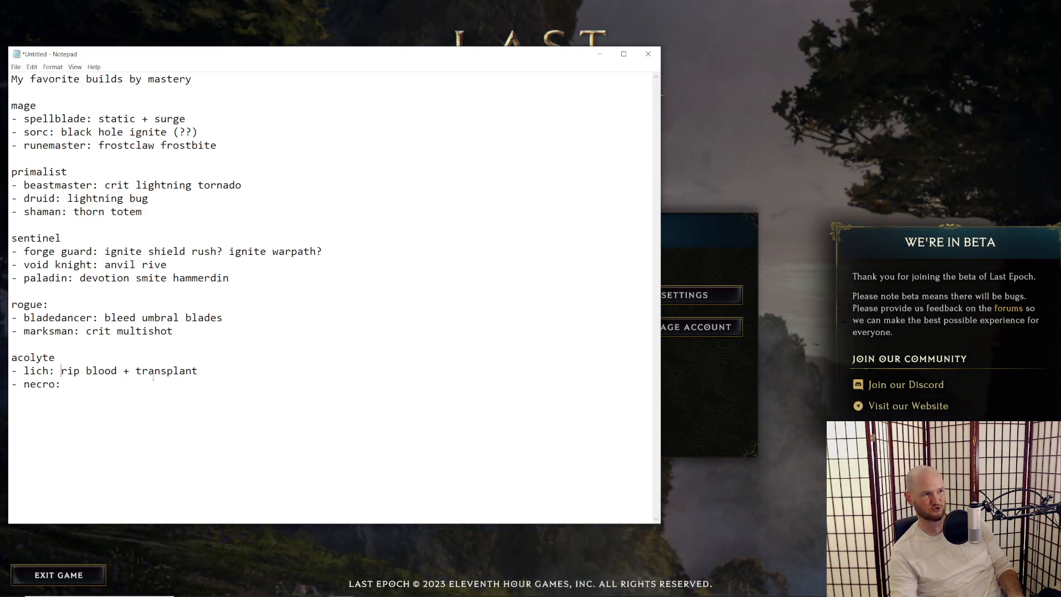
{"action": "type", "text": "crit"}
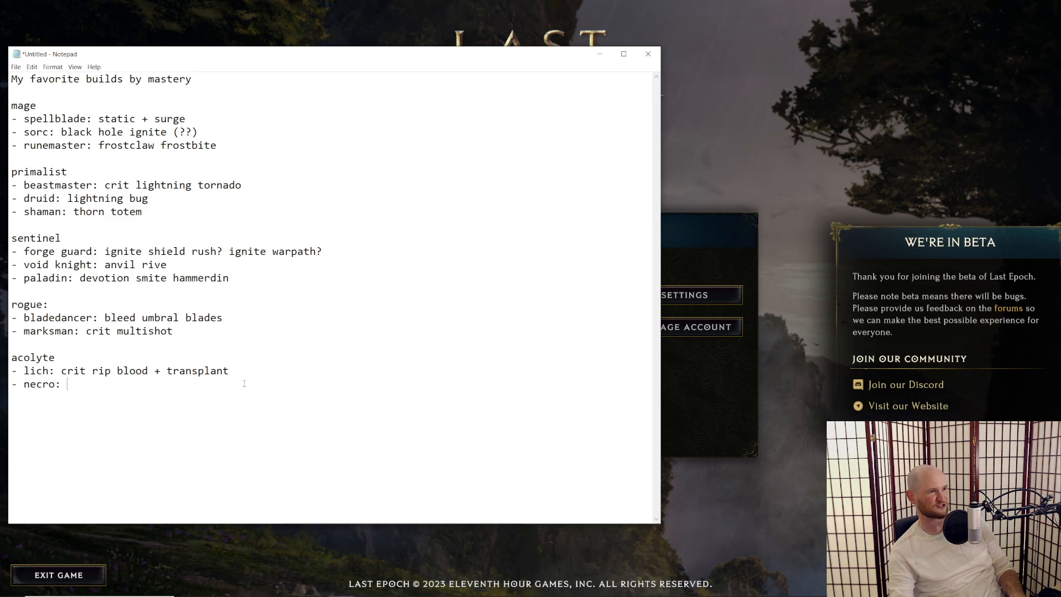
Step: Mark the necro entry as undecided with '(??)' copied from the sorc line
{"action": "double_click", "coordinate": [184, 132]}
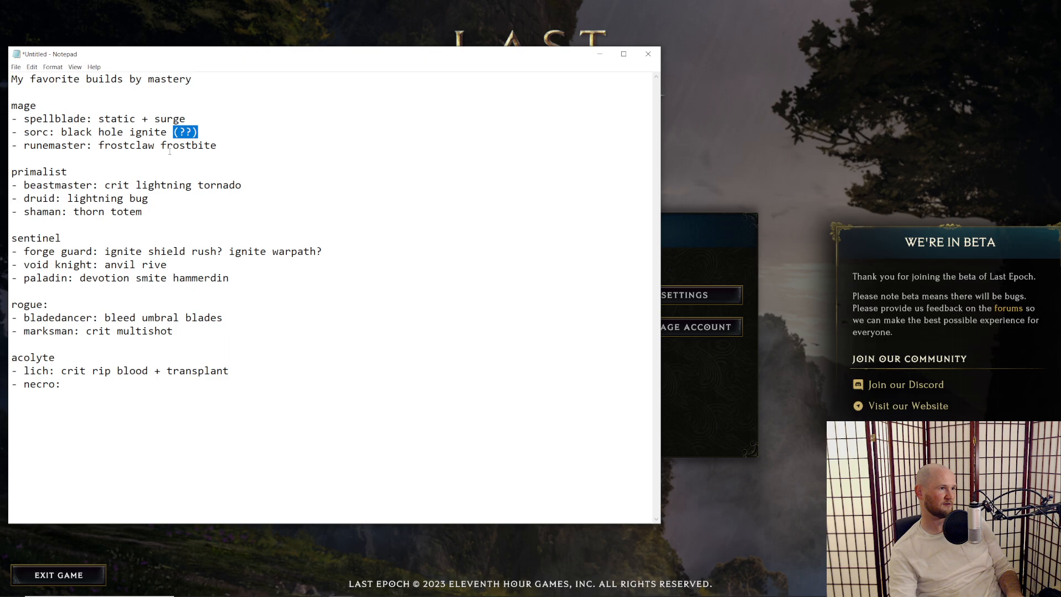
{"action": "type", "text": "(??)"}
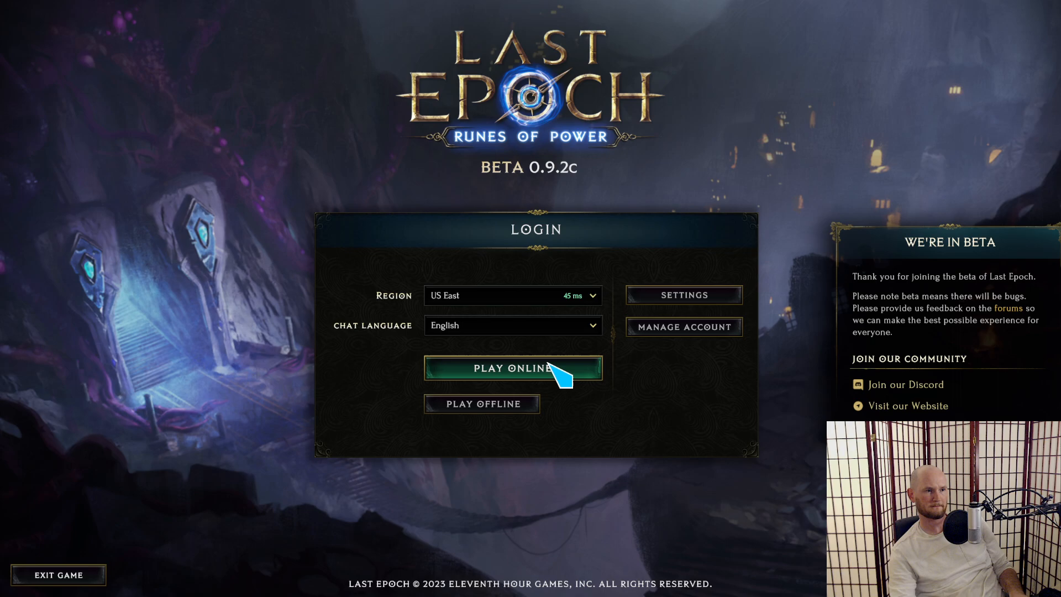
Step: Log in online and select the level 85 necromancer among the Acolyte characters
{"action": "left_click", "coordinate": [512, 369]}
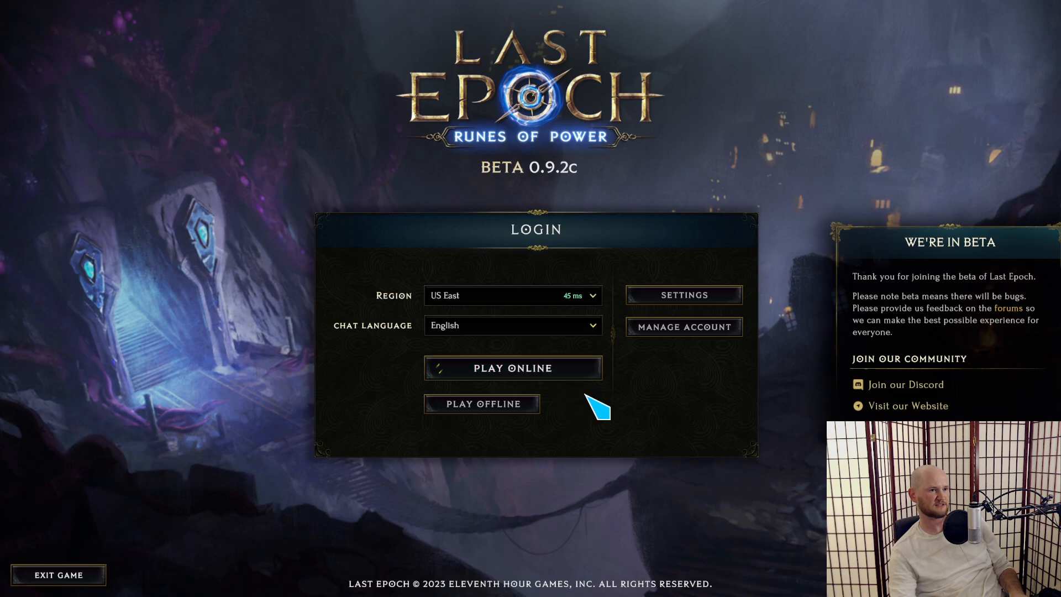
{"action": "mouse_move", "coordinate": [1046, 230]}
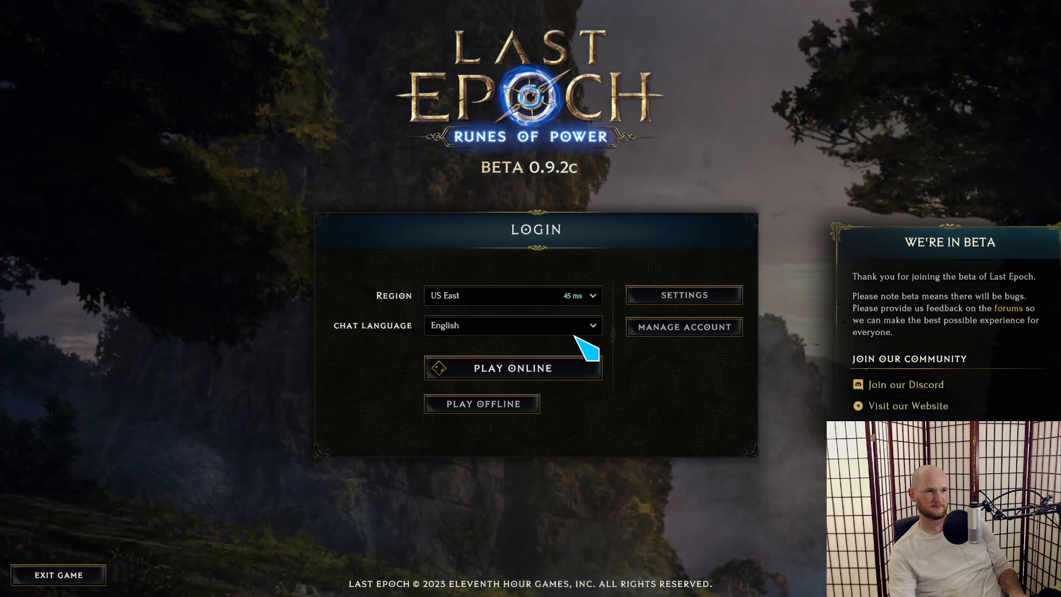
{"action": "left_click", "coordinate": [511, 368]}
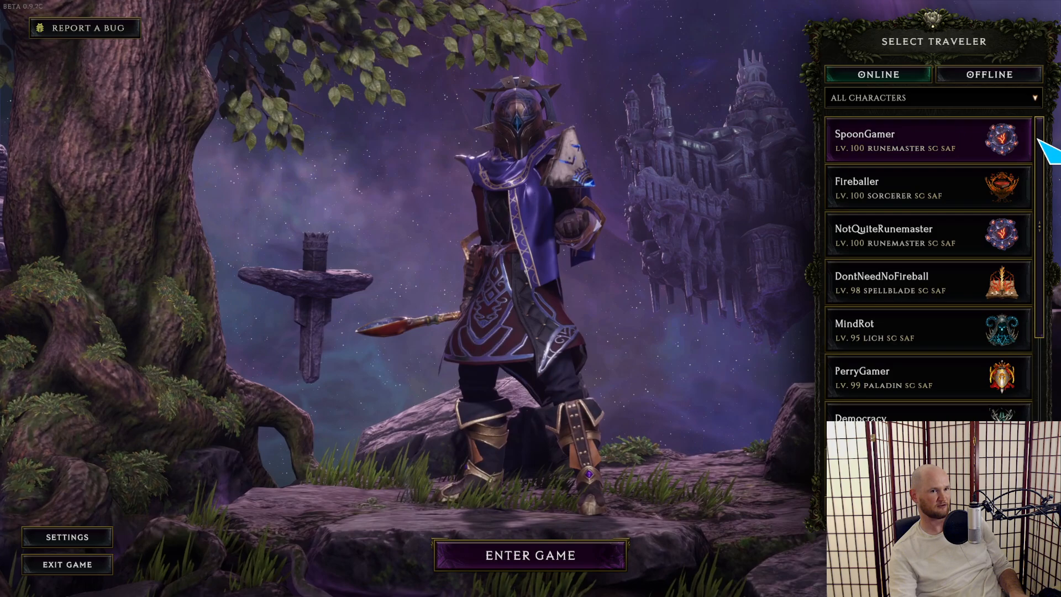
{"action": "scroll", "scroll_direction": "down", "scroll_amount": 3}
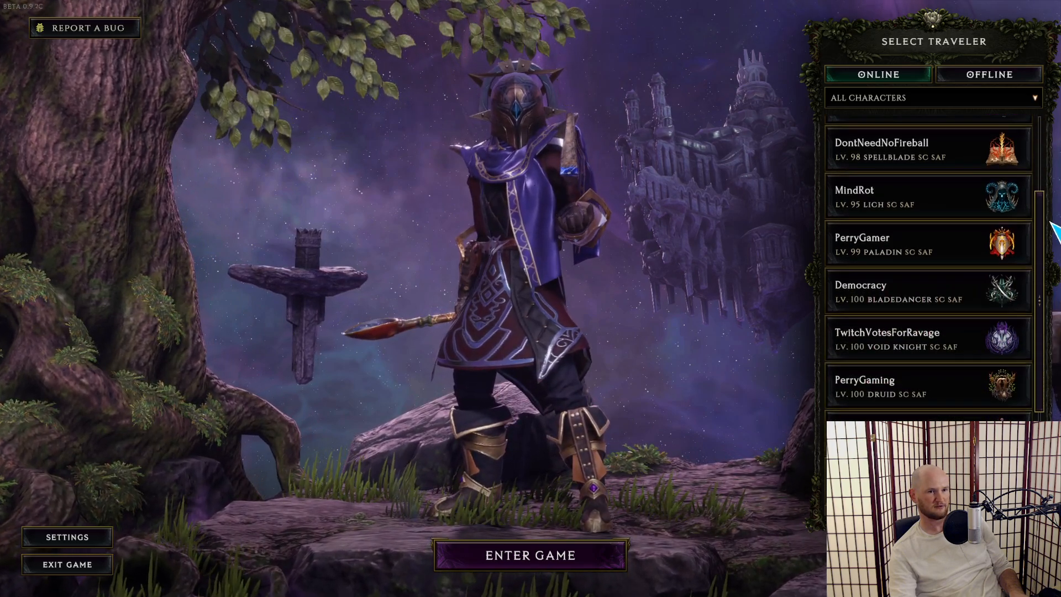
{"action": "scroll", "scroll_direction": "down", "scroll_amount": 3}
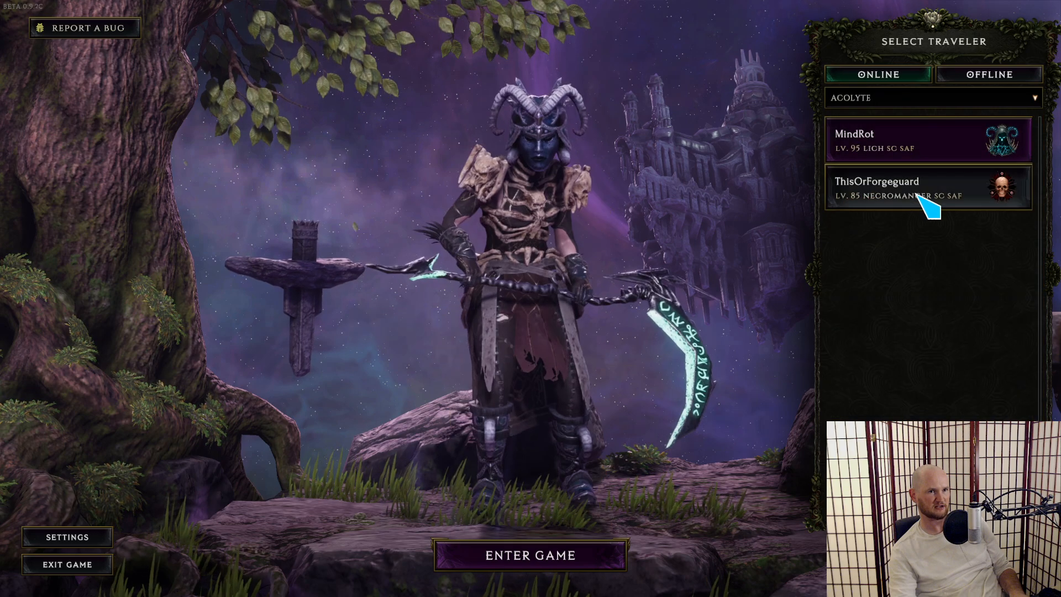
{"action": "left_click", "coordinate": [927, 188]}
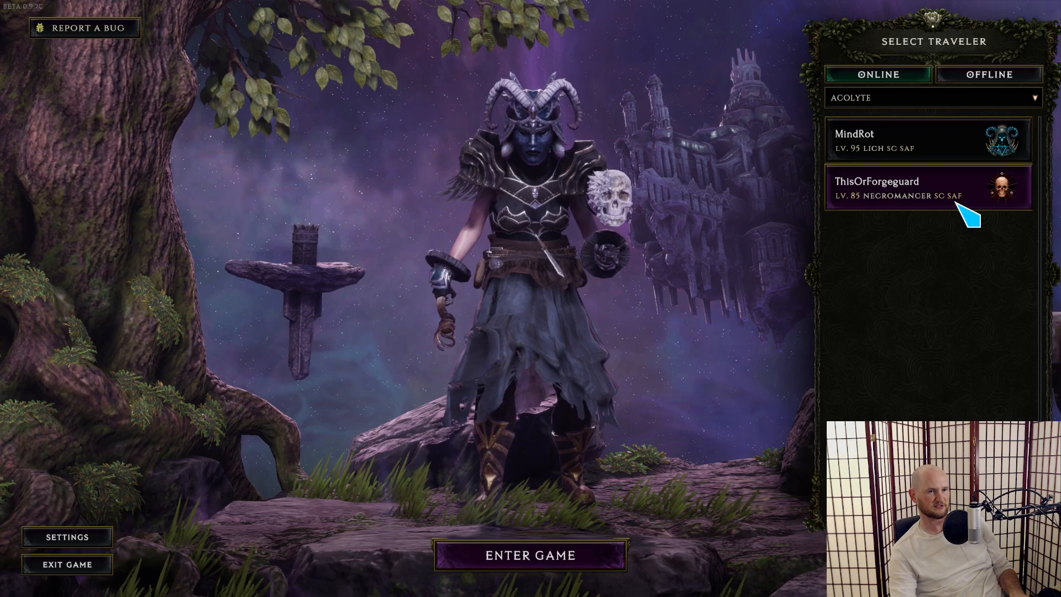
{"action": "mouse_move", "coordinate": [646, 226]}
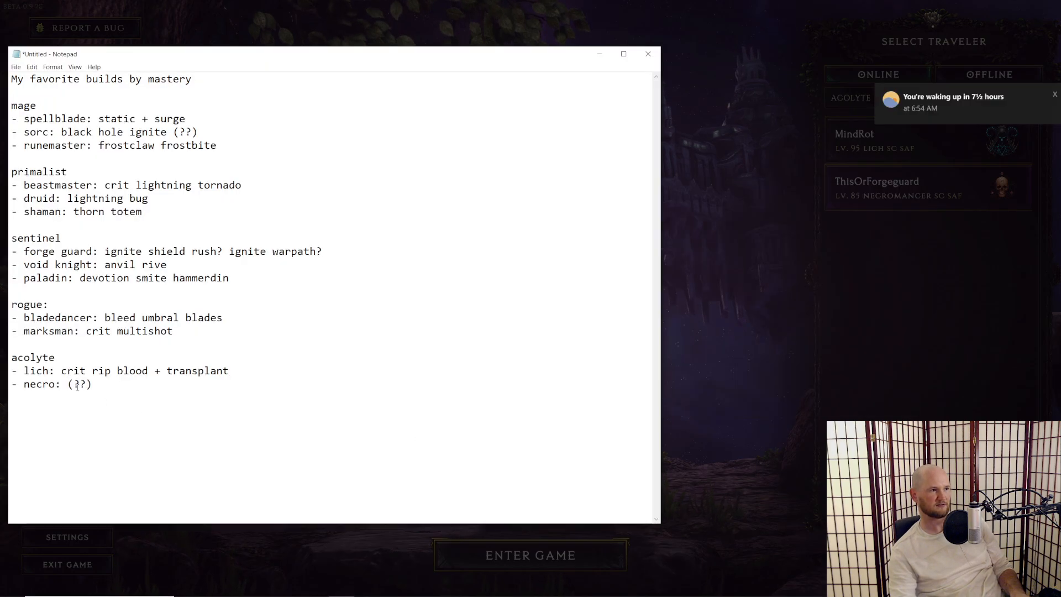
Step: Replace the necro '(??)' placeholder with 'sacrifice bone prison'
{"action": "double_click", "coordinate": [78, 384]}
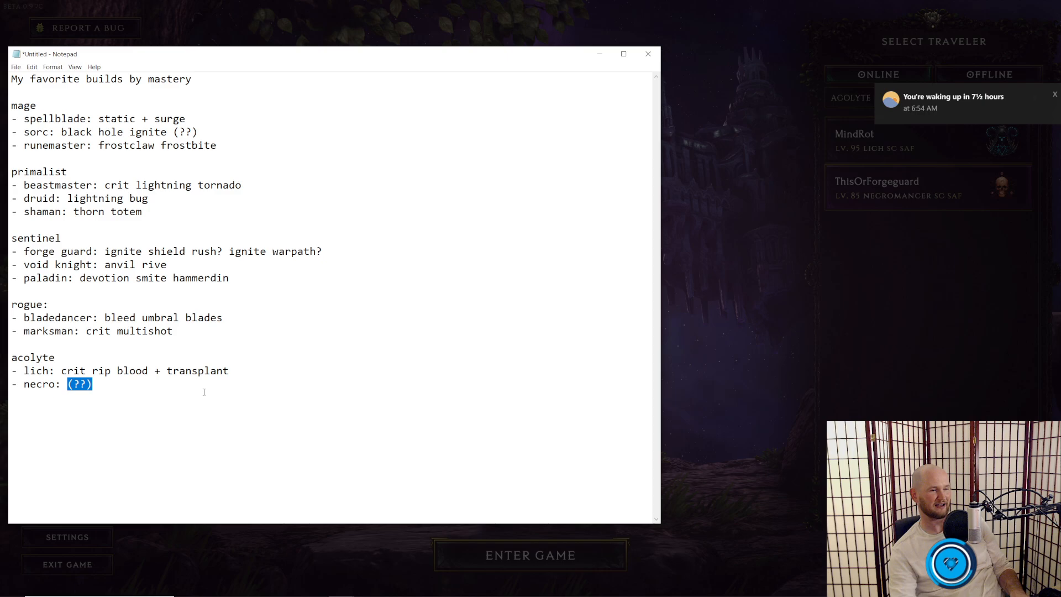
{"action": "key", "text": "Delete"}
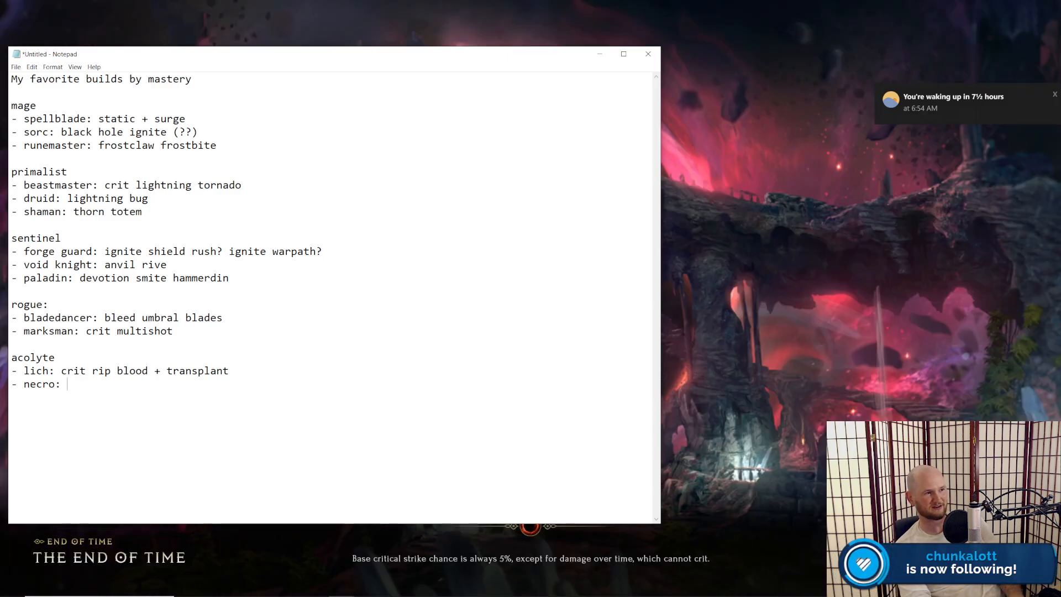
{"action": "type", "text": "sacrifice"}
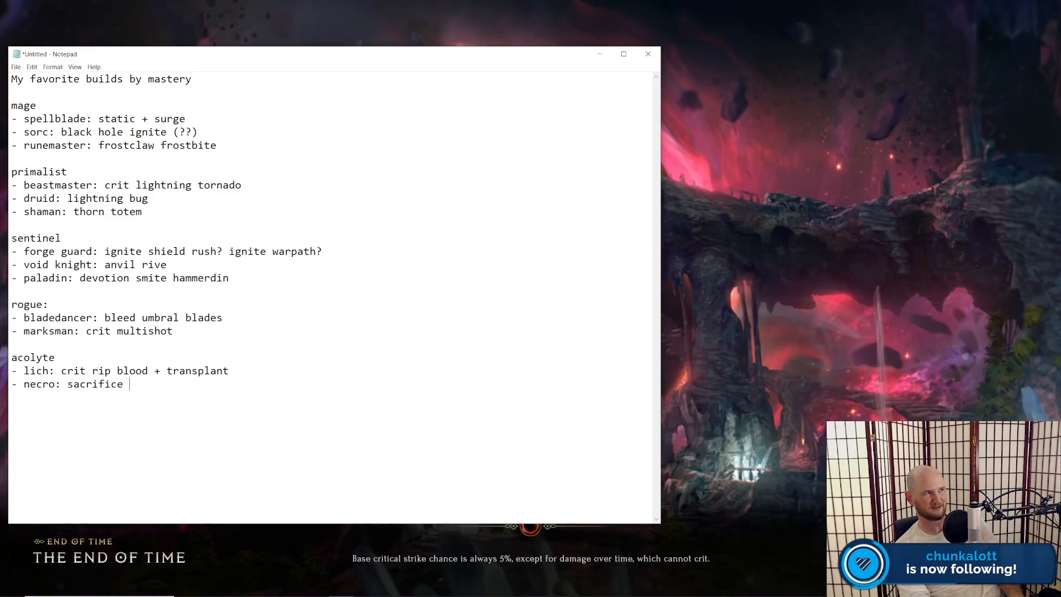
{"action": "type", "text": "bone b"}
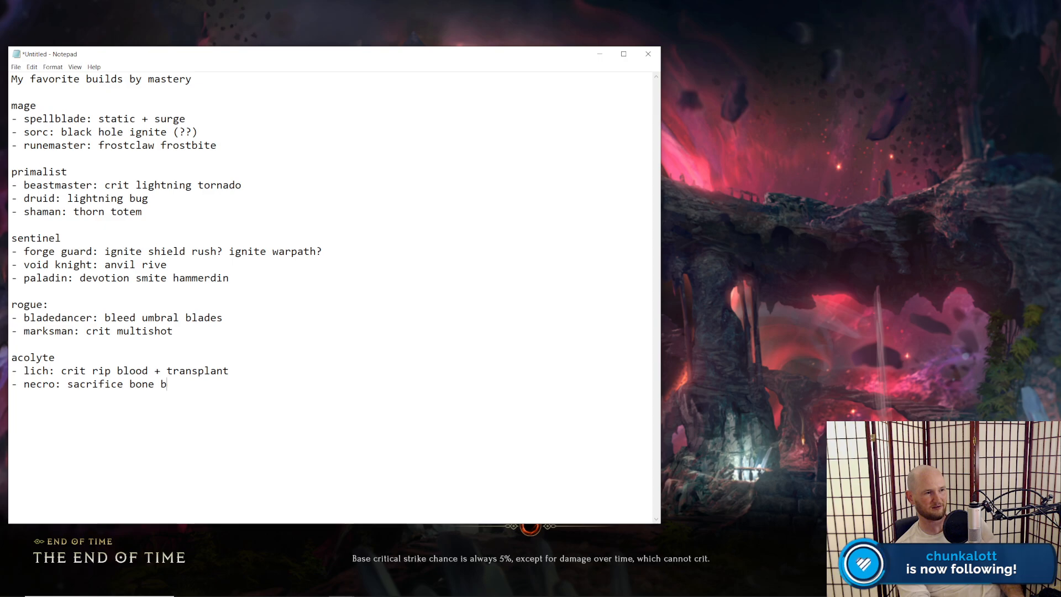
{"action": "type", "text": "rison"}
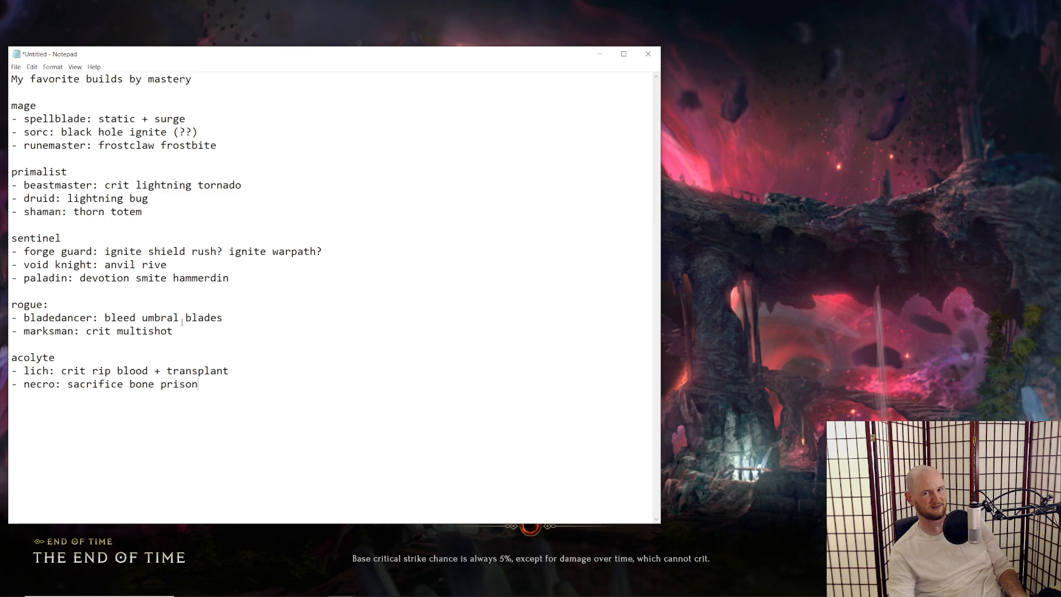
{"action": "mouse_move", "coordinate": [429, 373]}
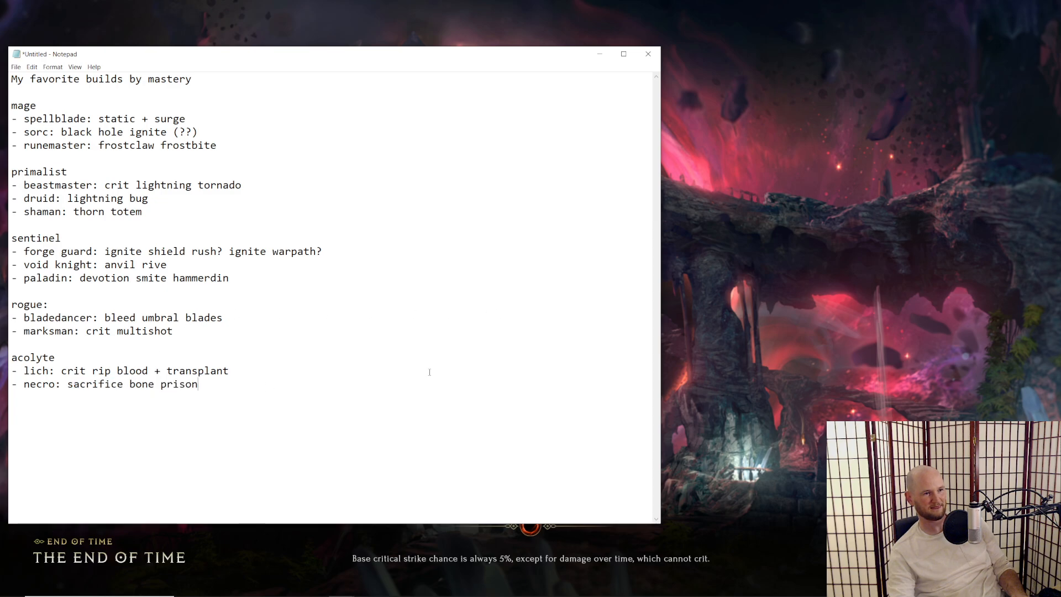
{"action": "mouse_move", "coordinate": [827, 393]}
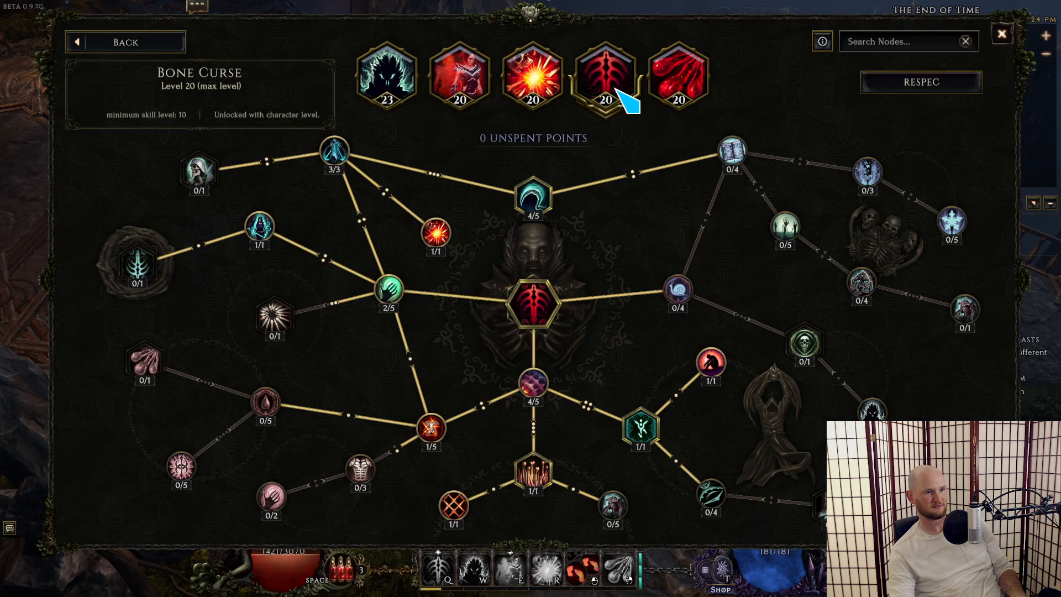
{"action": "mouse_move", "coordinate": [680, 88]}
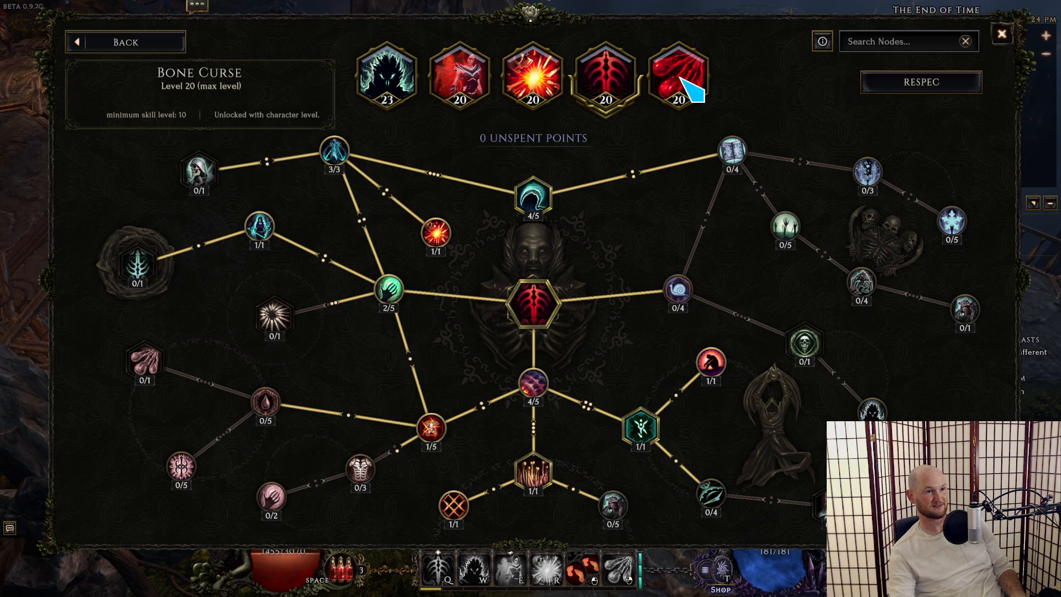
Step: Review the Bone Prison node in the Bone Curse skill tree
{"action": "left_click", "coordinate": [387, 74]}
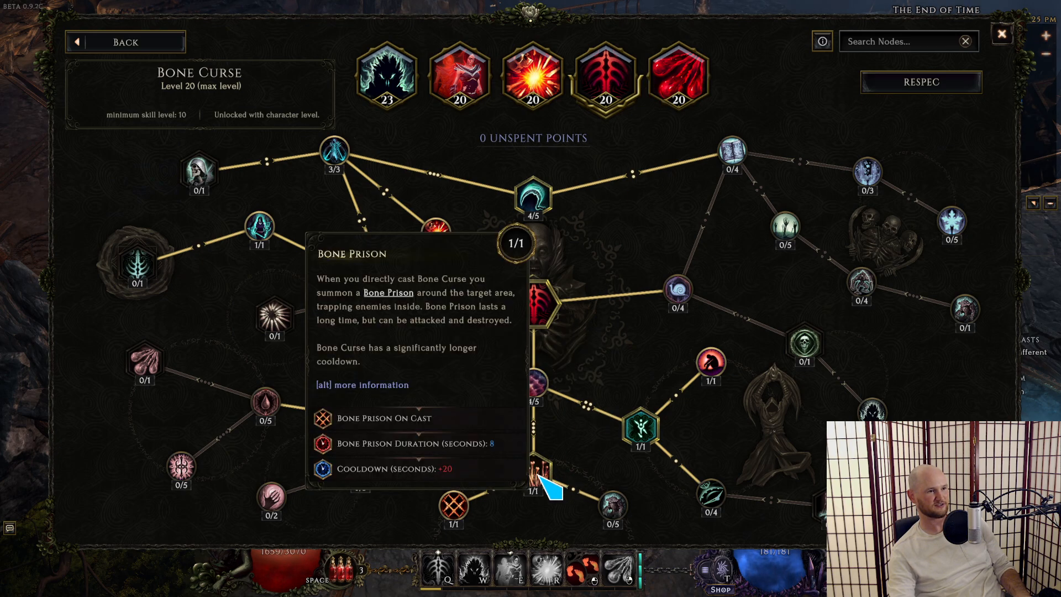
{"action": "mouse_move", "coordinate": [453, 504]}
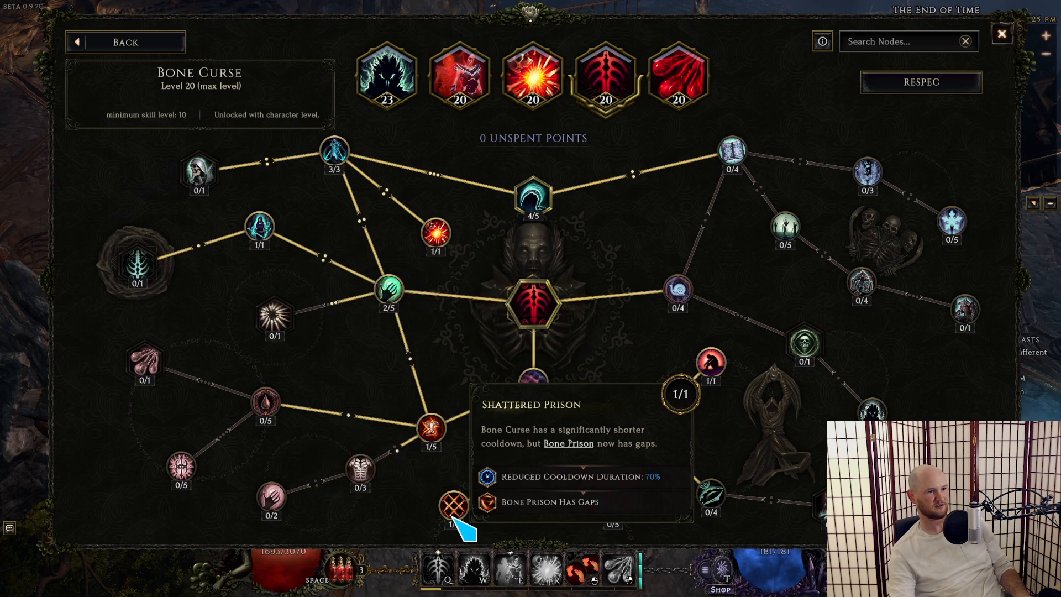
{"action": "mouse_move", "coordinate": [650, 73]}
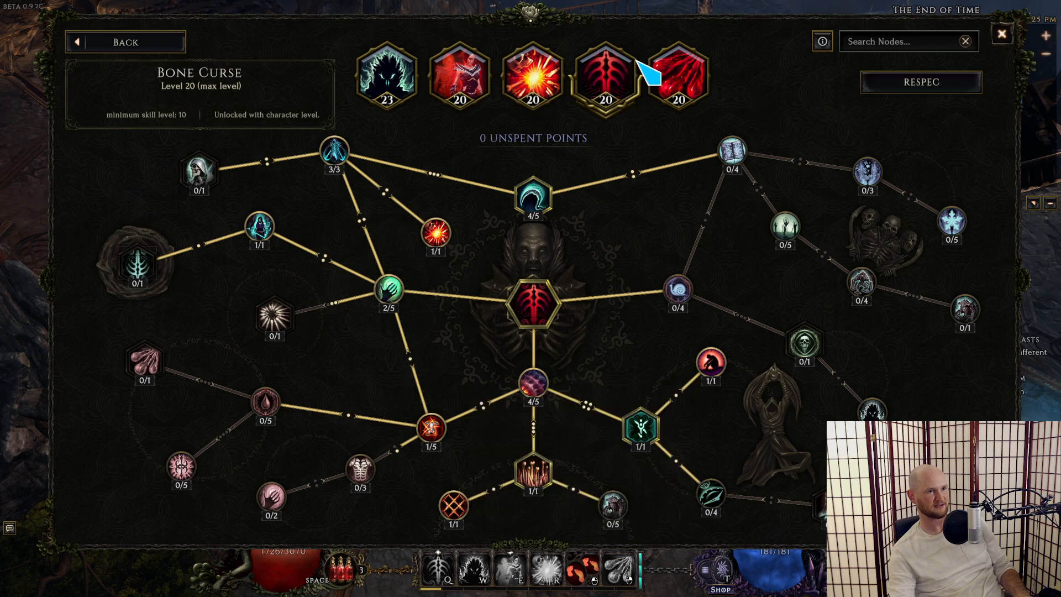
{"action": "mouse_move", "coordinate": [193, 101]}
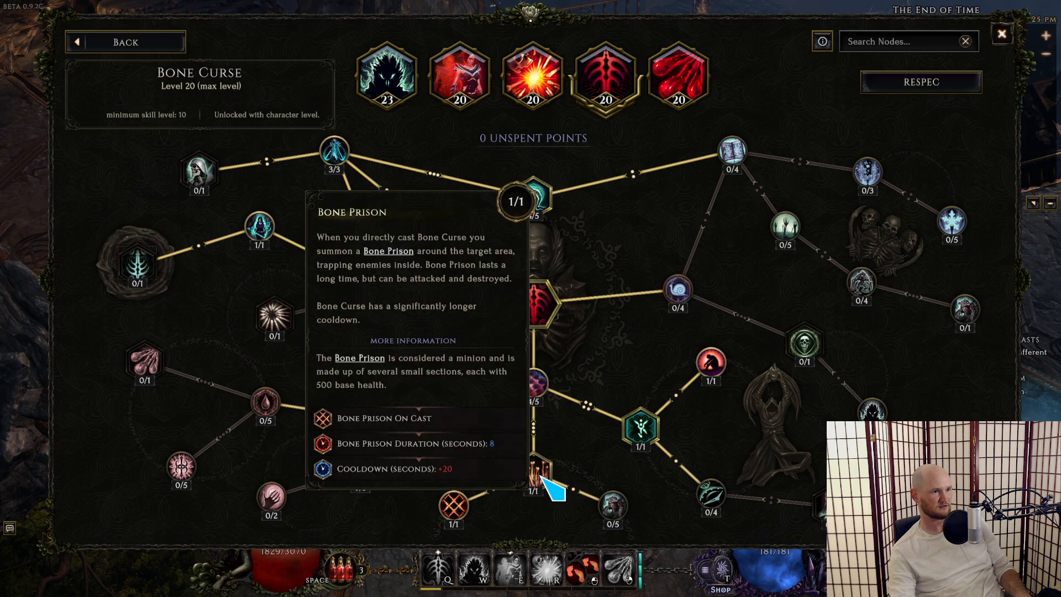
{"action": "mouse_move", "coordinate": [555, 477]}
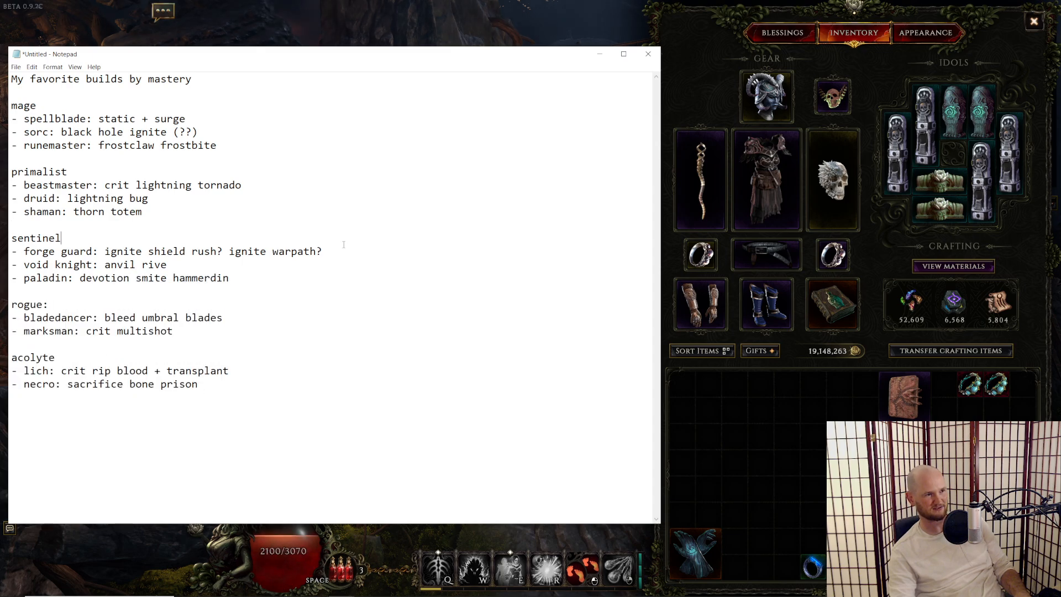
Step: Flag a build with '(??)' and start a new 'falconer:' bullet under rogue
{"action": "type", "text": "(??)"}
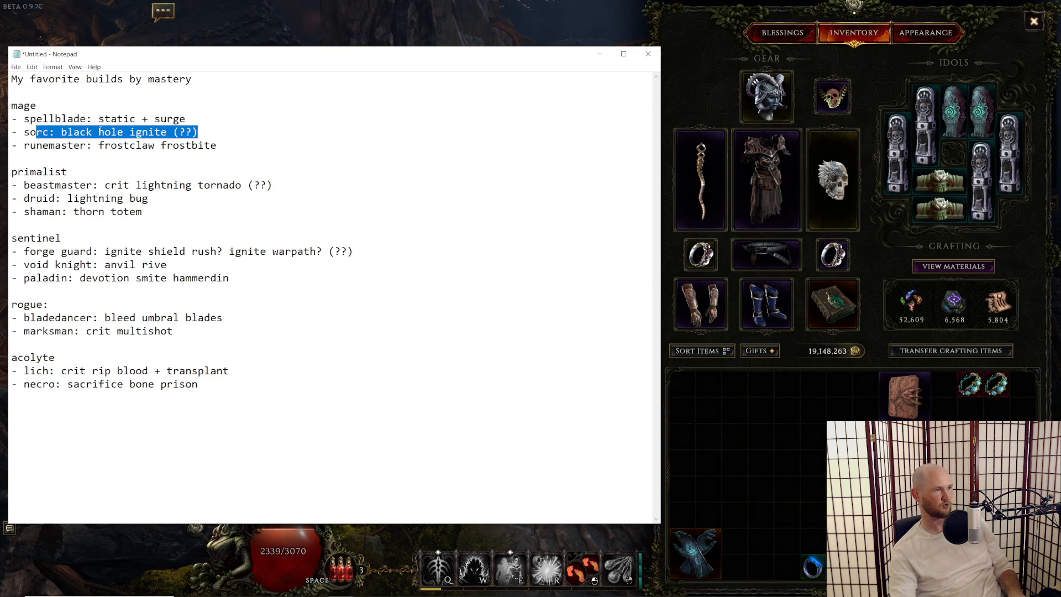
{"action": "left_click", "coordinate": [198, 132]}
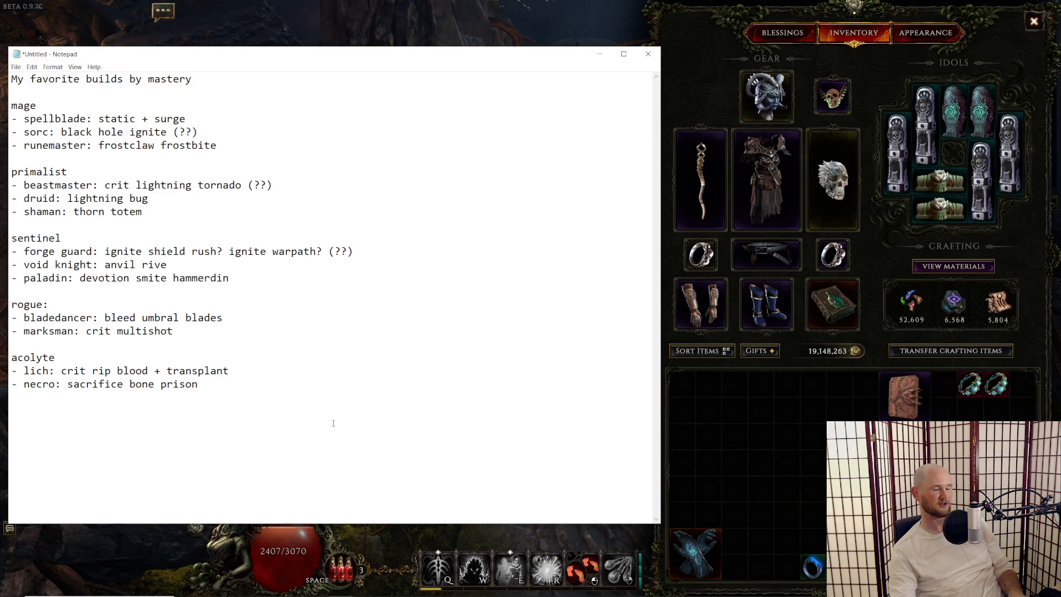
{"action": "left_click", "coordinate": [223, 317]}
{"action": "type", "text": "- falconter"}
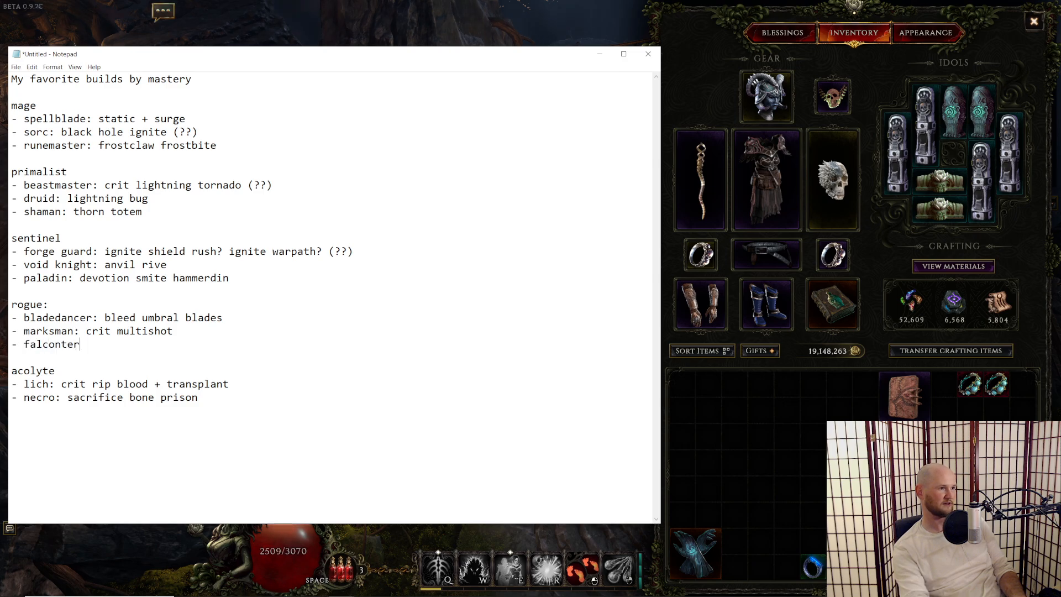
{"action": "type", "text": ":"}
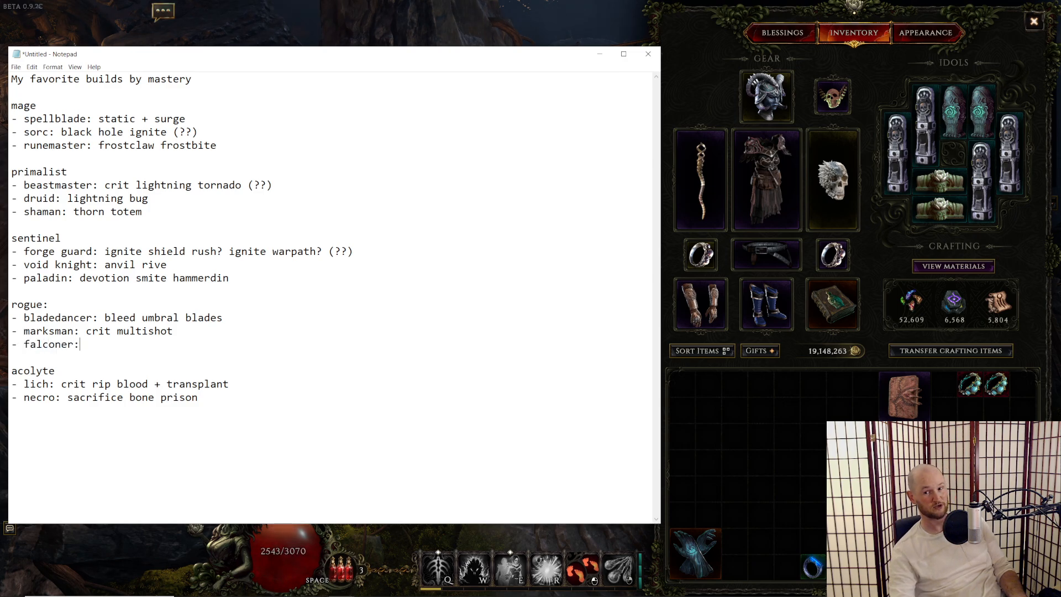